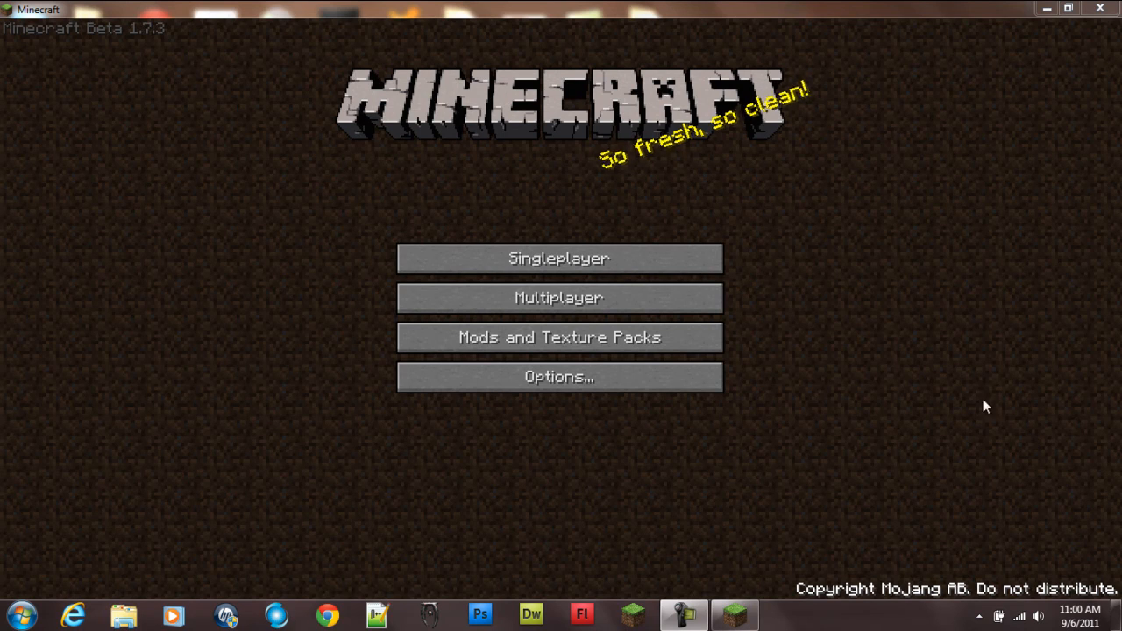
pyautogui.moveTo(719, 298)
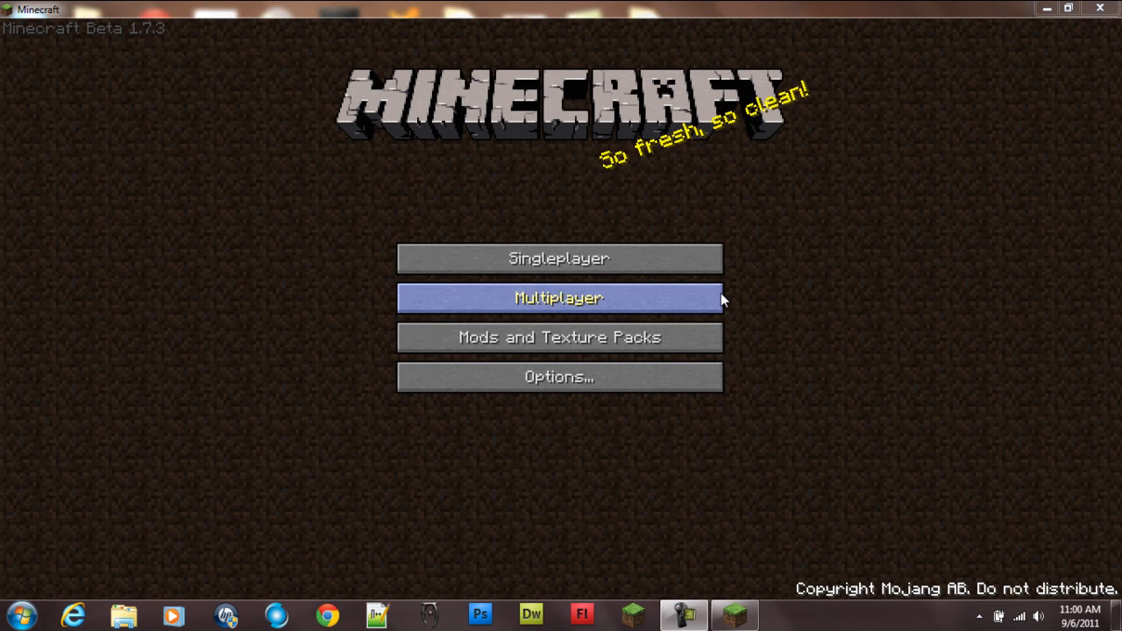
pyautogui.moveTo(606, 77)
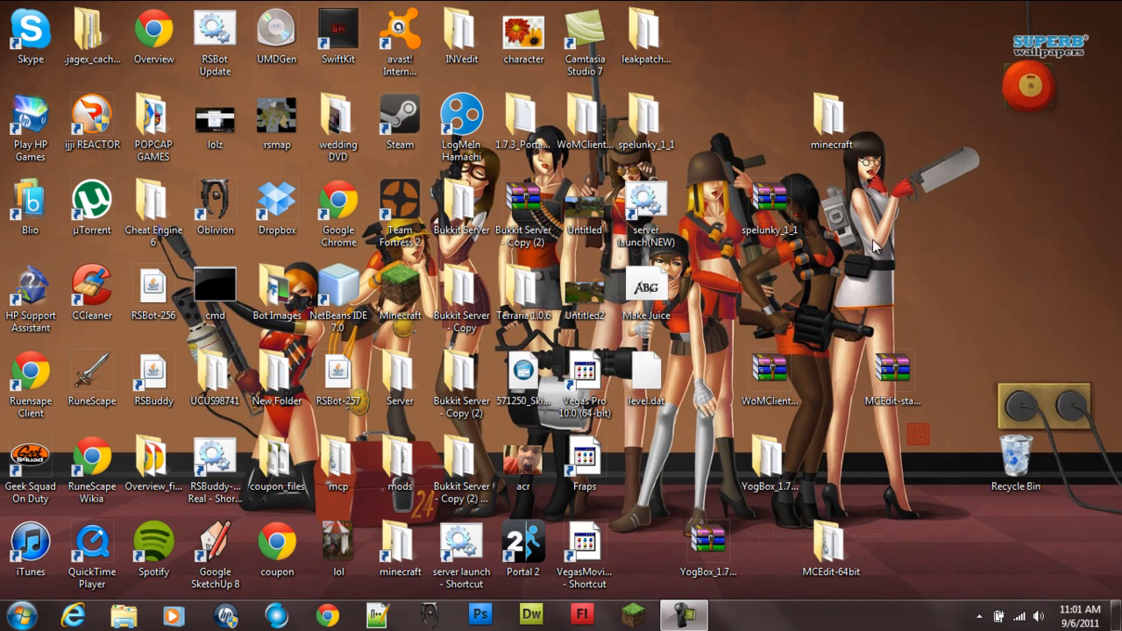
# Launch the Minecraft Launcher from the desktop after the game window is closed.
pyautogui.click(630, 613)
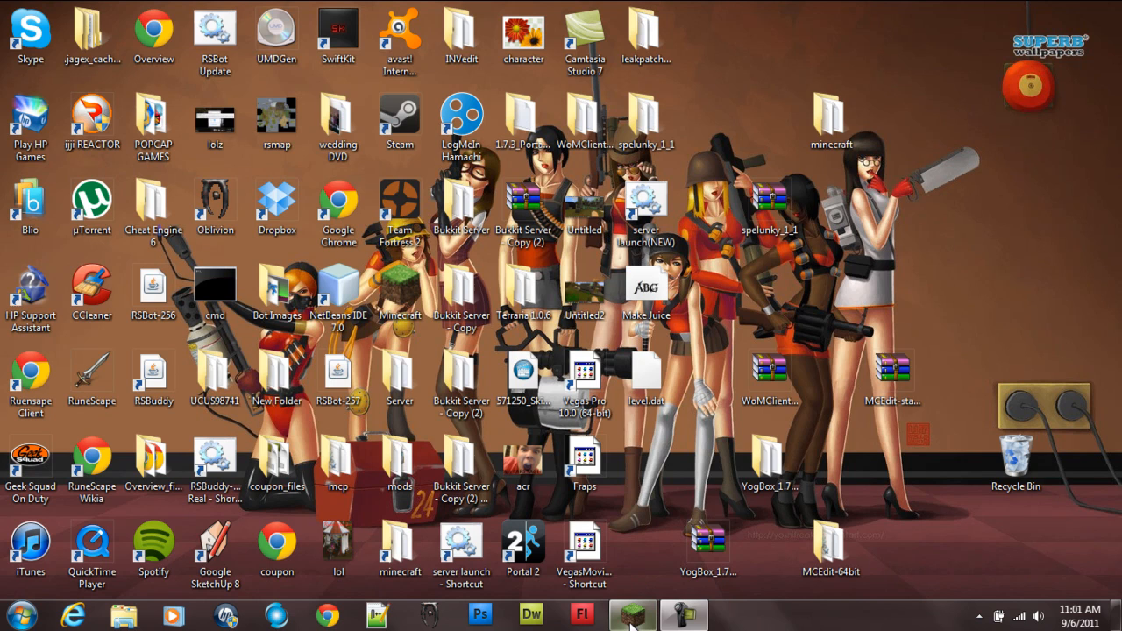
pyautogui.click(631, 613)
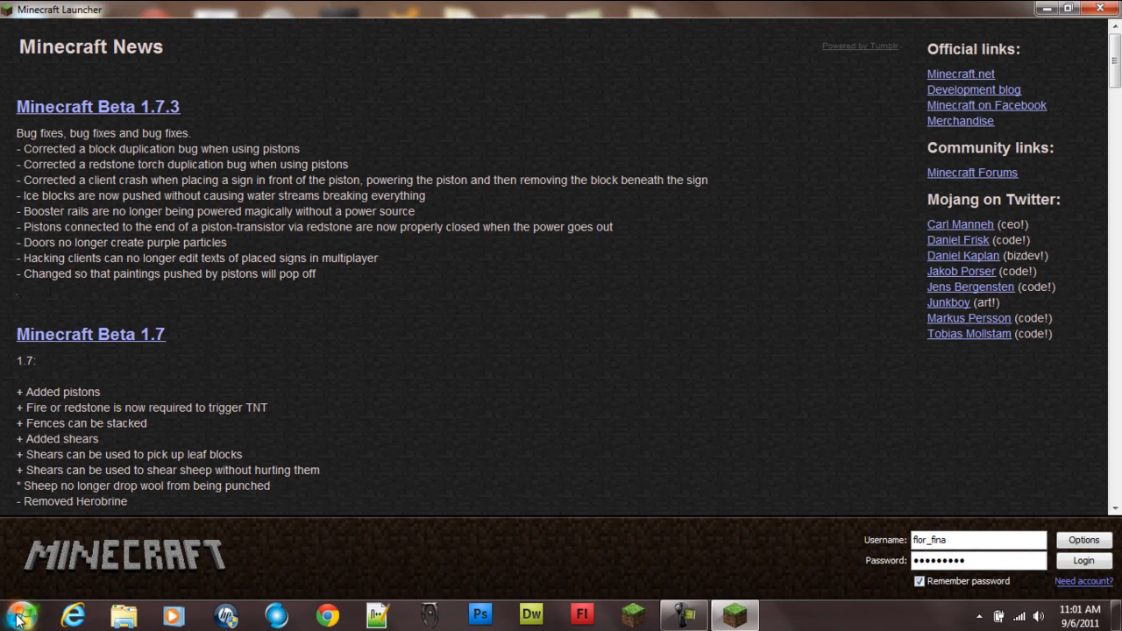
# Search %appdata from the Start menu and open the .minecraft folder inside Roaming.
pyautogui.click(14, 617)
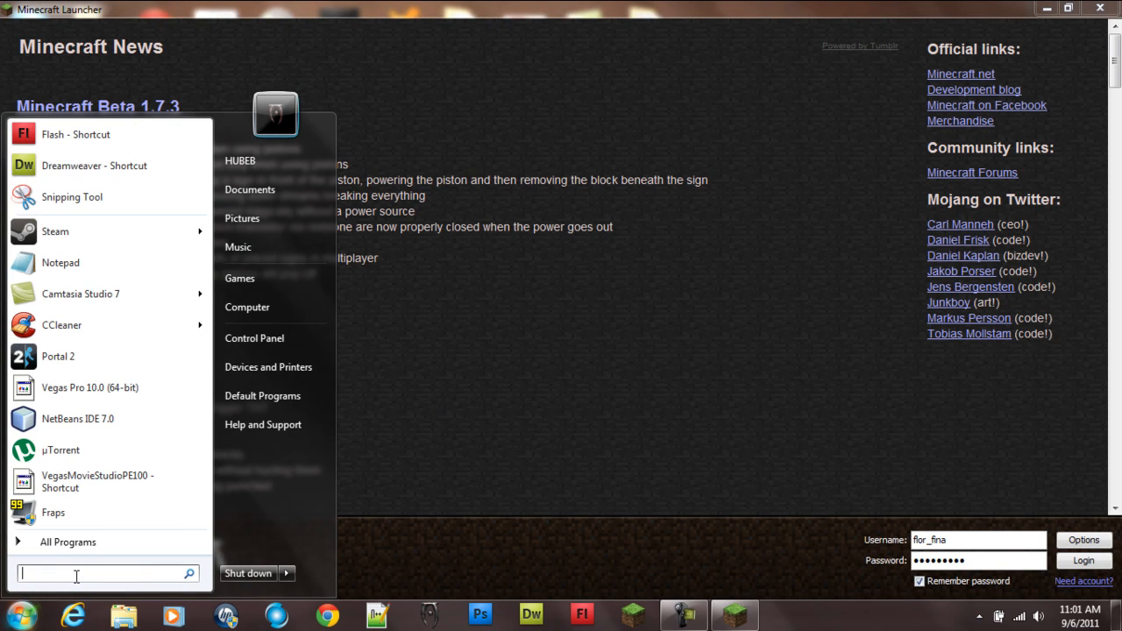
pyautogui.write('%')
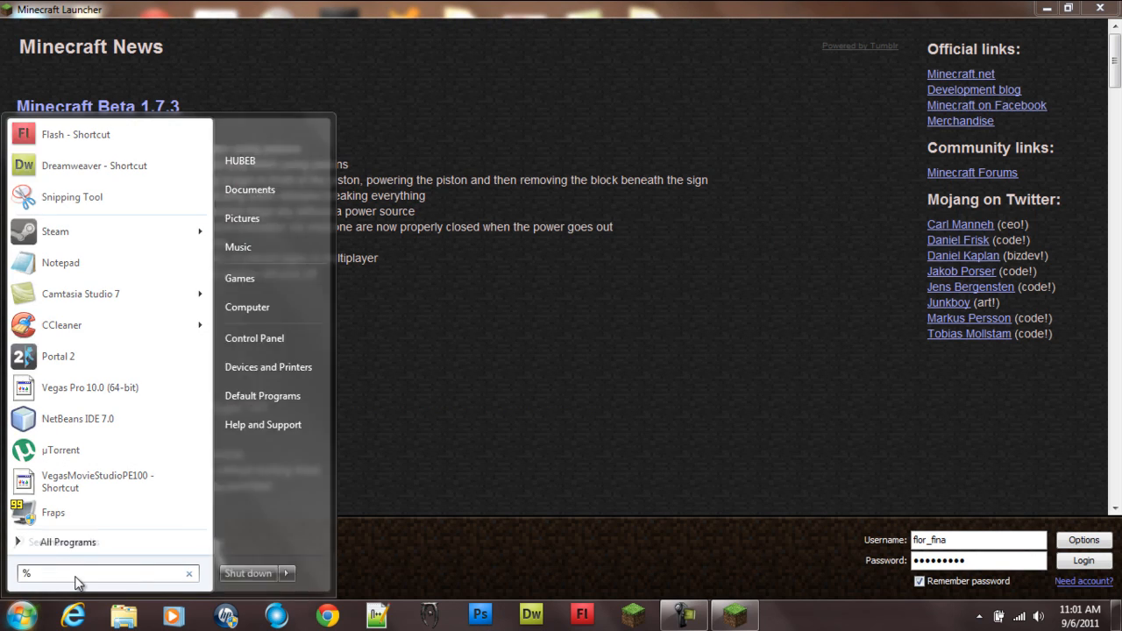
pyautogui.write('appdata')
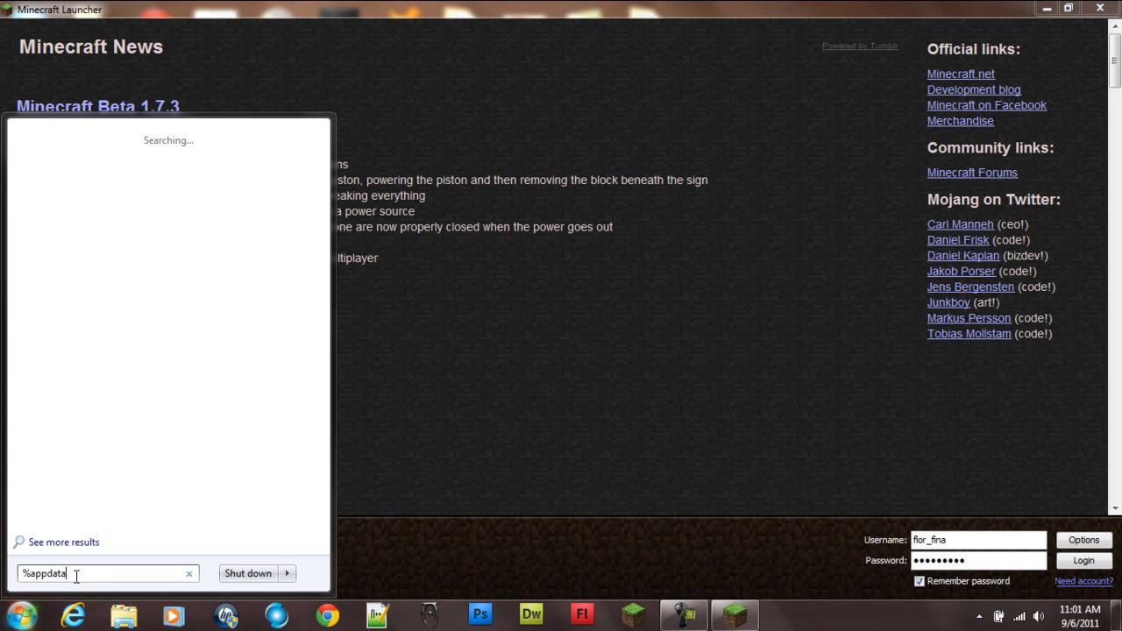
pyautogui.press('enter')
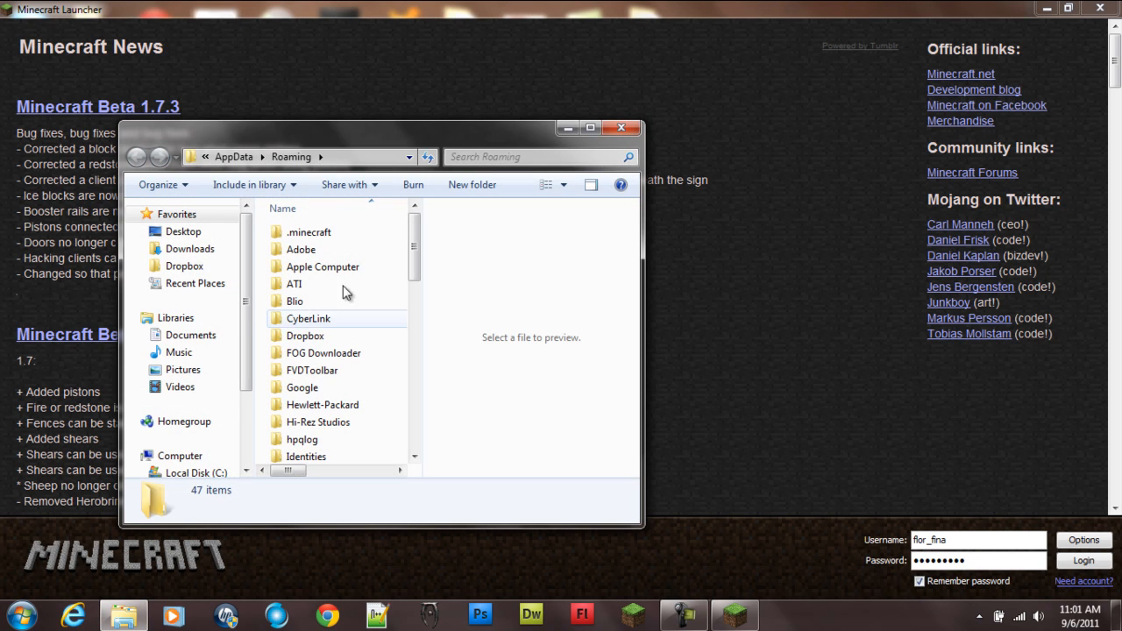
pyautogui.doubleClick(309, 232)
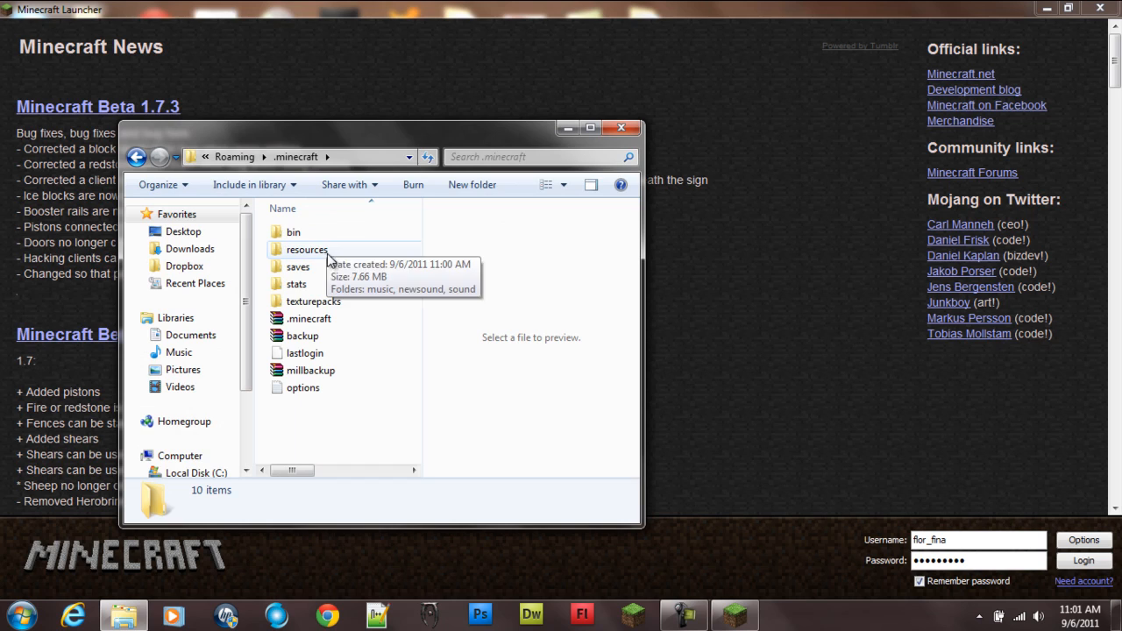
pyautogui.moveTo(298, 266)
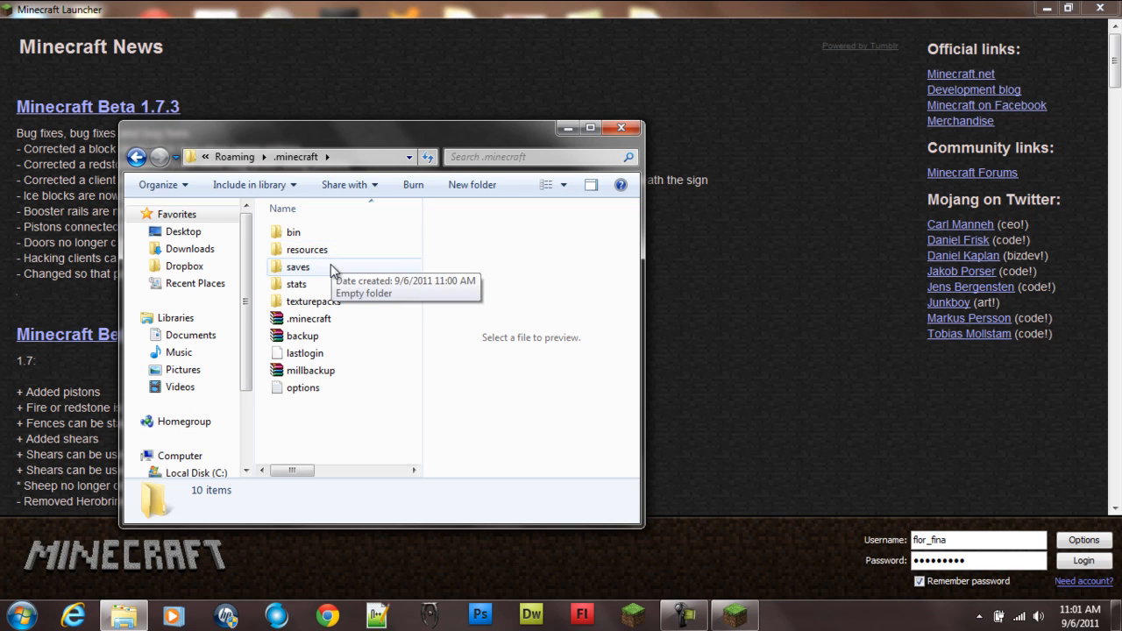
pyautogui.moveTo(347, 249)
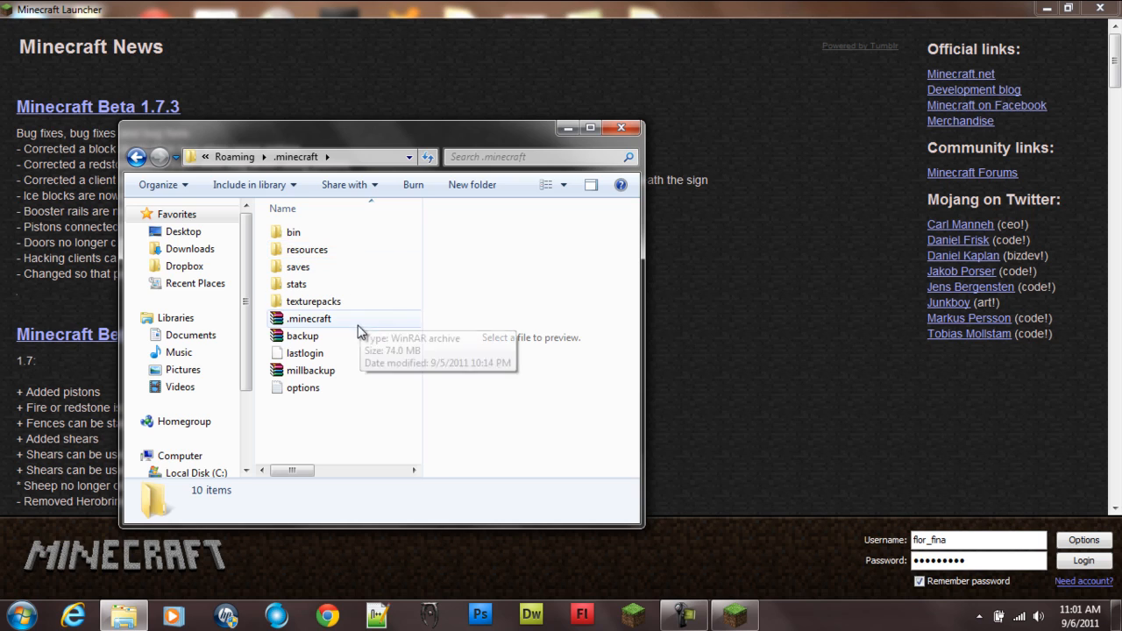
pyautogui.moveTo(302, 336)
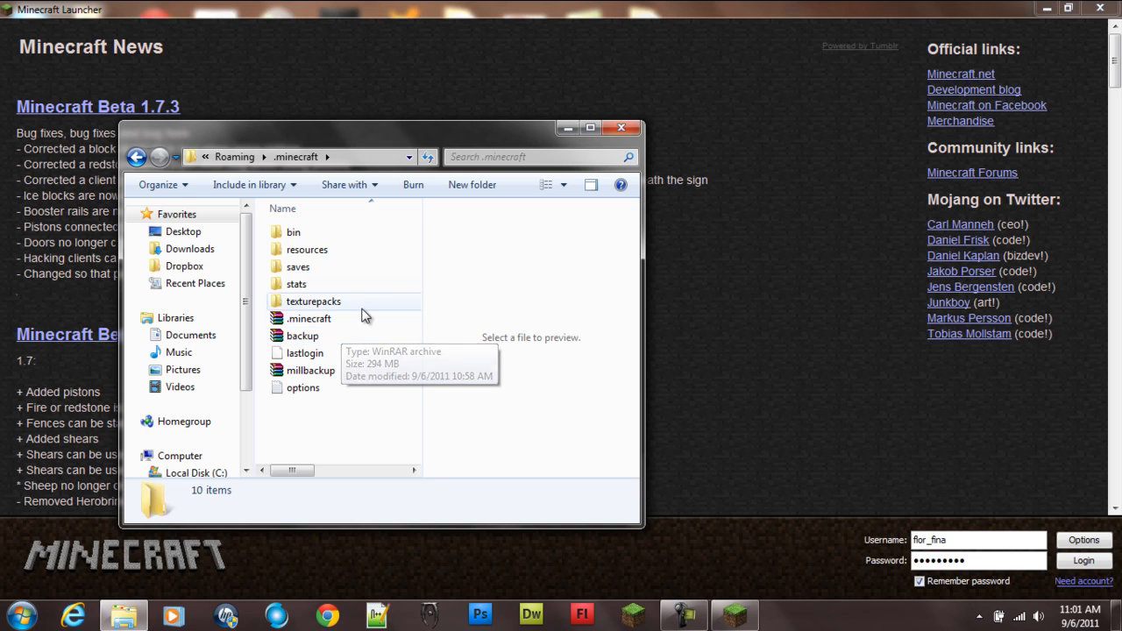
pyautogui.moveTo(623, 129)
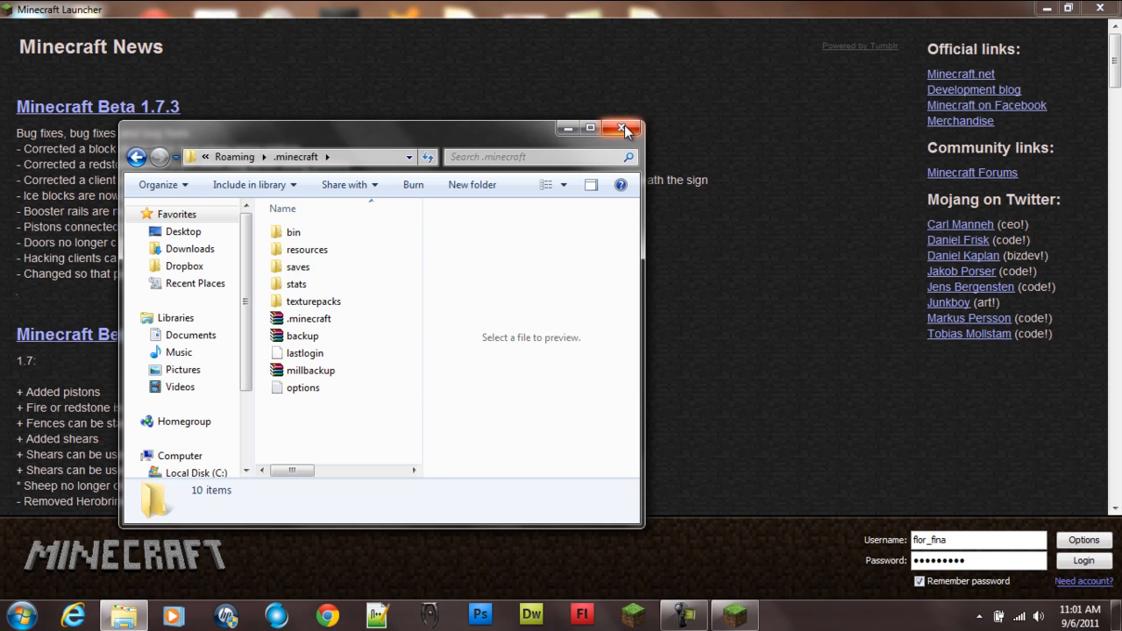
# Go back from .minecraft to Roaming and look through the older minecraft backup folders.
pyautogui.click(624, 128)
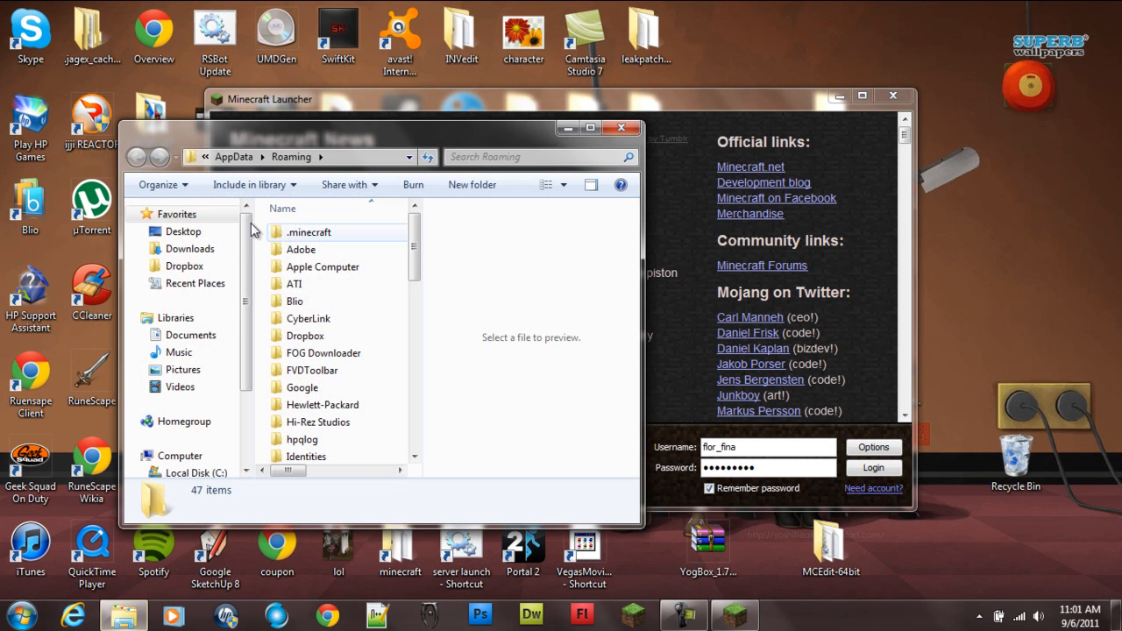
pyautogui.doubleClick(309, 231)
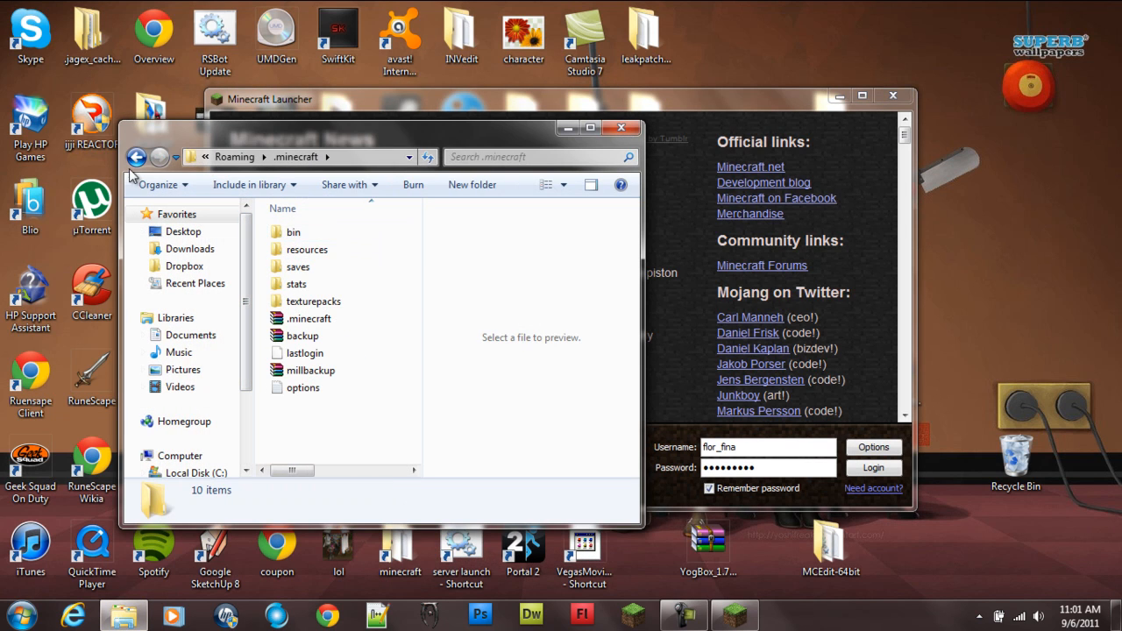
pyautogui.click(137, 158)
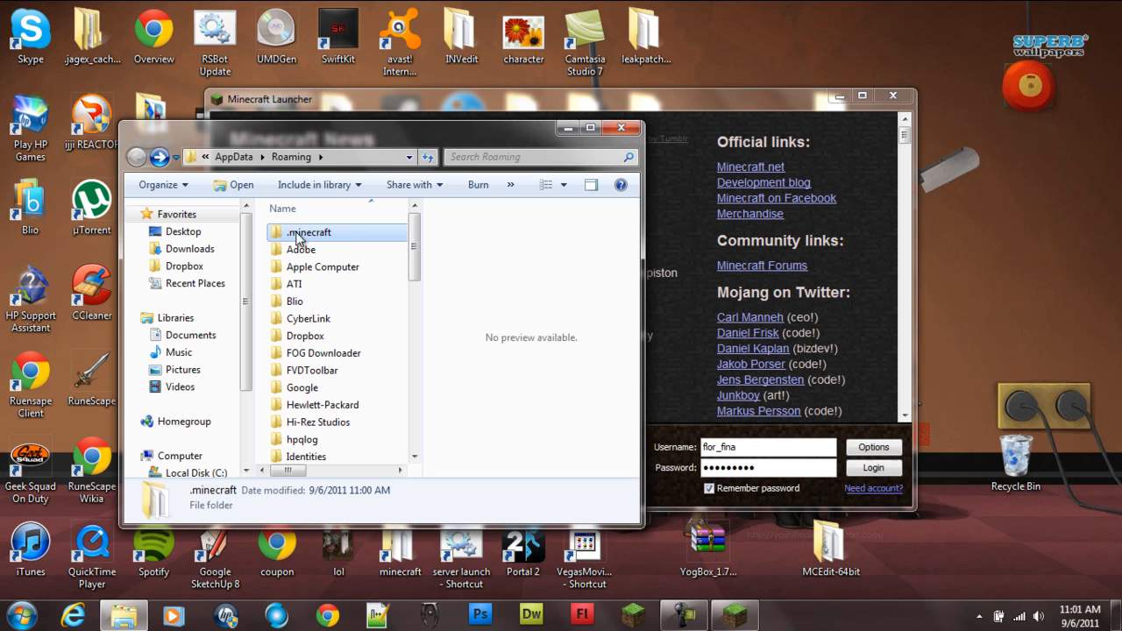
pyautogui.moveTo(337, 237)
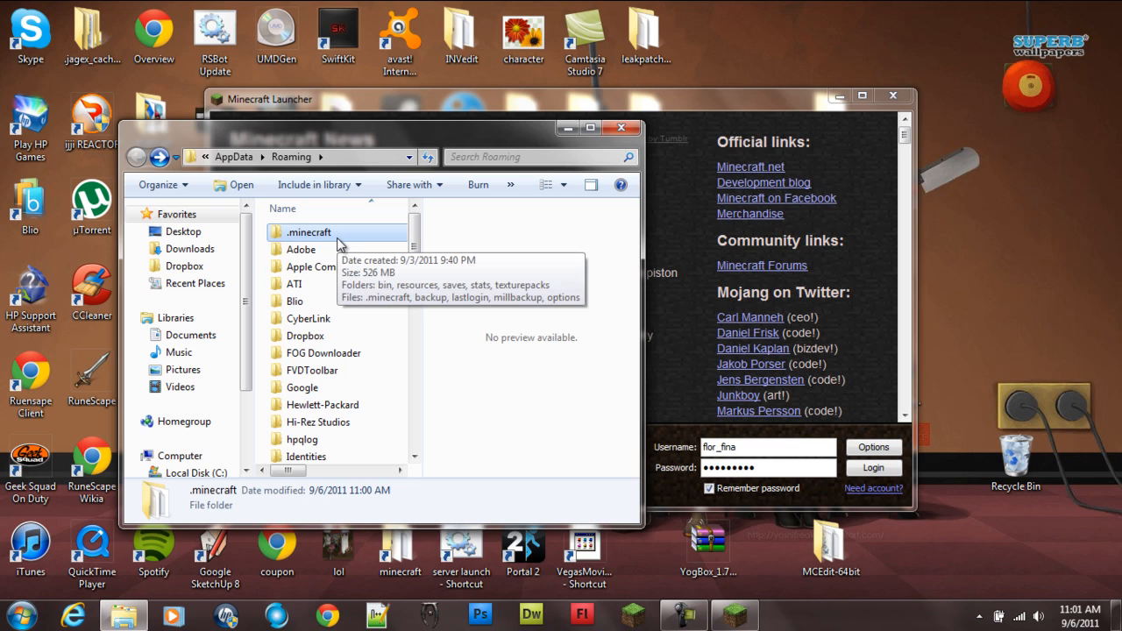
pyautogui.scroll(-3)
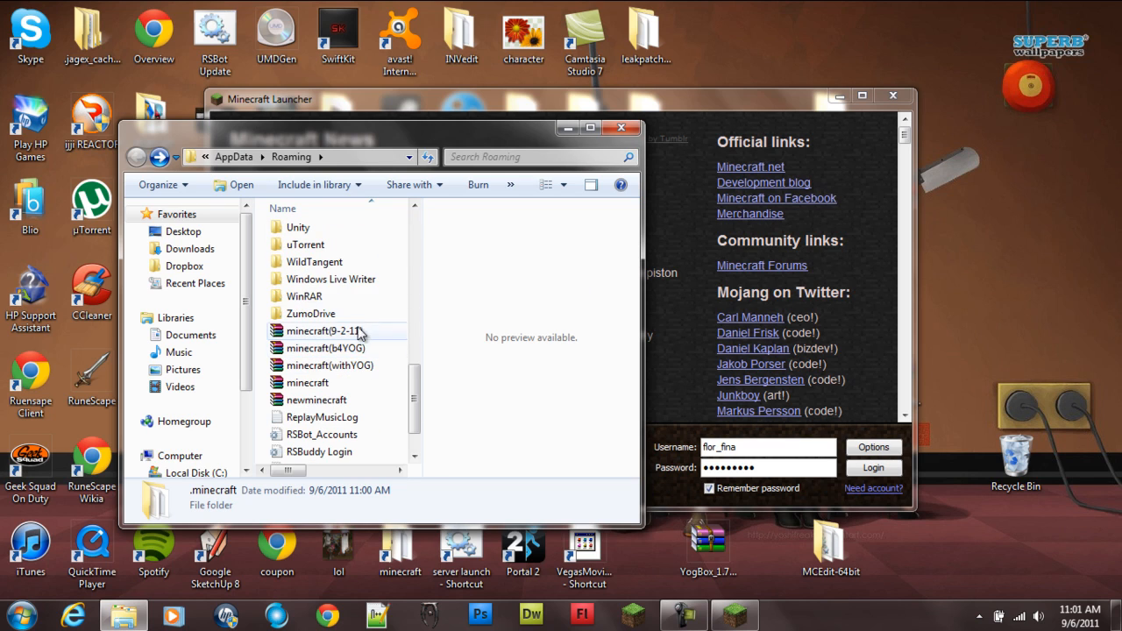
pyautogui.scroll(-3)
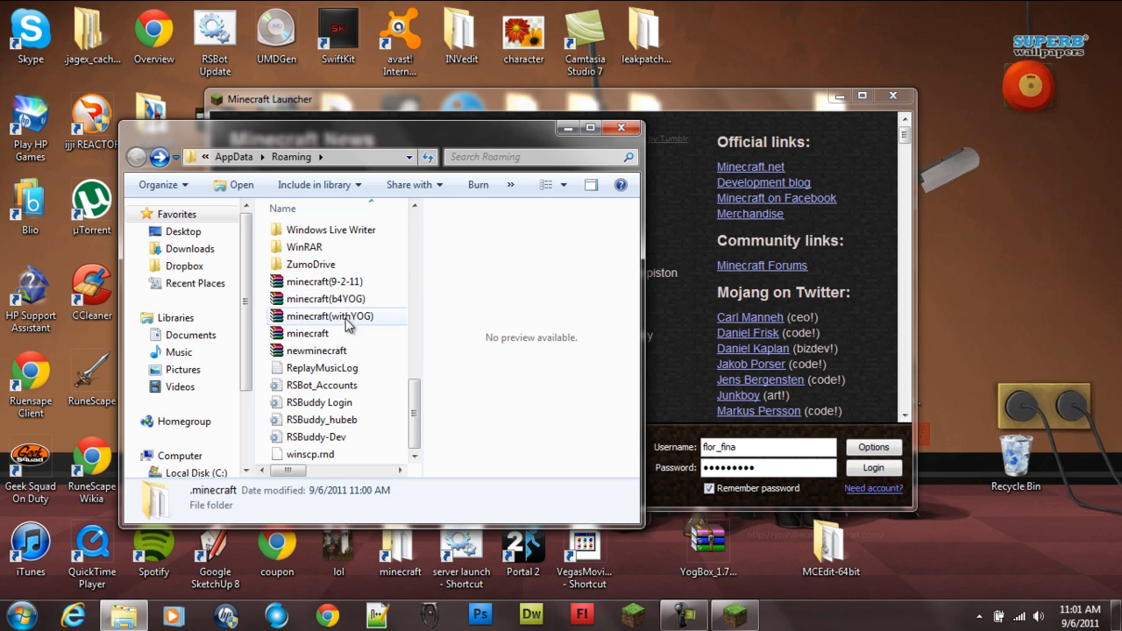
pyautogui.click(326, 298)
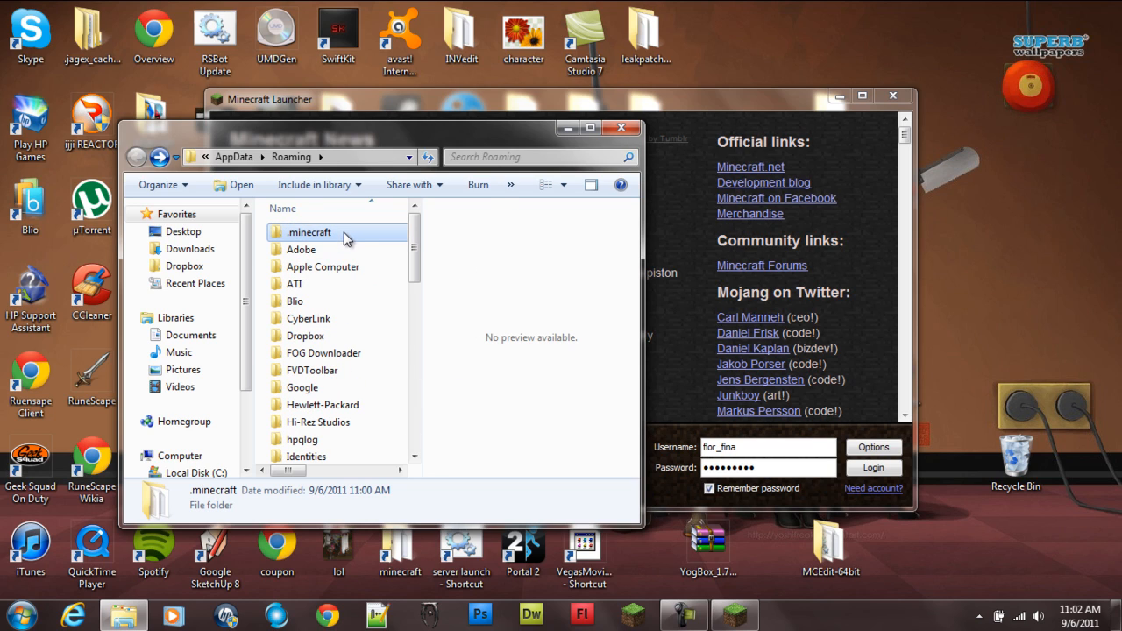
pyautogui.moveTo(308, 232)
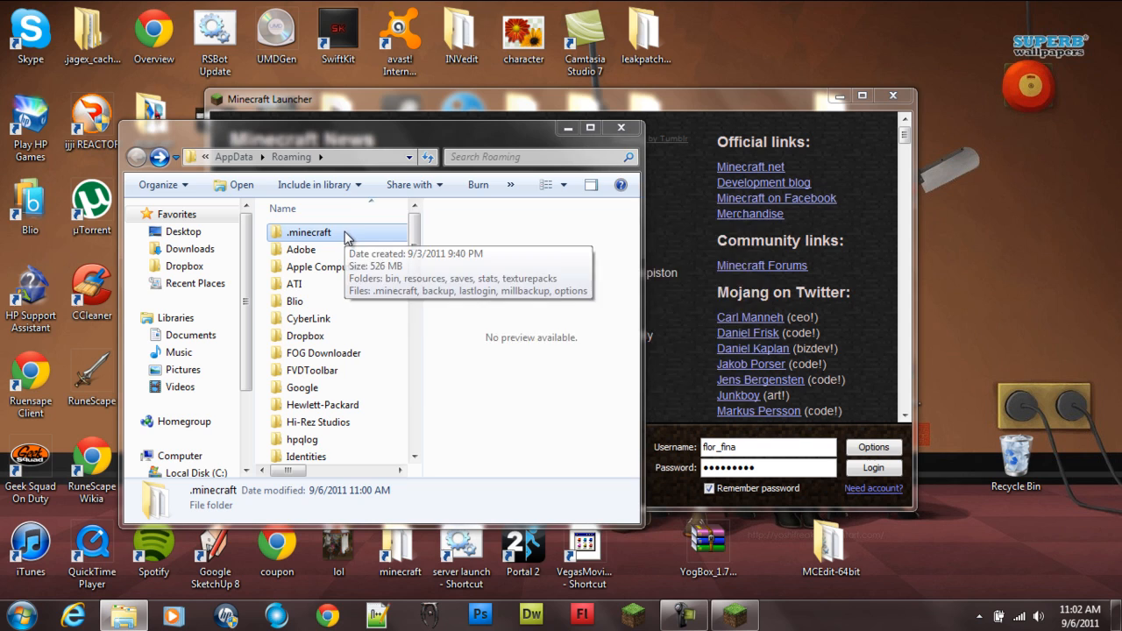
pyautogui.moveTo(438, 252)
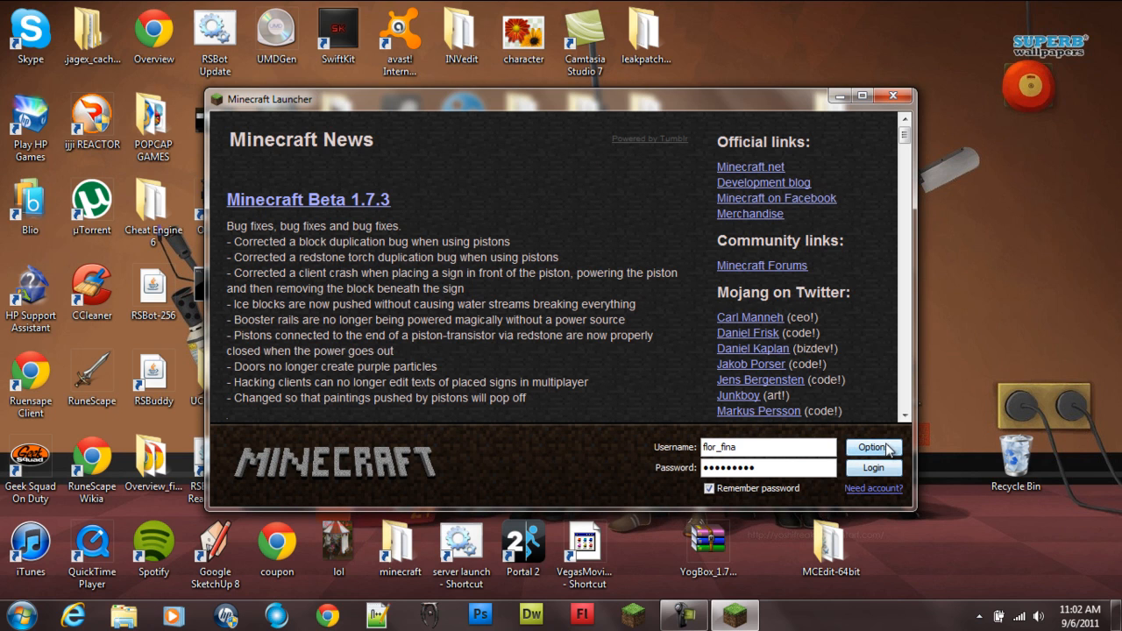
# Set Force update in the launcher options, then log in to start Beta 1.7.3.
pyautogui.click(862, 94)
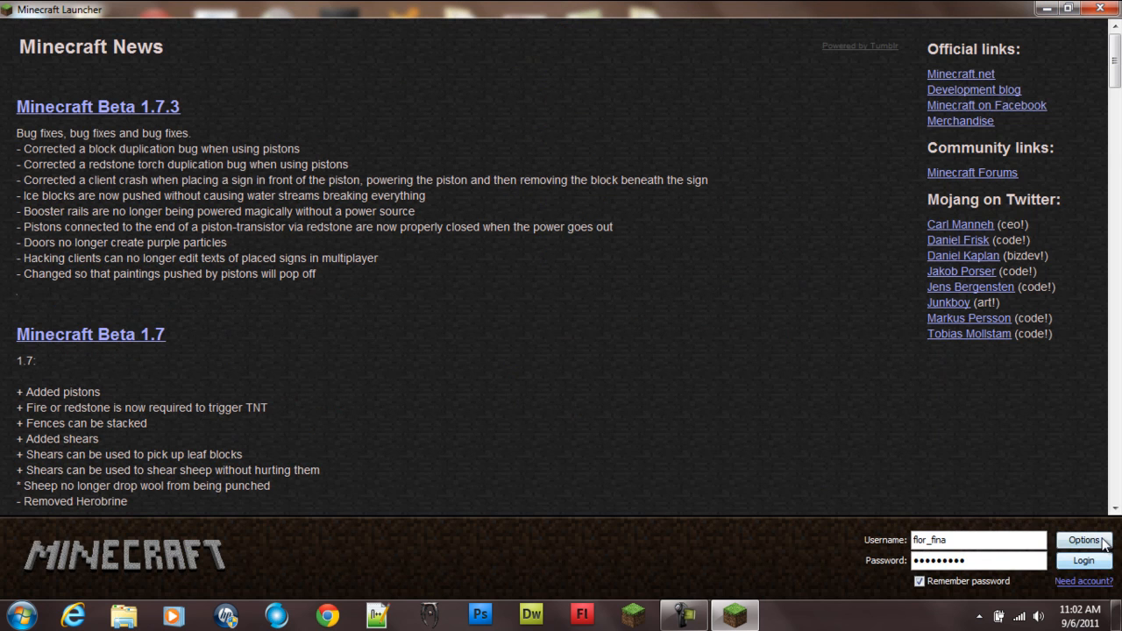
pyautogui.click(1083, 539)
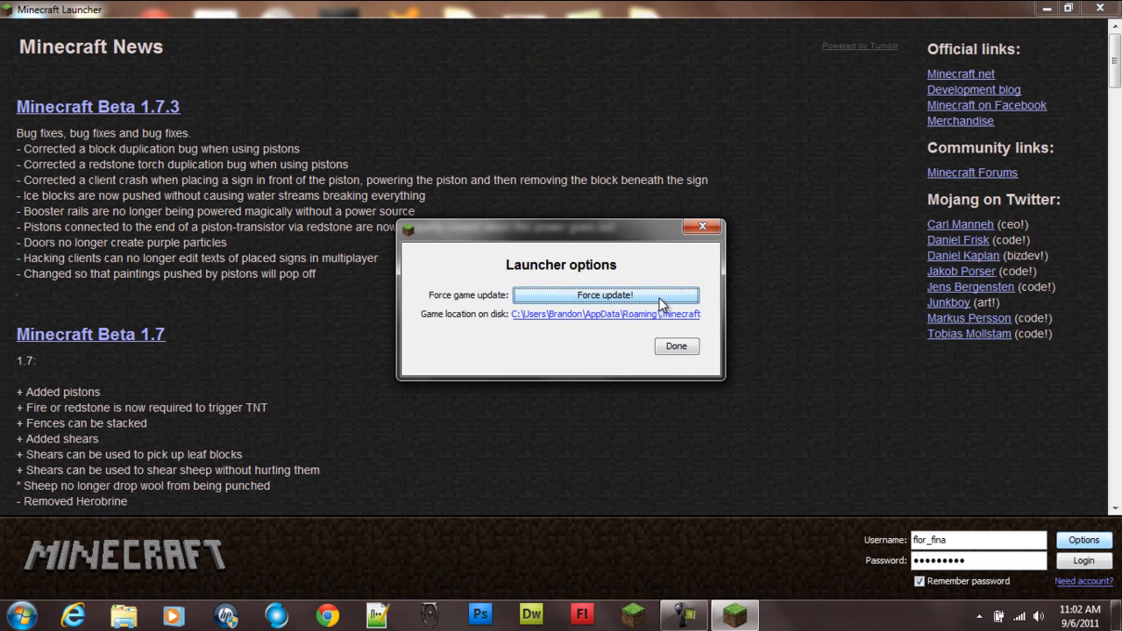
pyautogui.click(606, 295)
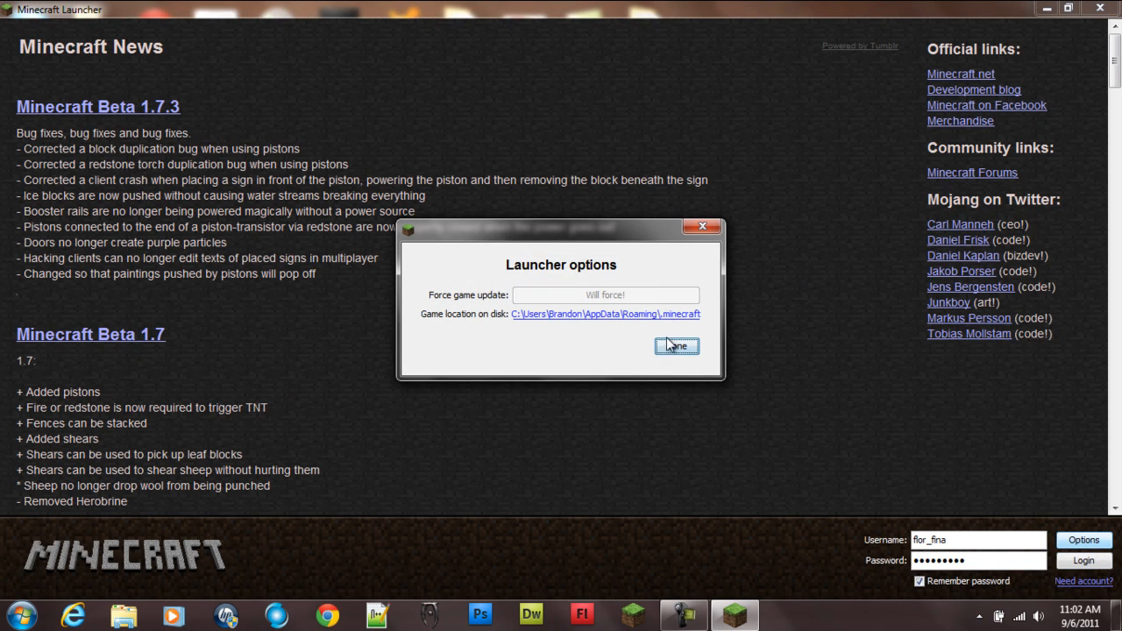
pyautogui.click(677, 345)
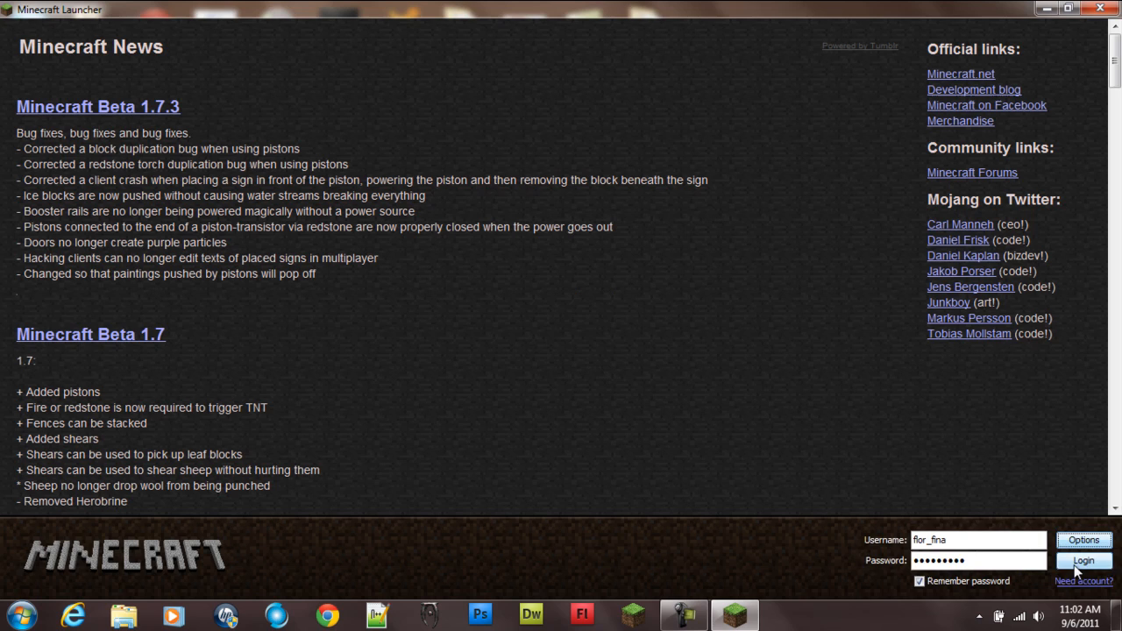
pyautogui.click(1083, 561)
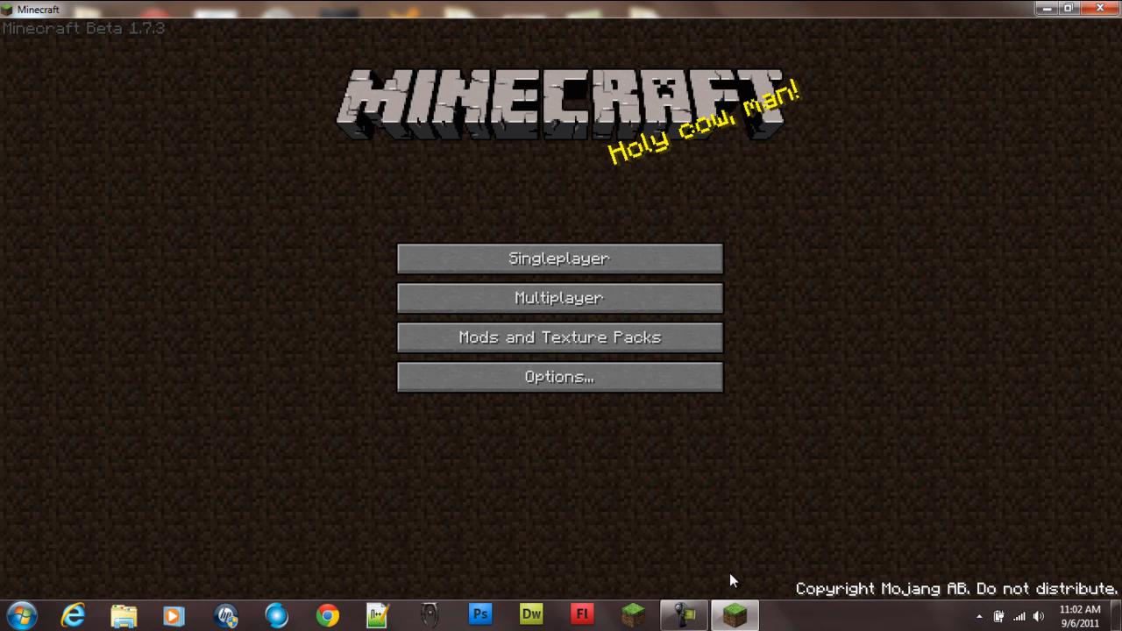
# Create a new singleplayer world with the seed 'min3craftdud3is the bes' and enter it.
pyautogui.click(557, 258)
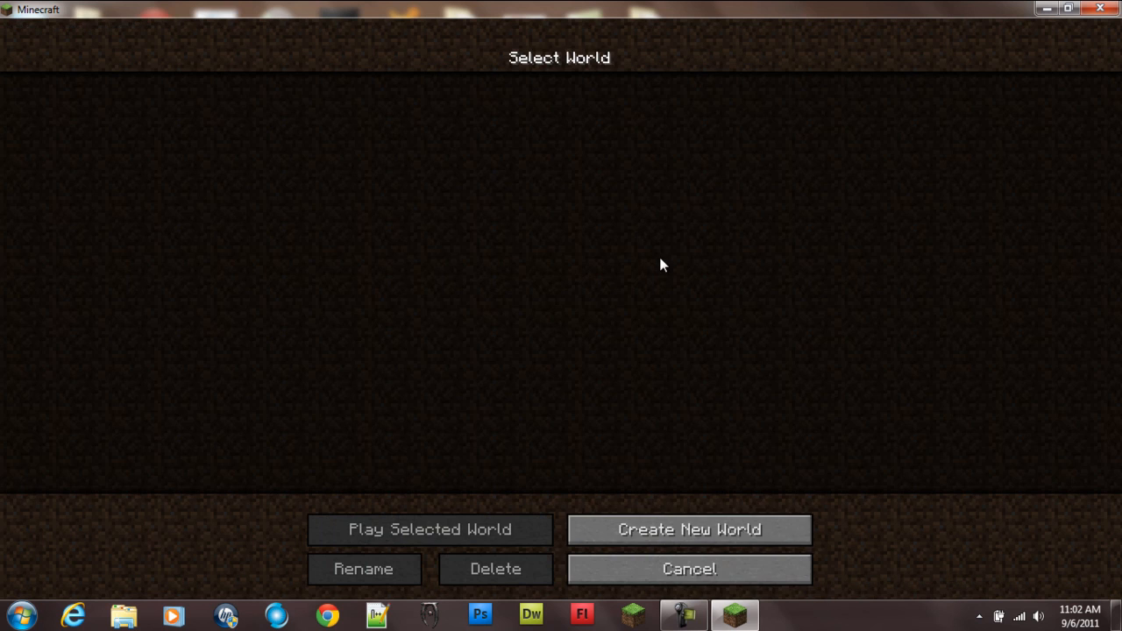
pyautogui.click(689, 529)
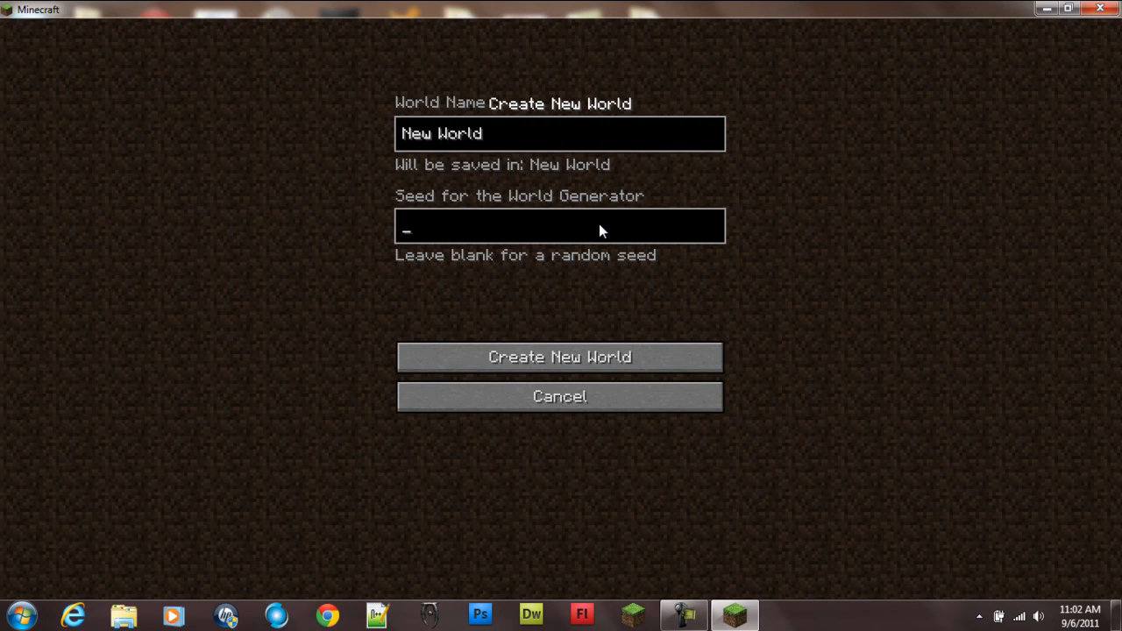
pyautogui.write('min3')
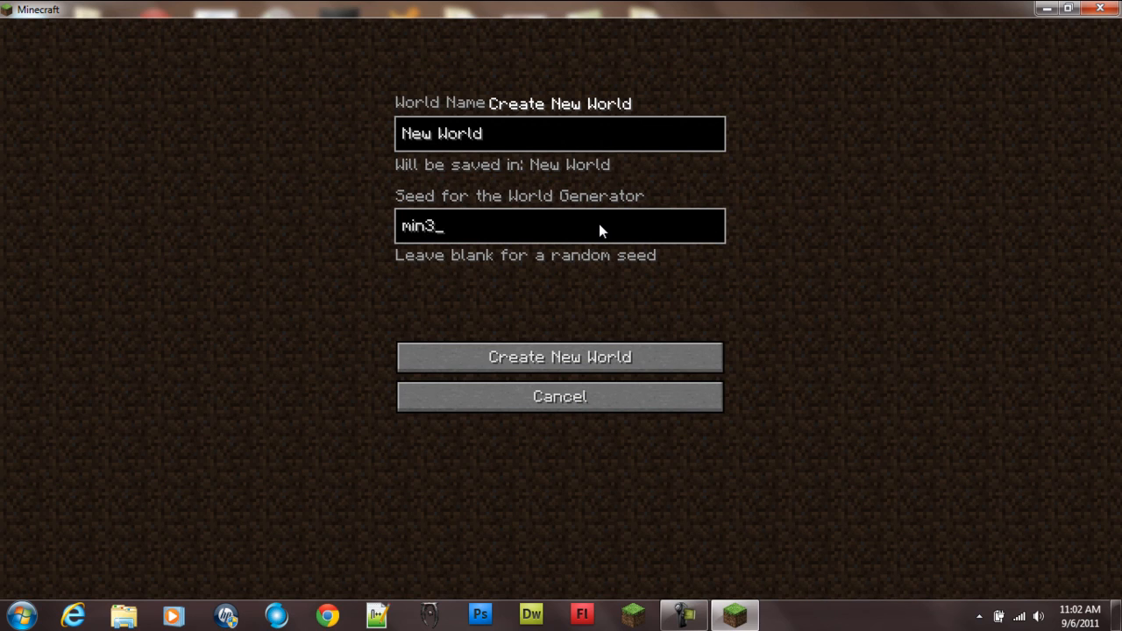
pyautogui.write('craftdud3')
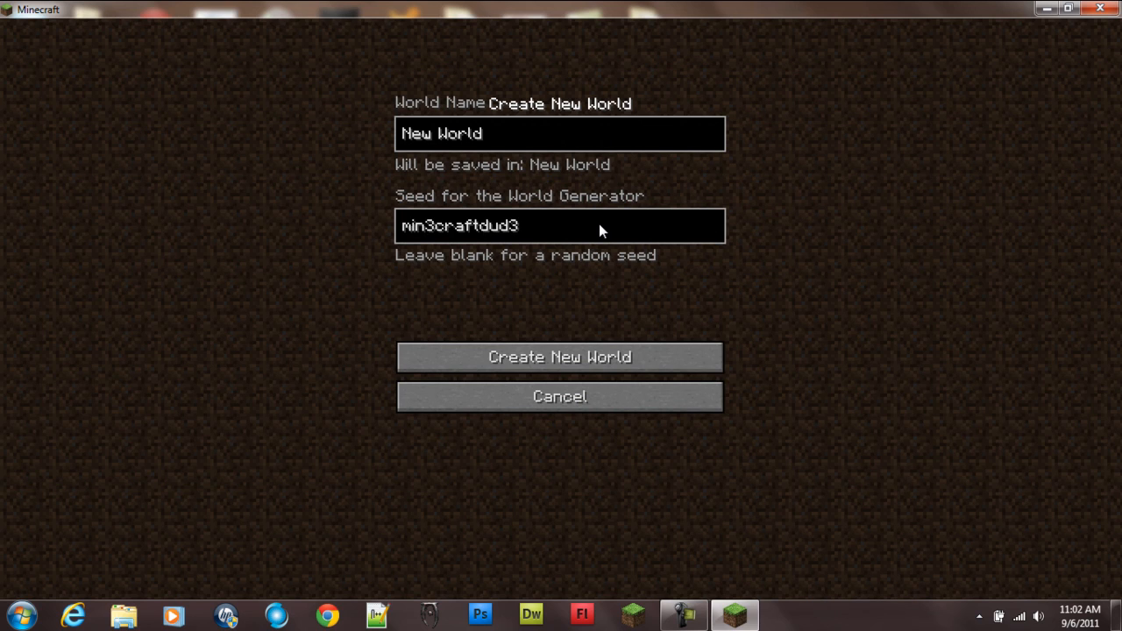
pyautogui.write('is the bes')
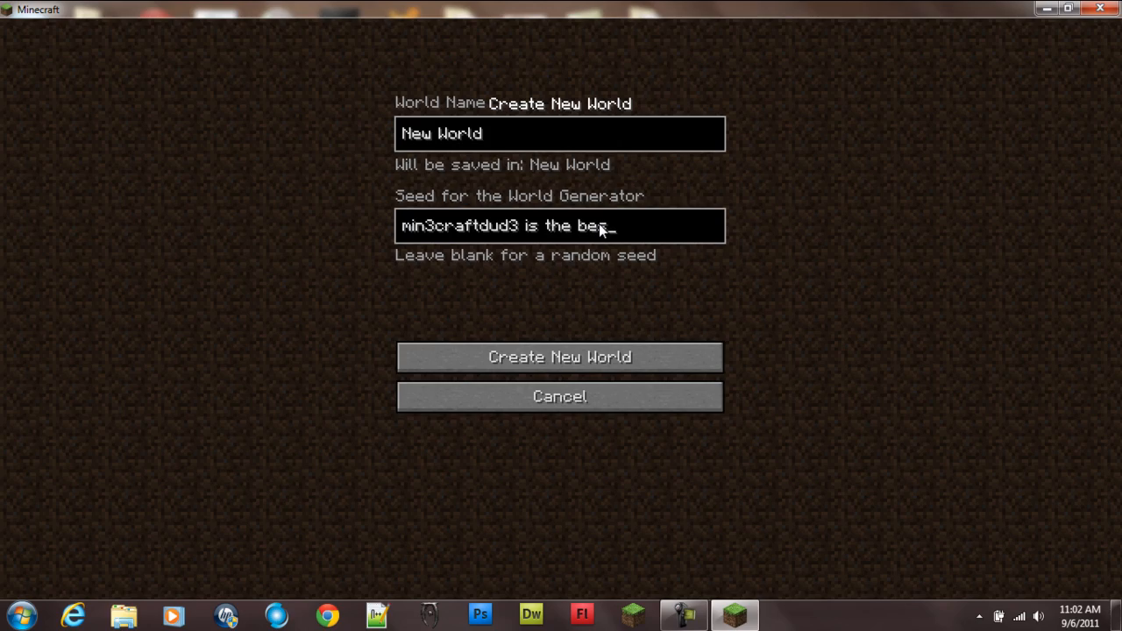
pyautogui.click(559, 358)
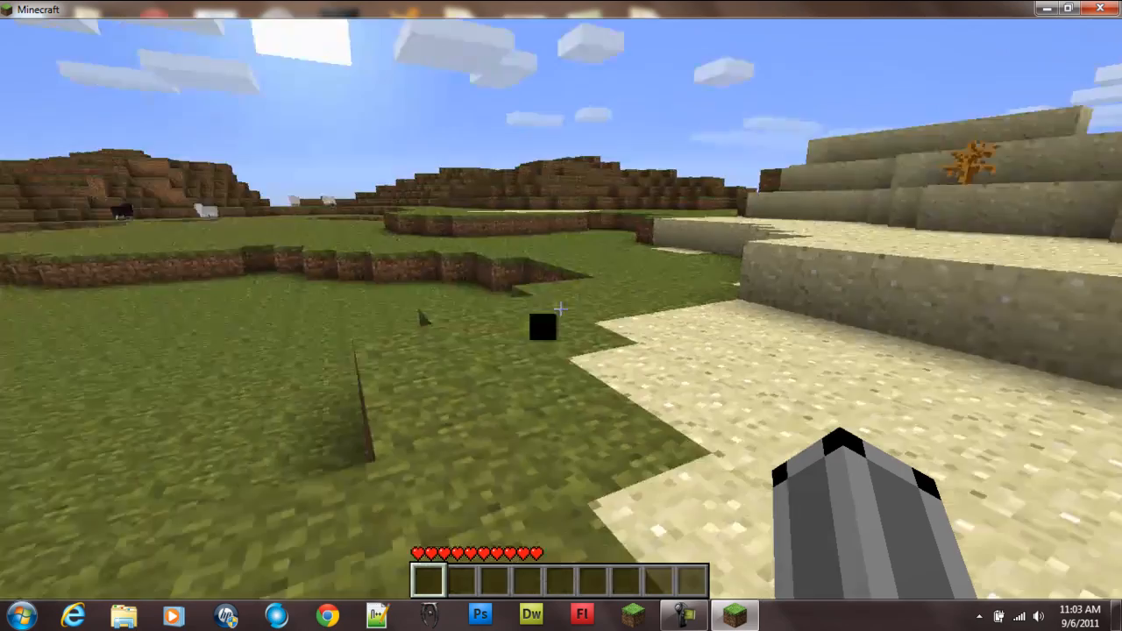
pyautogui.moveTo(560, 316)
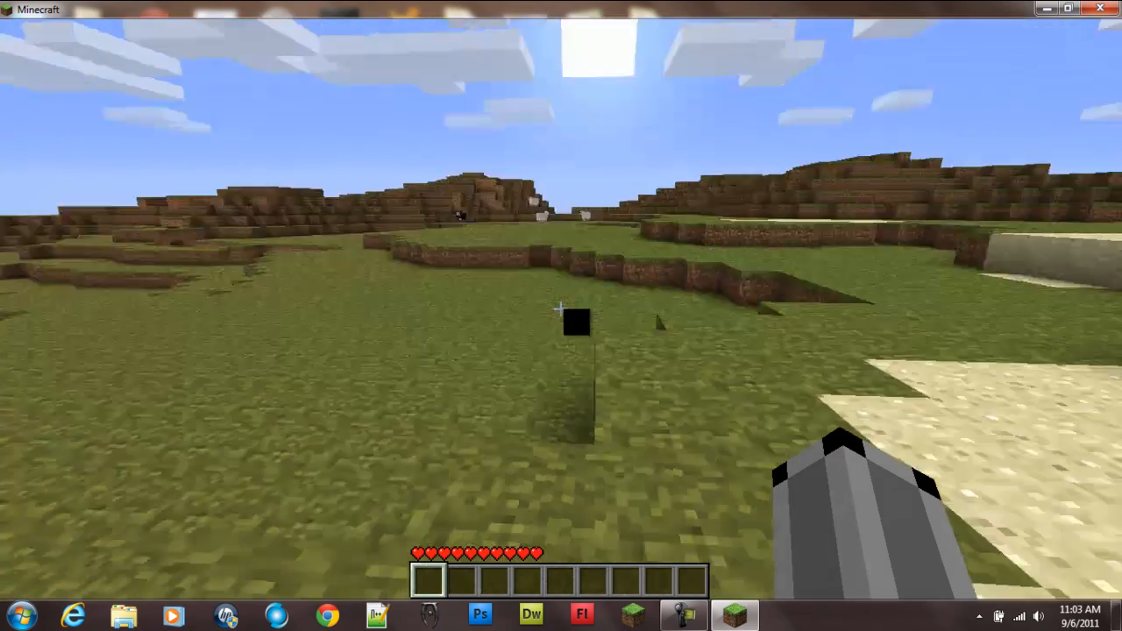
pyautogui.moveTo(561, 315)
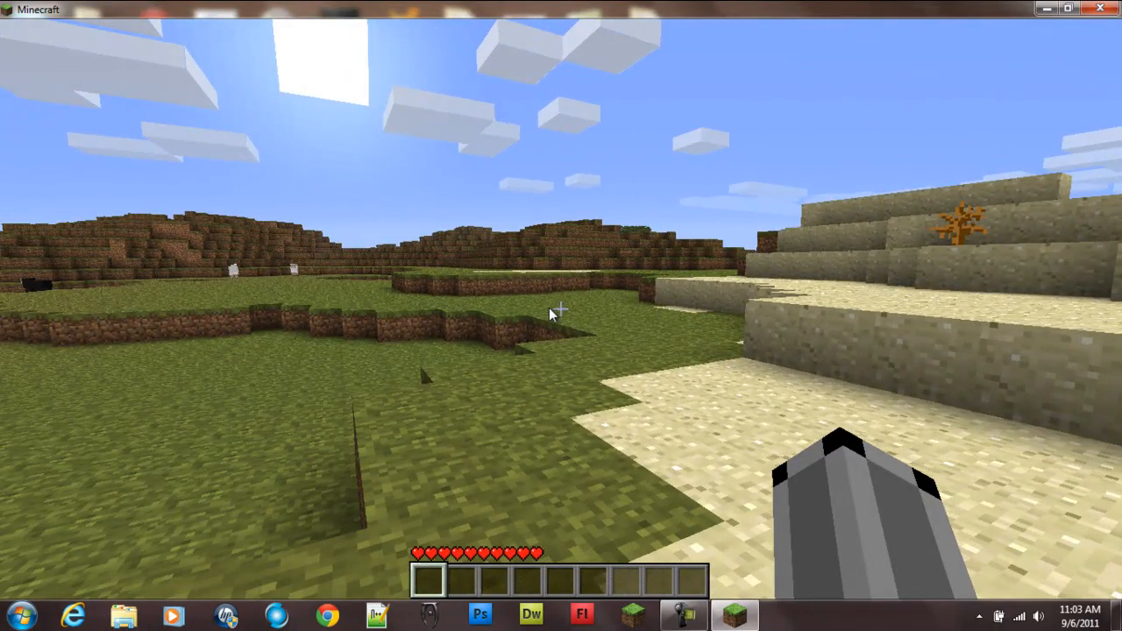
pyautogui.press('Escape')
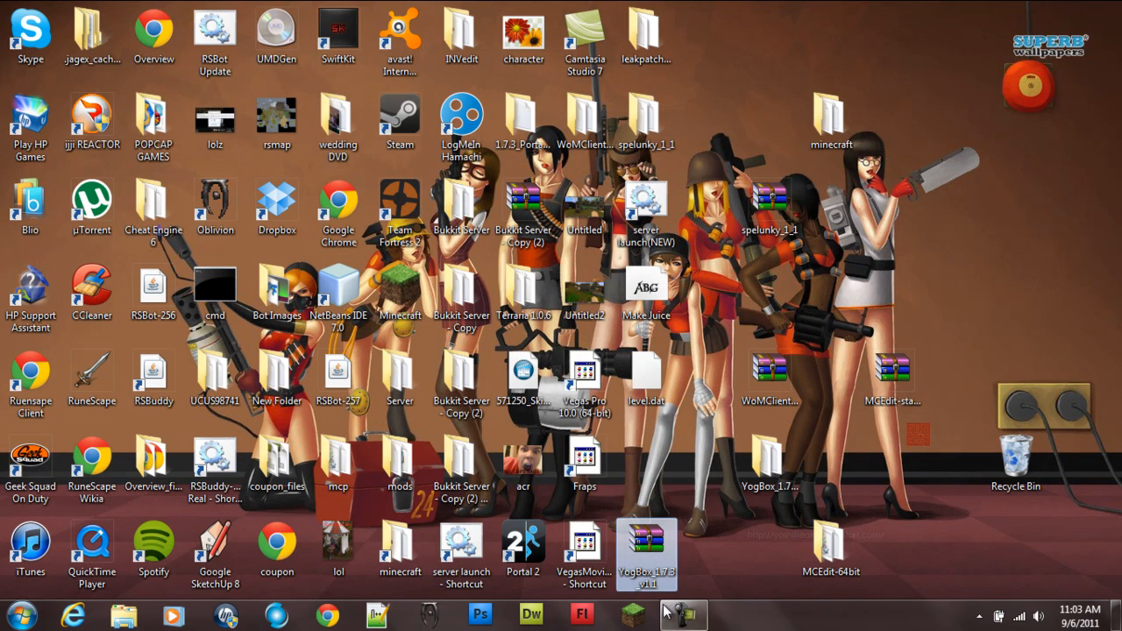
pyautogui.moveTo(646, 552)
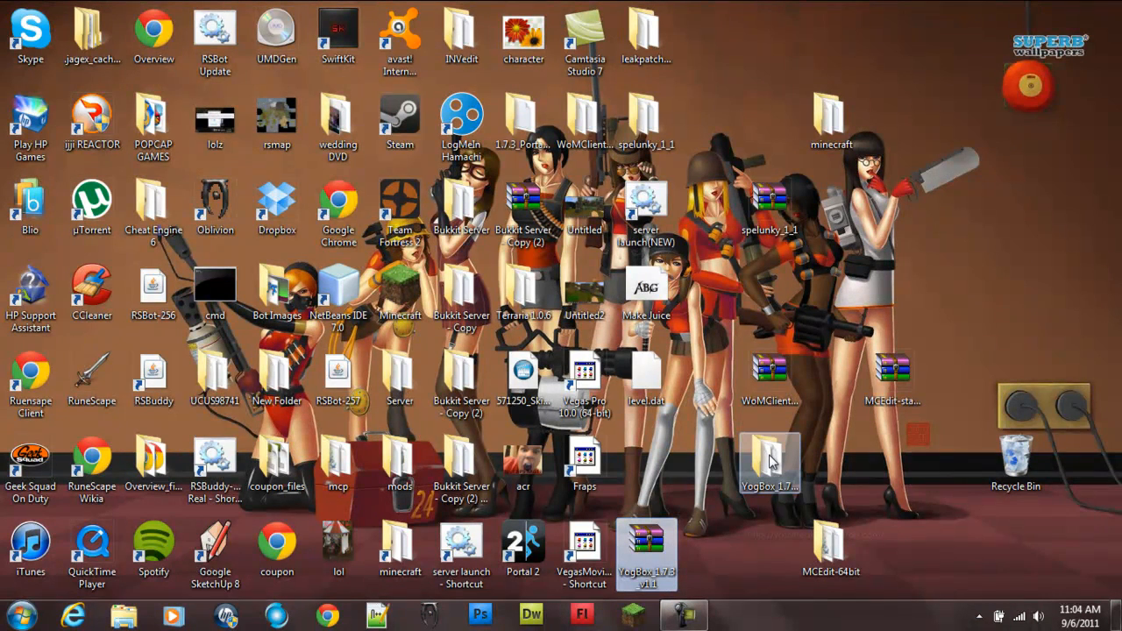
pyautogui.moveTo(770, 464)
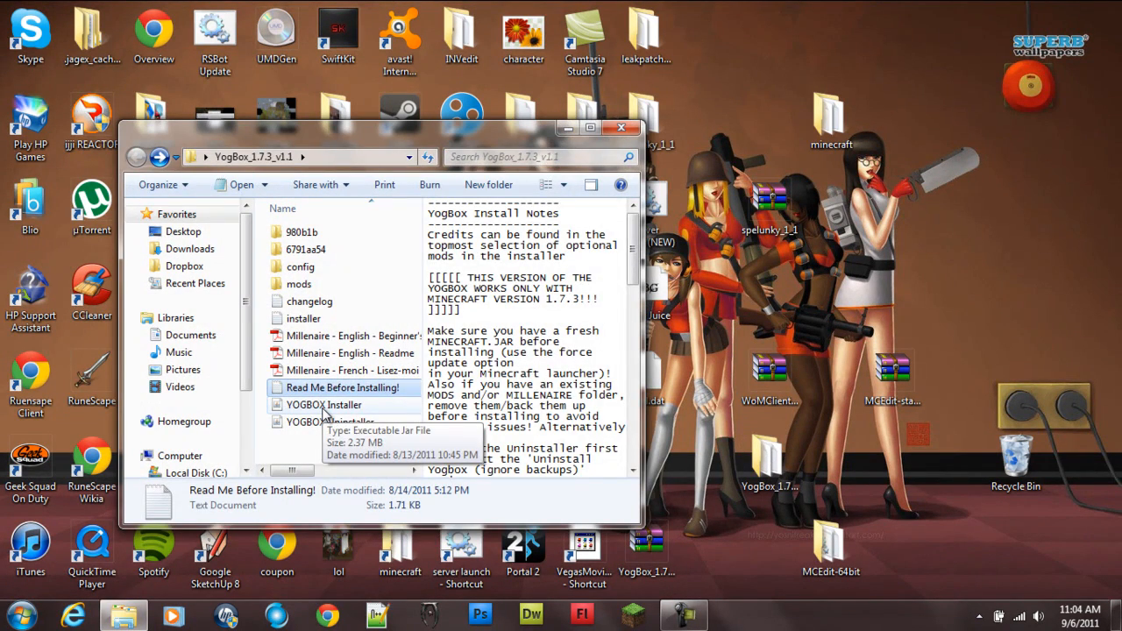
# Run the YOGBOX Installer from the YogBox_1.7.3_v1.1 folder.
pyautogui.click(322, 403)
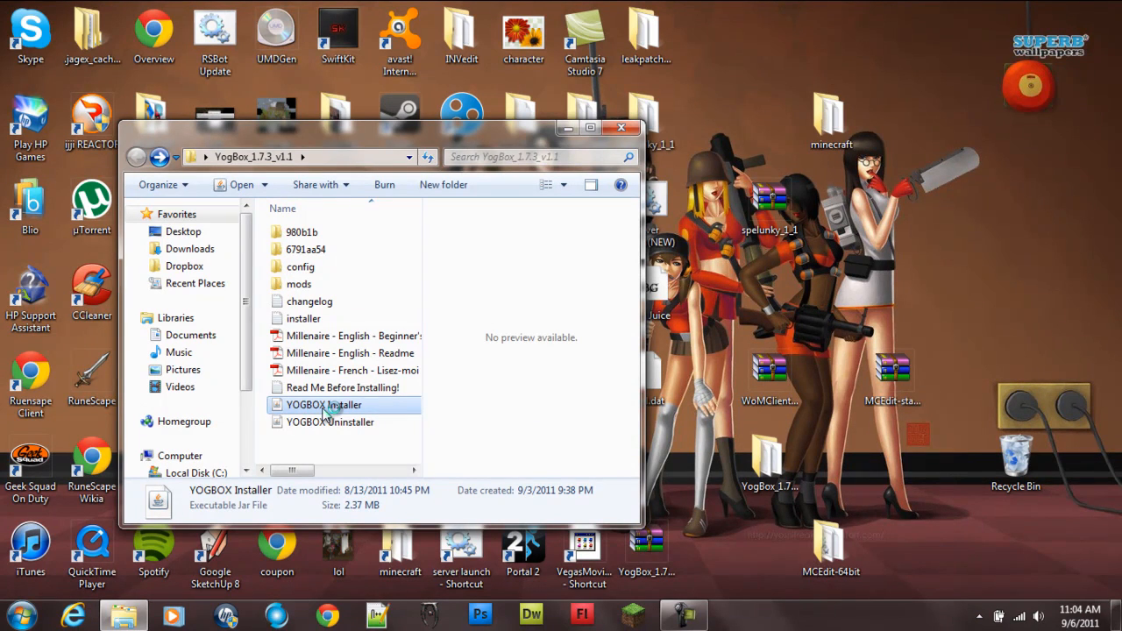
pyautogui.moveTo(414, 454)
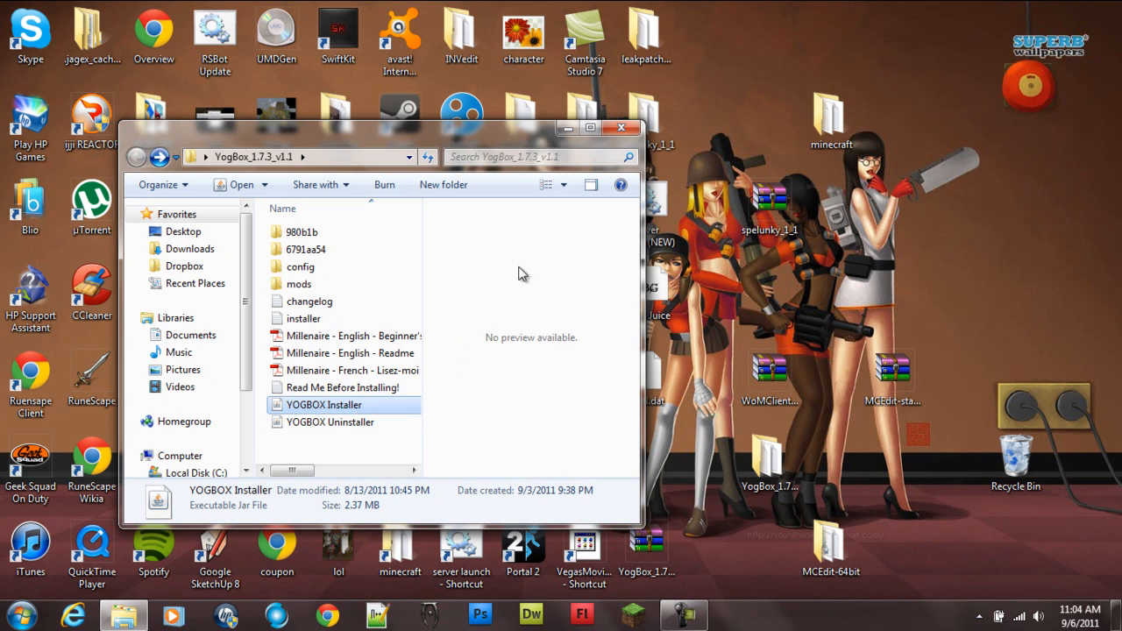
pyautogui.doubleClick(323, 403)
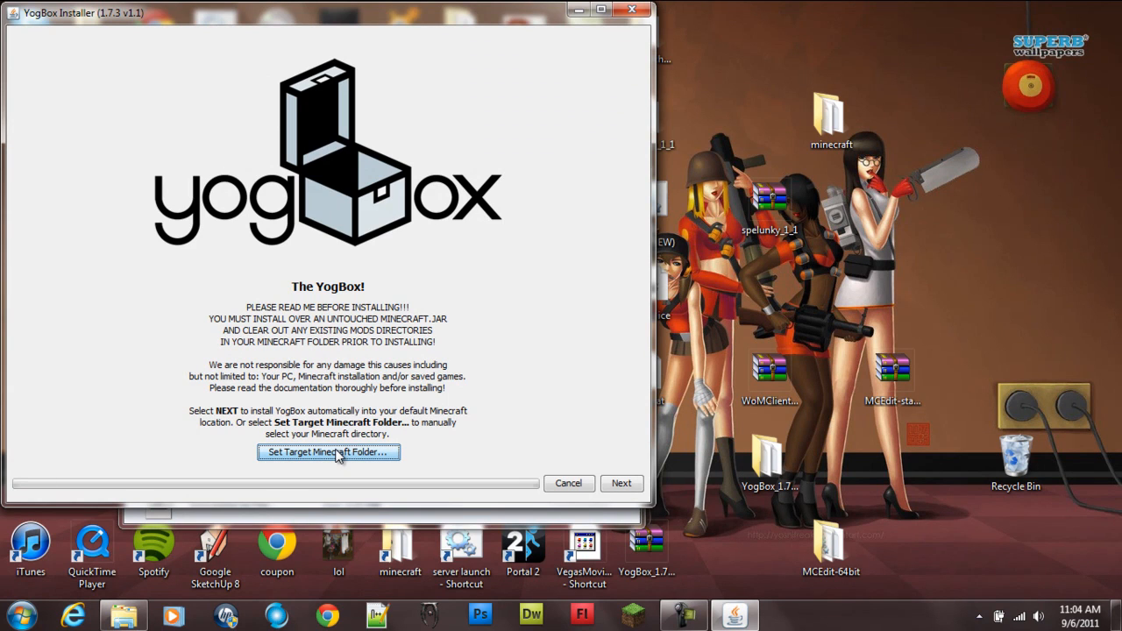
# Set the installer's target Minecraft folder to .minecraft under %appdata% Roaming.
pyautogui.click(328, 452)
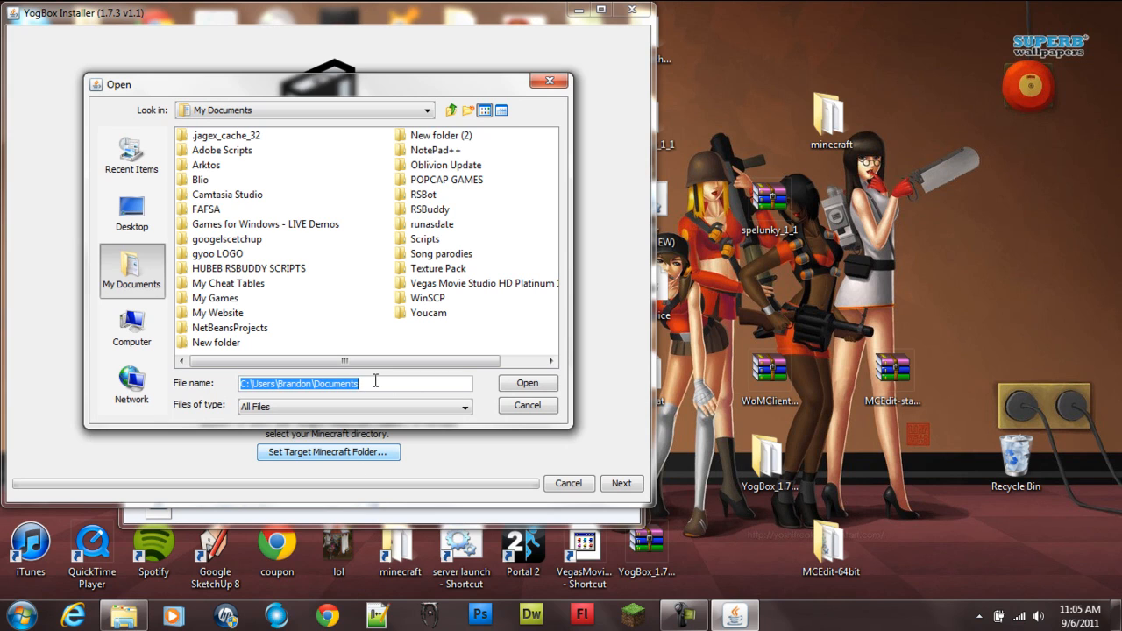
pyautogui.write('%appdata%')
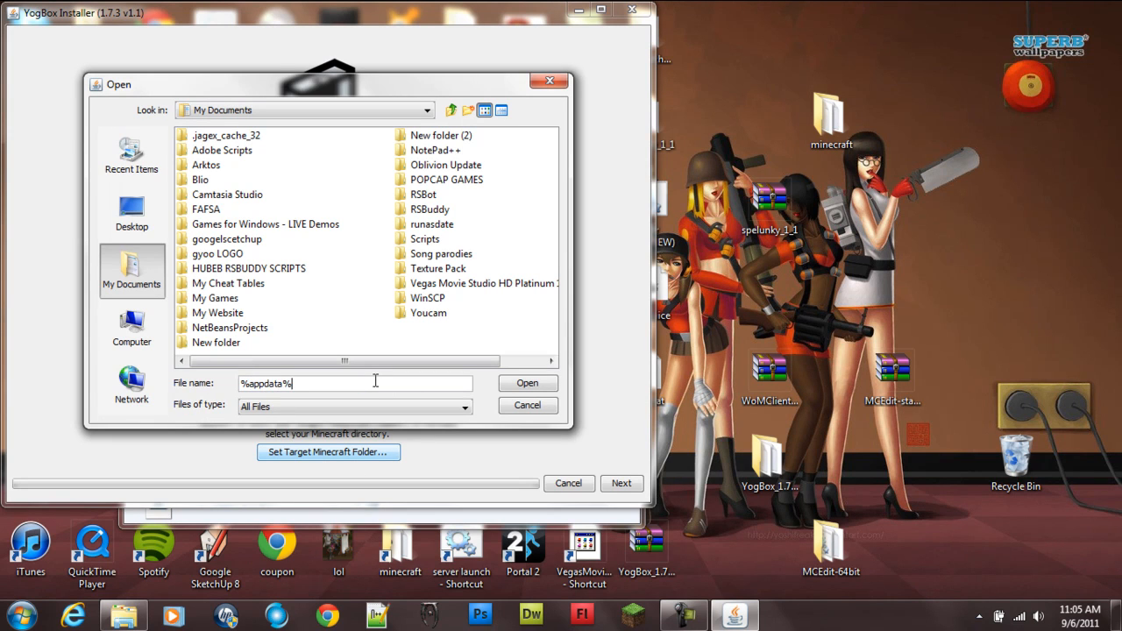
pyautogui.click(525, 405)
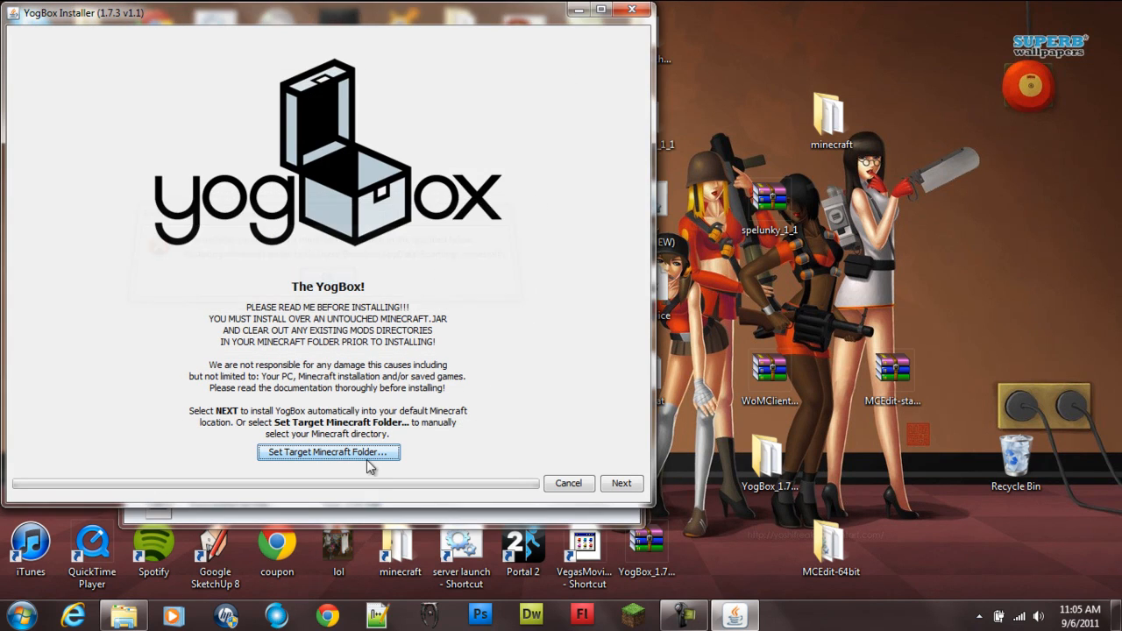
pyautogui.click(327, 452)
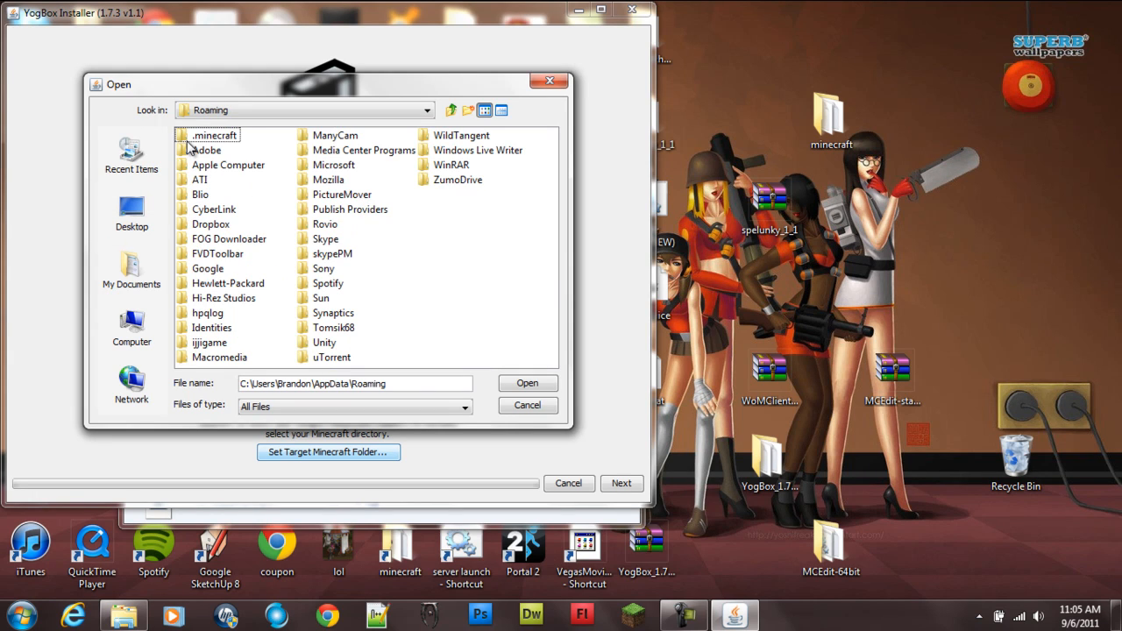
pyautogui.click(213, 135)
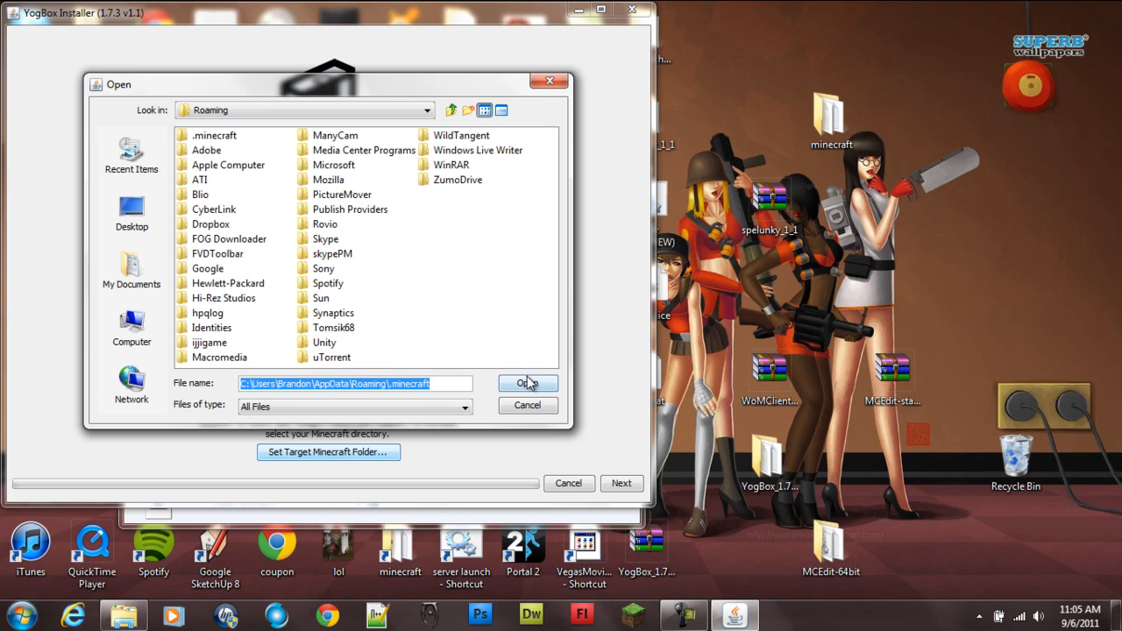
pyautogui.click(522, 384)
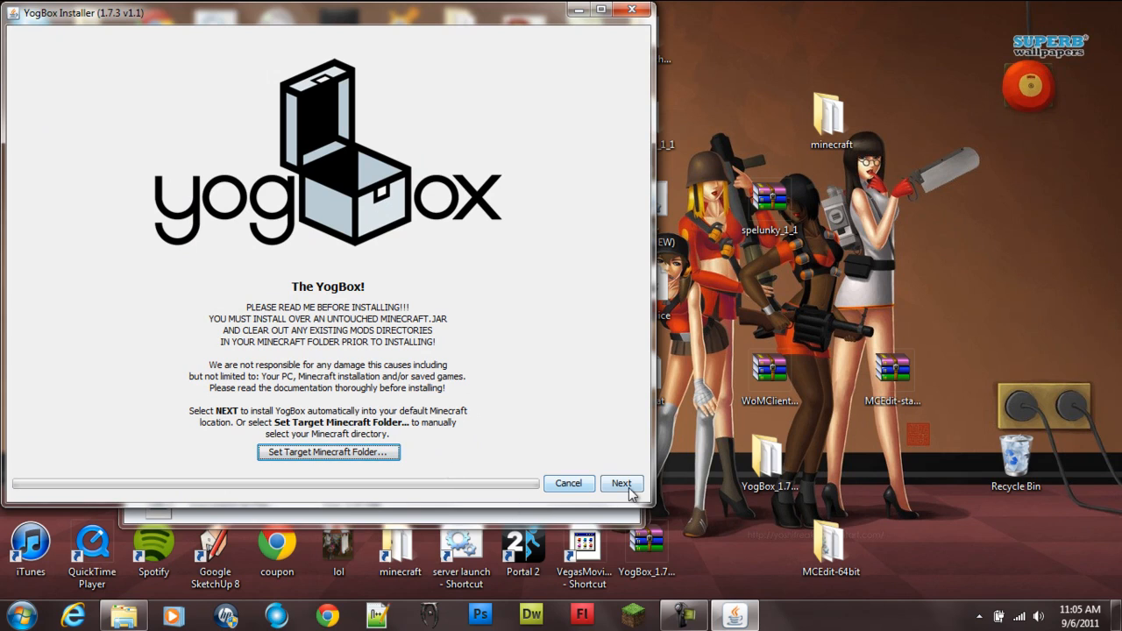
# Apply the Peaceful Farmer's Paradise preset and read Seasons, Baby Animals, Mo' Creatures, Peaceful Pack and Somnia descriptions.
pyautogui.click(620, 484)
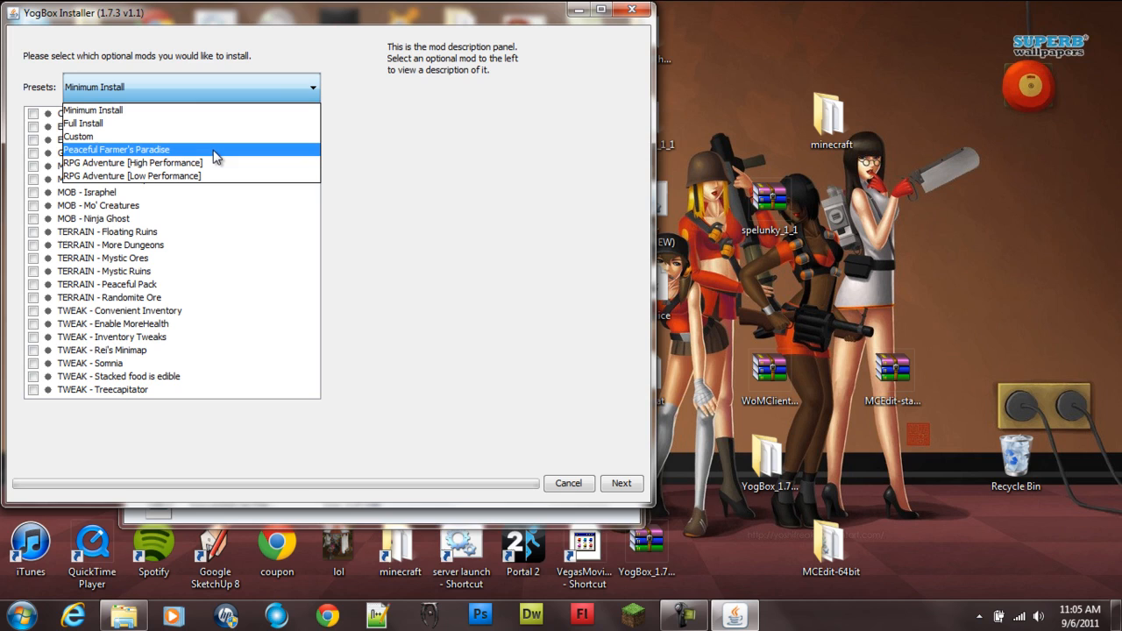
pyautogui.moveTo(211, 175)
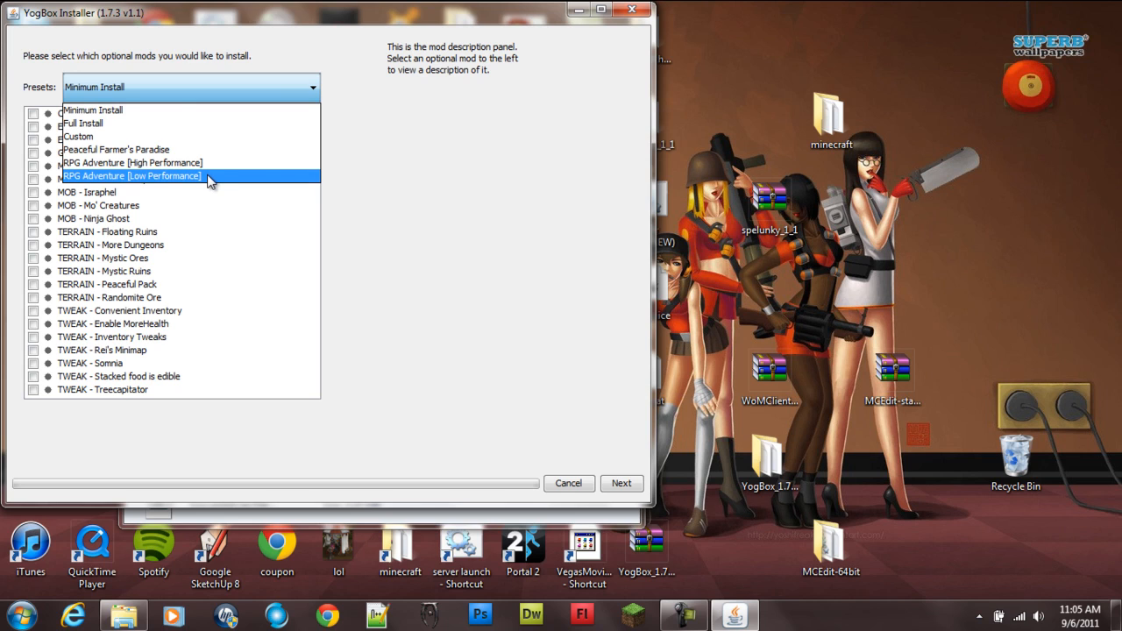
pyautogui.click(116, 149)
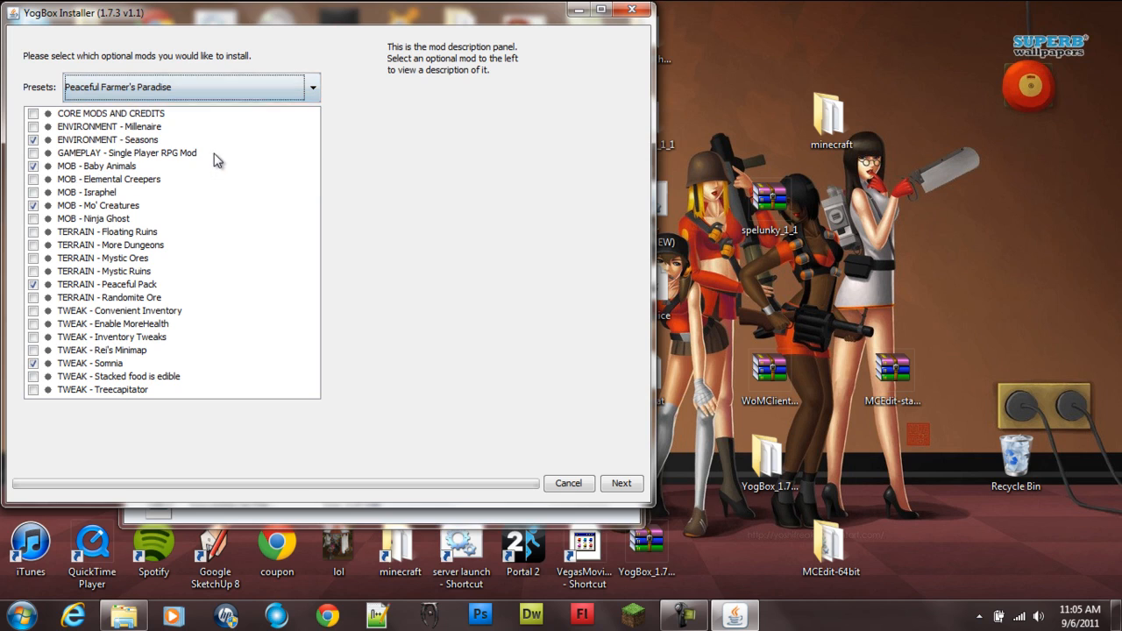
pyautogui.click(107, 140)
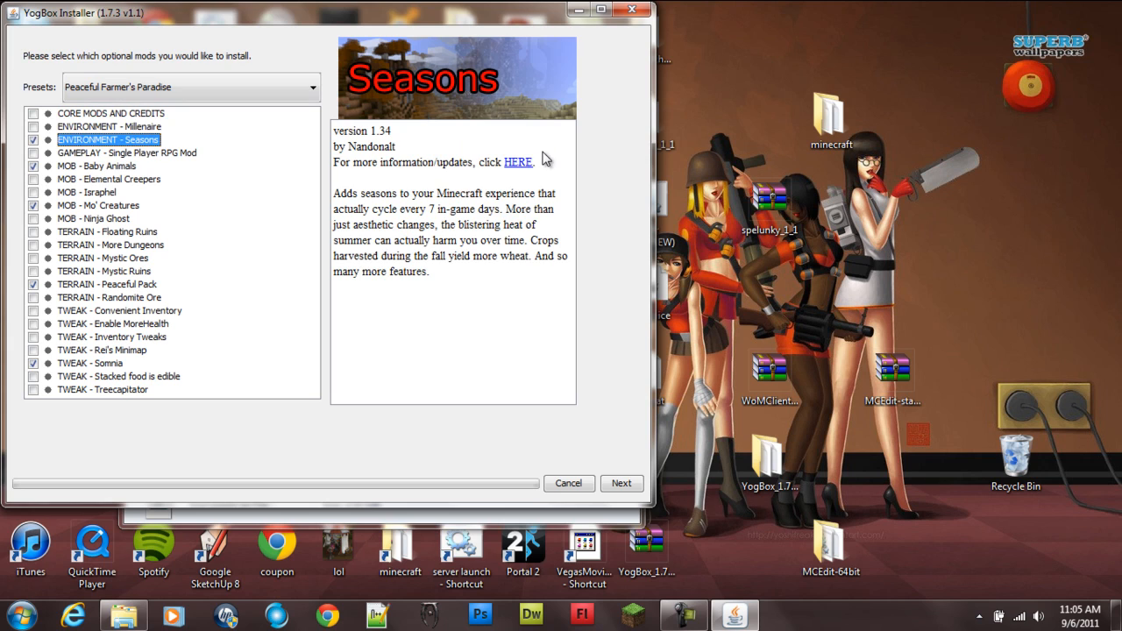
pyautogui.click(97, 165)
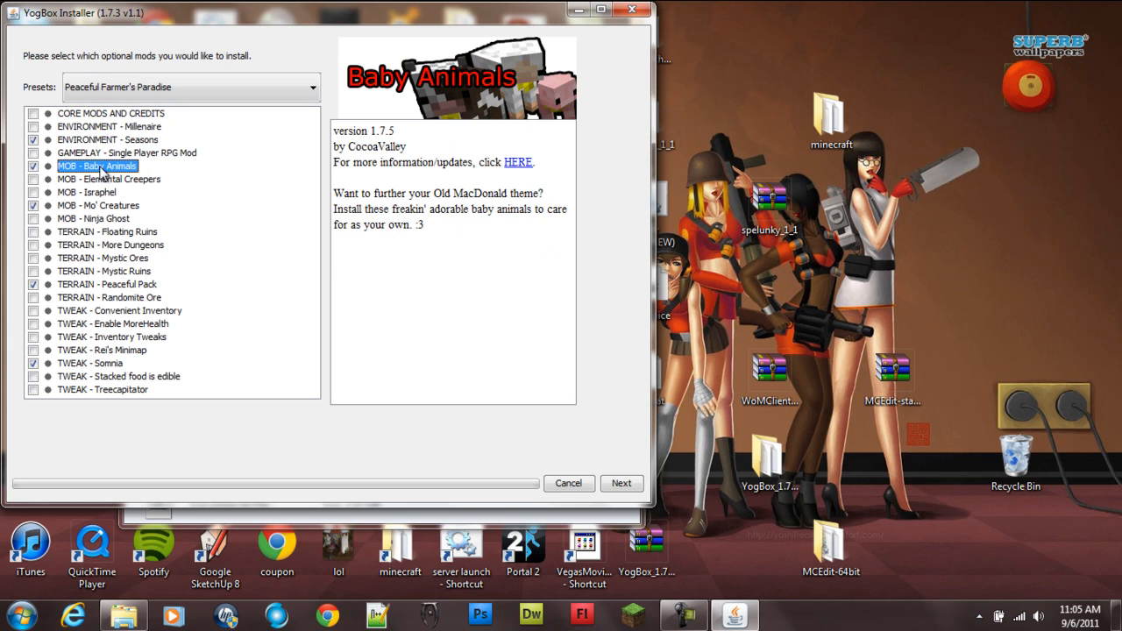
pyautogui.click(98, 205)
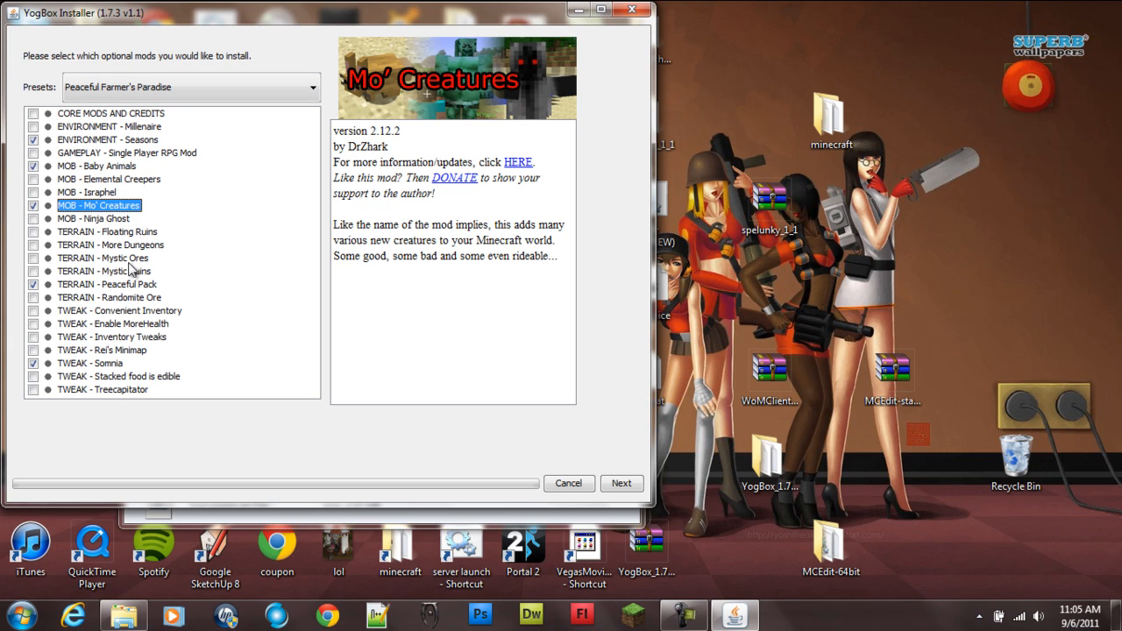
pyautogui.click(107, 284)
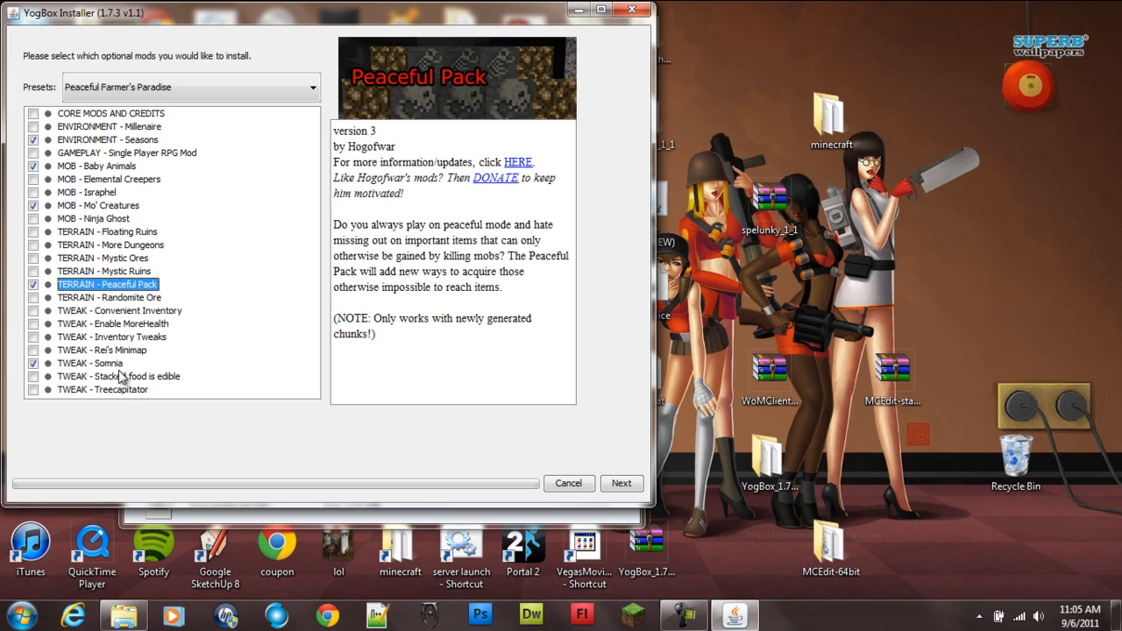
pyautogui.click(91, 363)
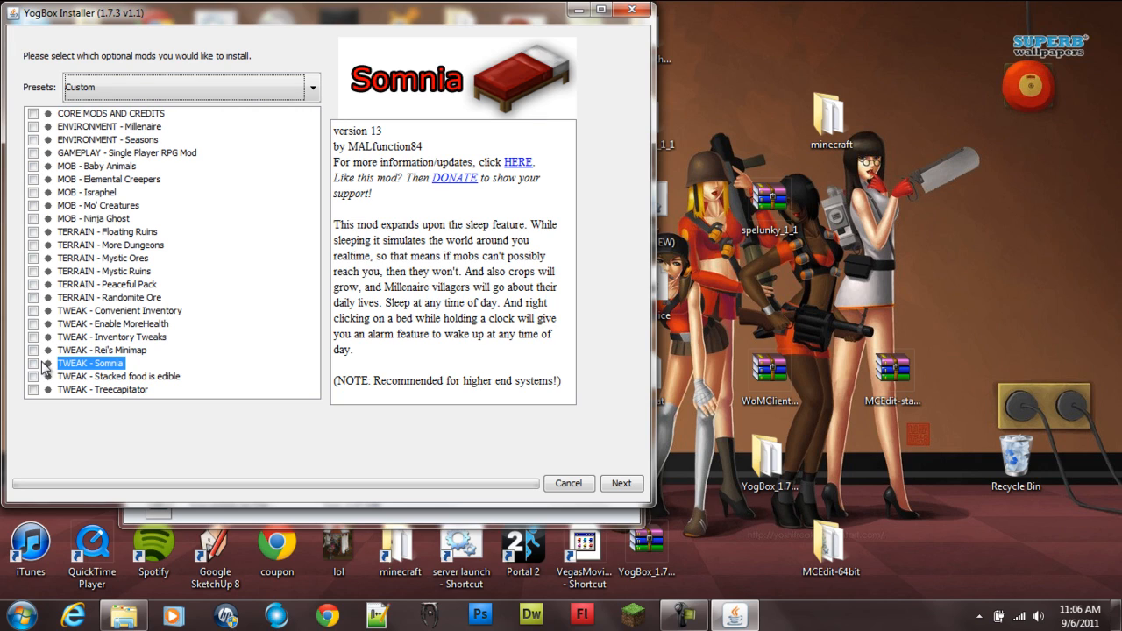
pyautogui.moveTo(84, 409)
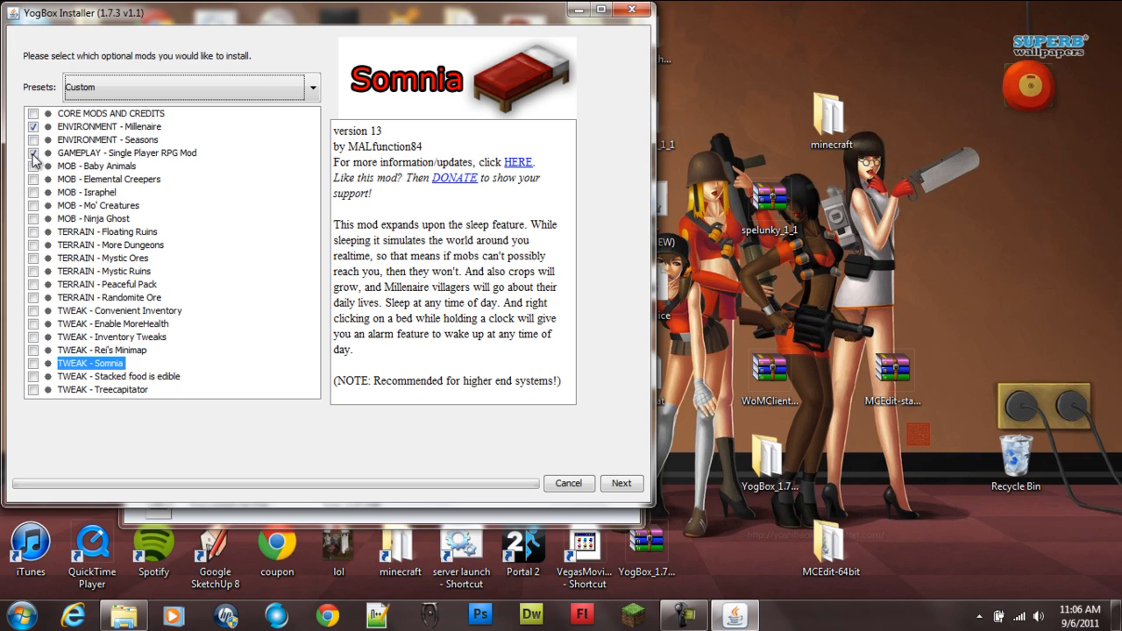
pyautogui.click(33, 152)
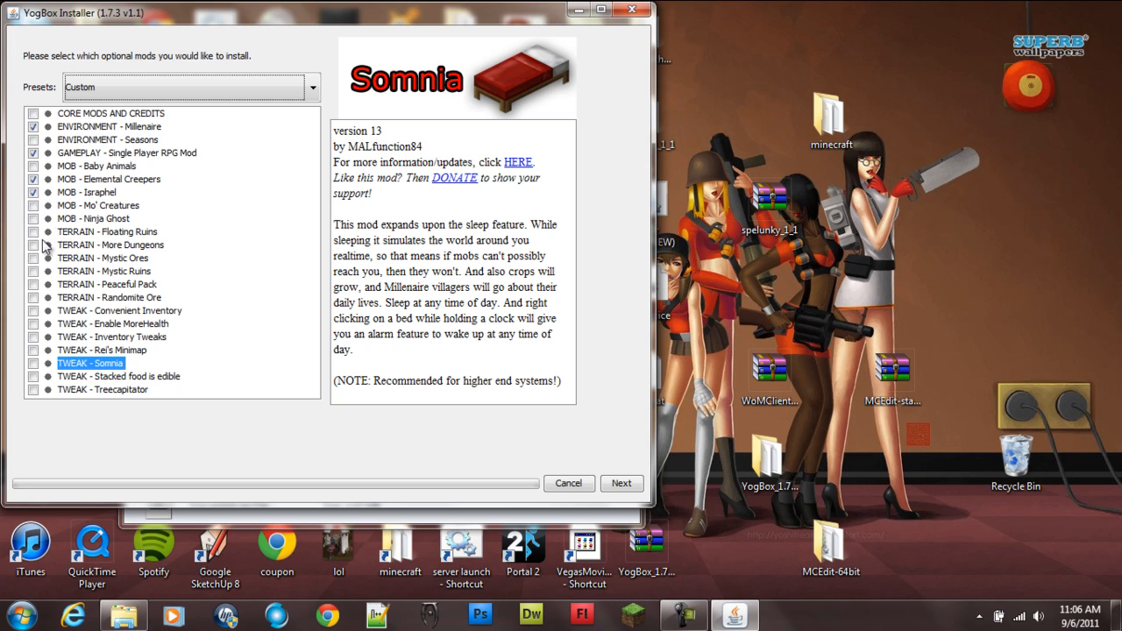
pyautogui.click(33, 232)
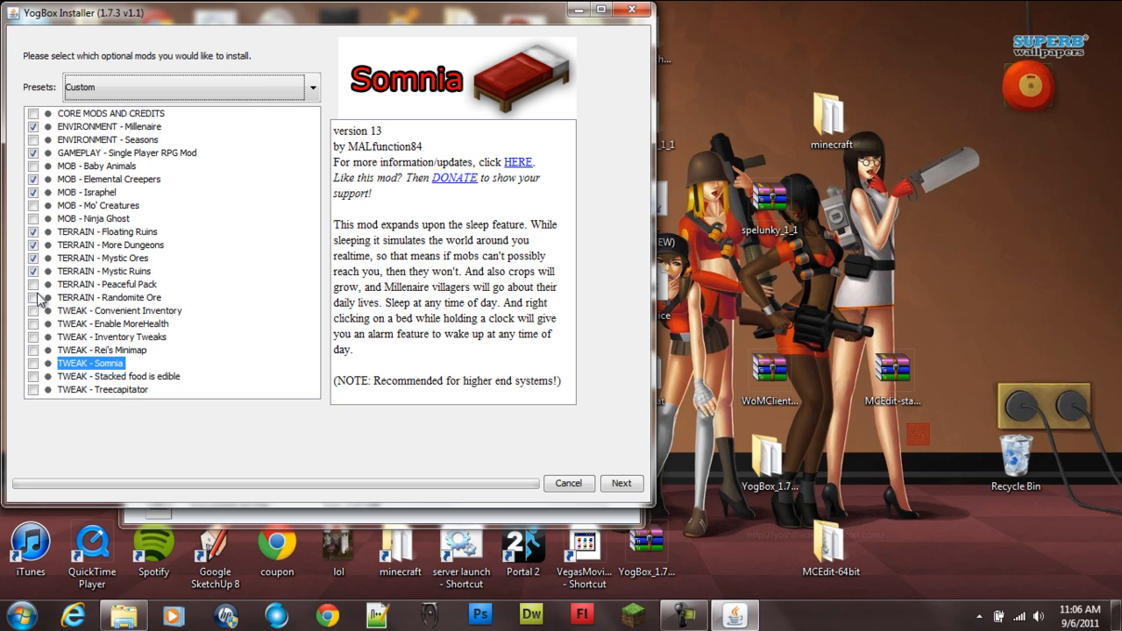
pyautogui.click(33, 283)
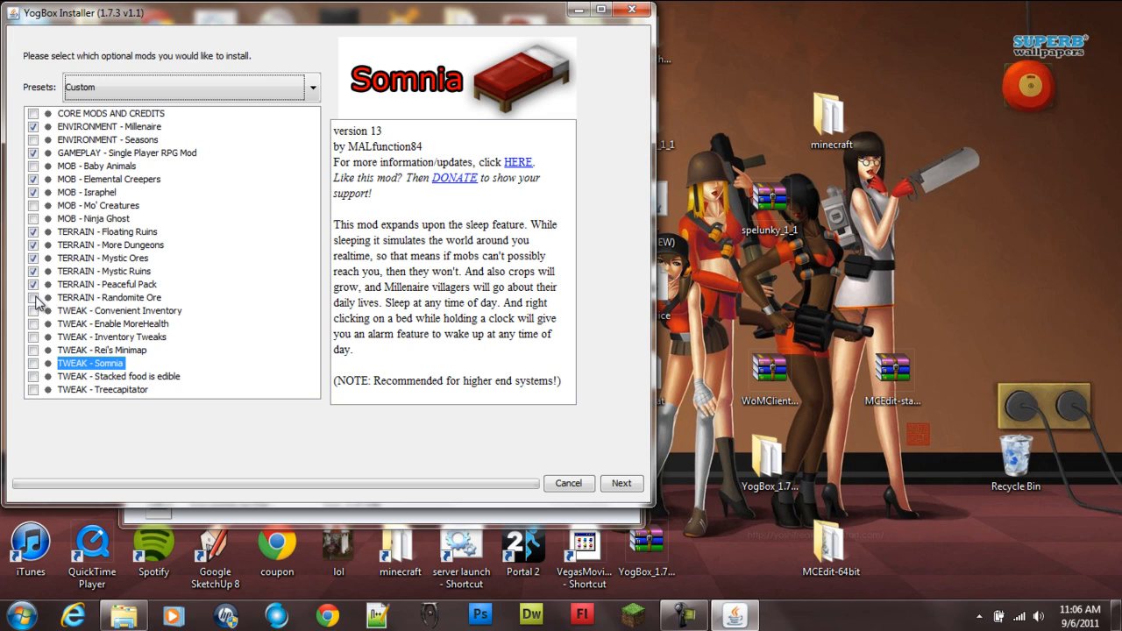
pyautogui.click(109, 298)
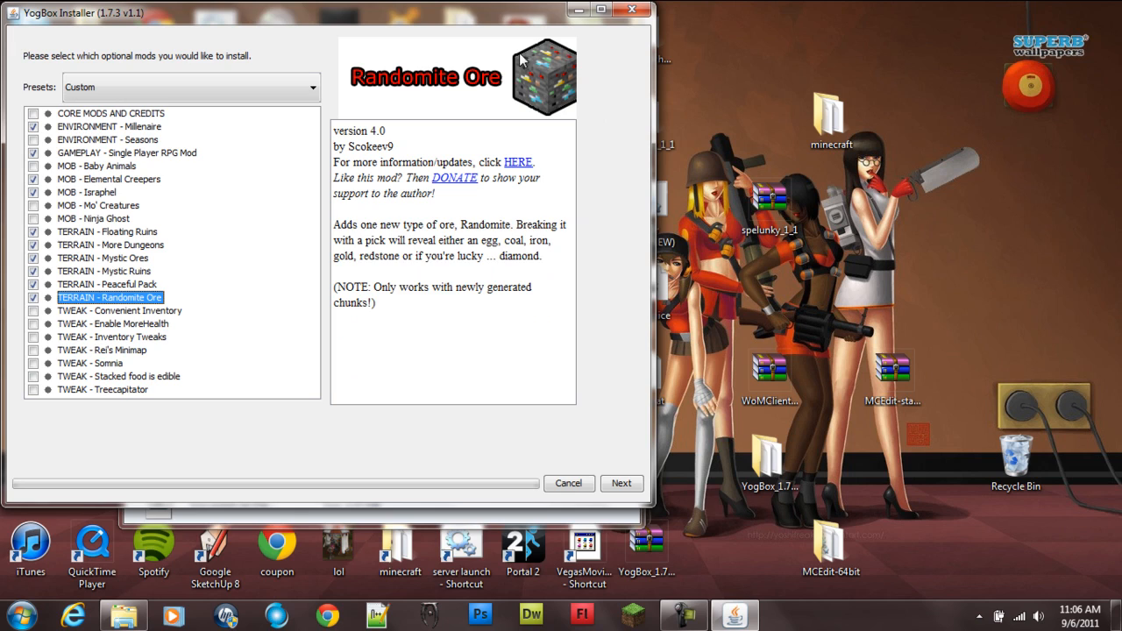
pyautogui.moveTo(561, 126)
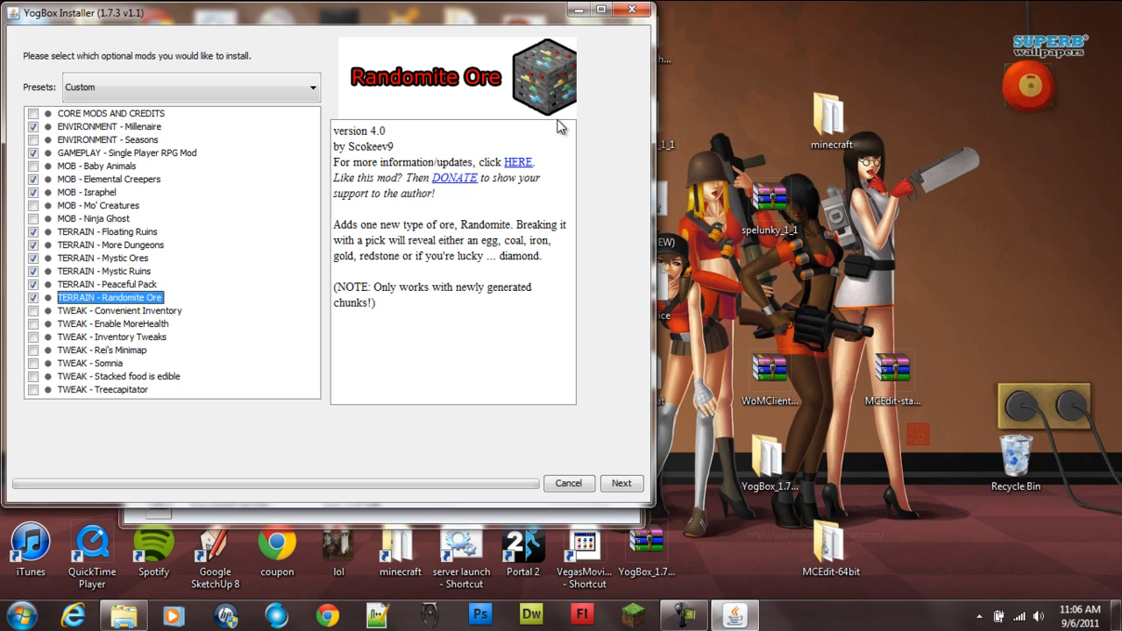
pyautogui.moveTo(492, 256)
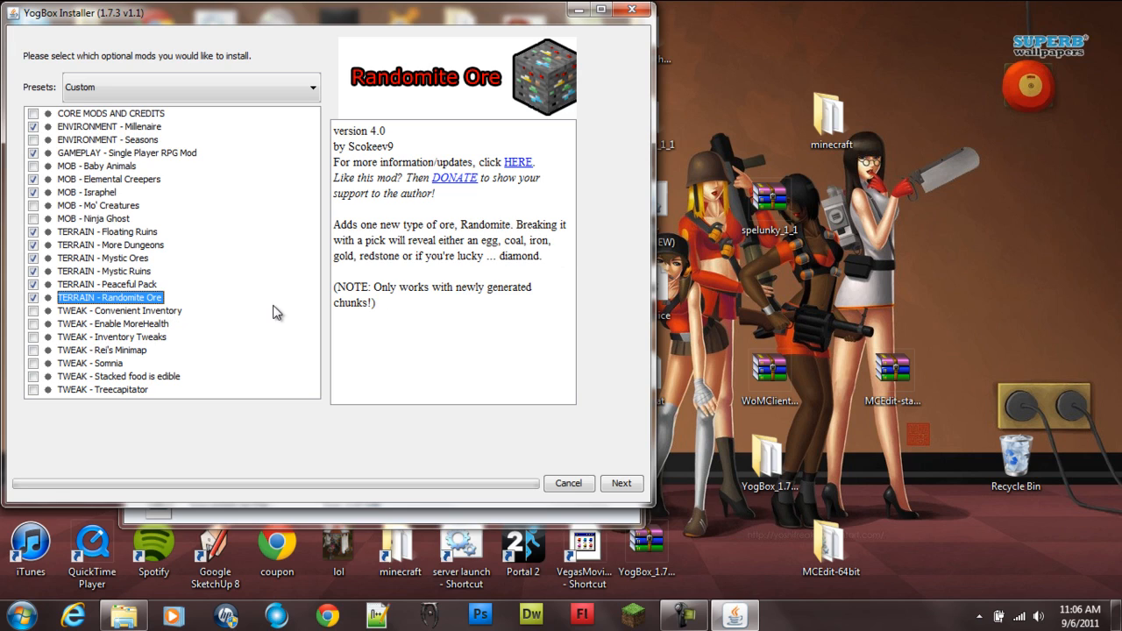
pyautogui.moveTo(403, 281)
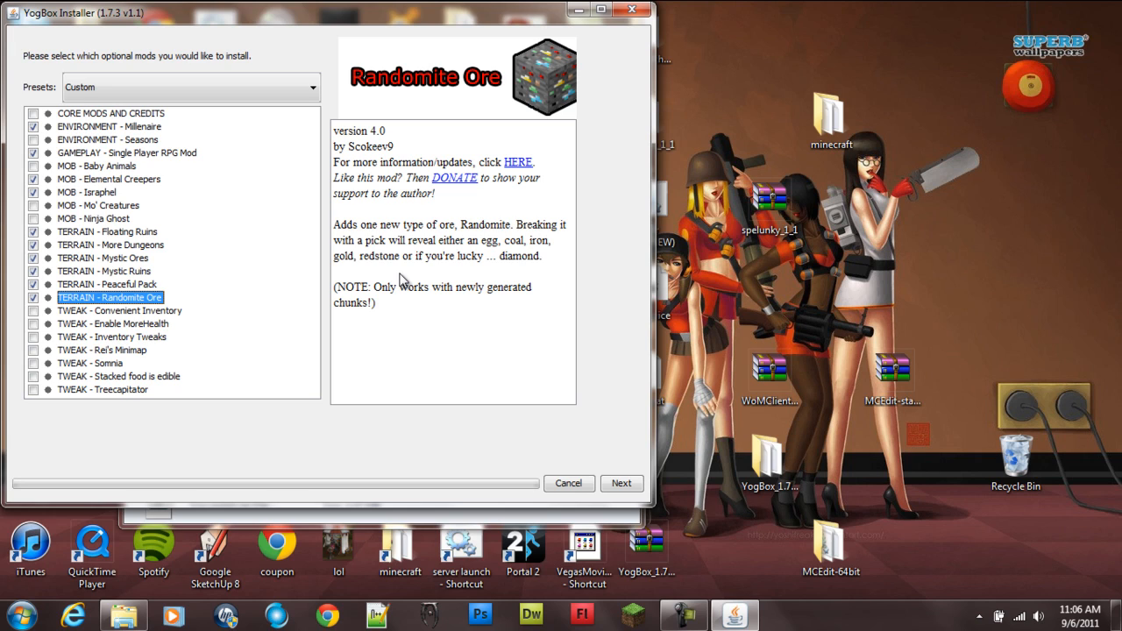
pyautogui.moveTo(298, 309)
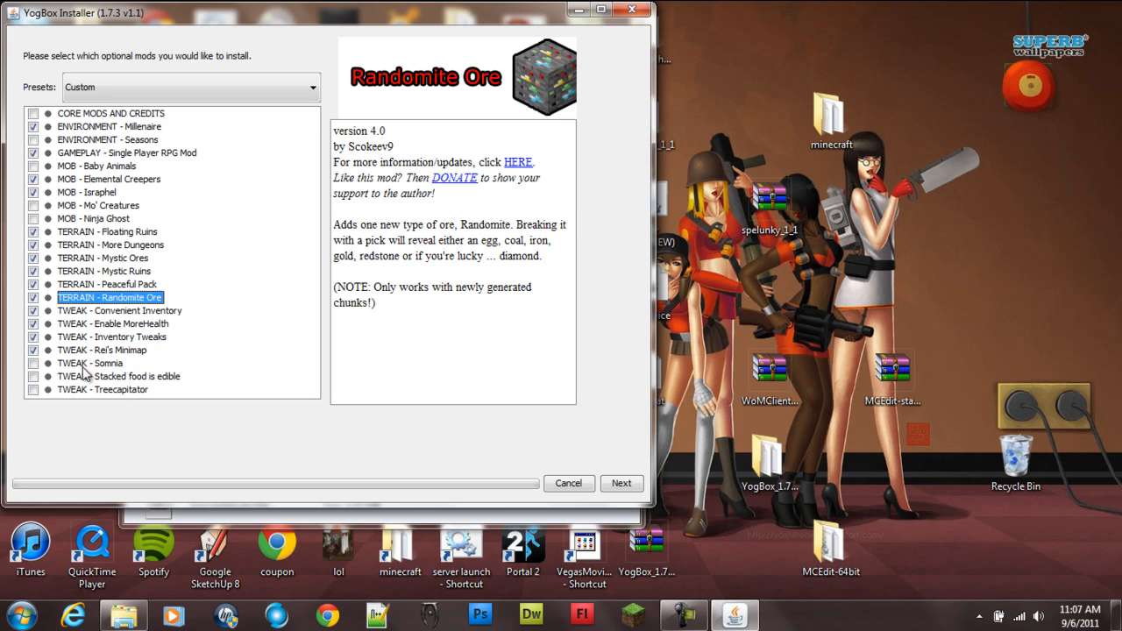
# Review Somnia, Treecapitator and Core Mods entries, then begin installing the selected mod set.
pyautogui.click(91, 363)
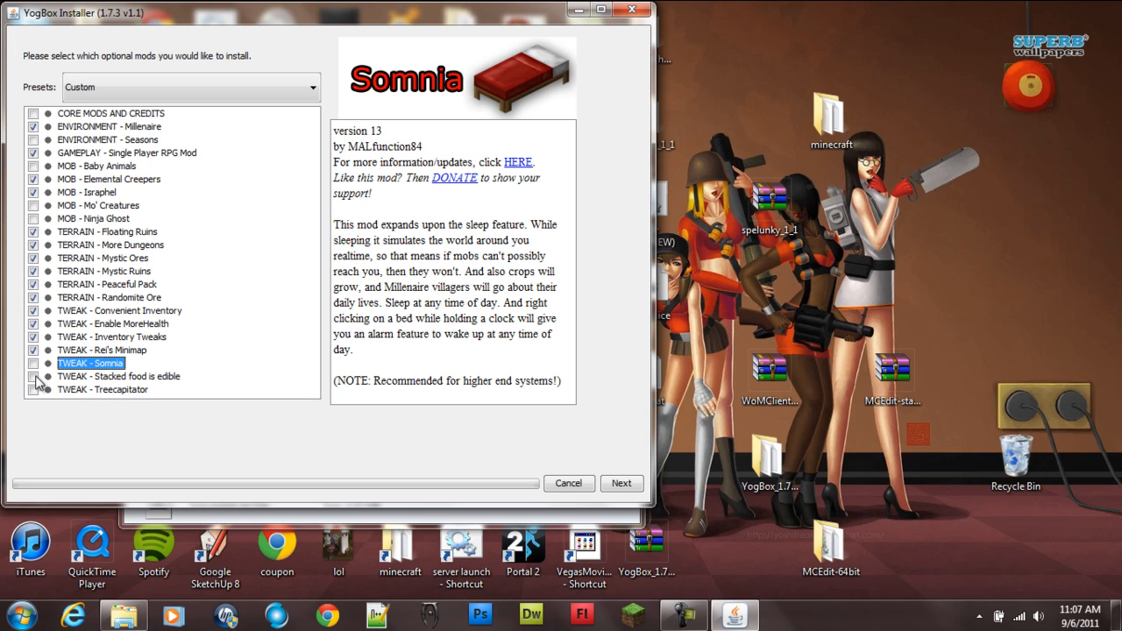
pyautogui.click(103, 389)
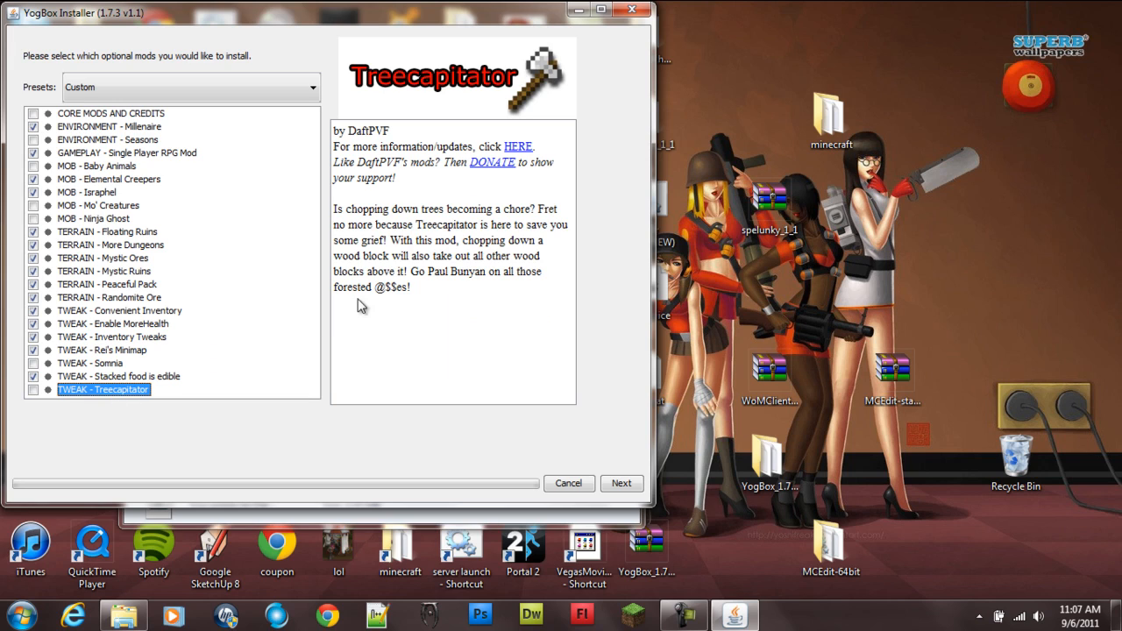
pyautogui.moveTo(466, 312)
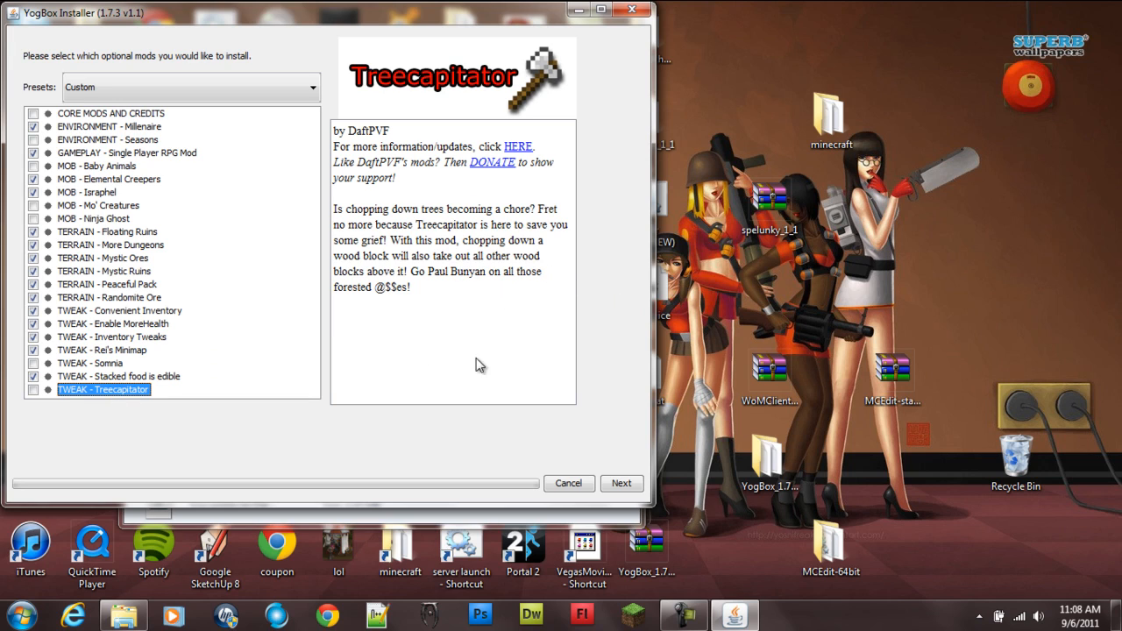
pyautogui.moveTo(405, 335)
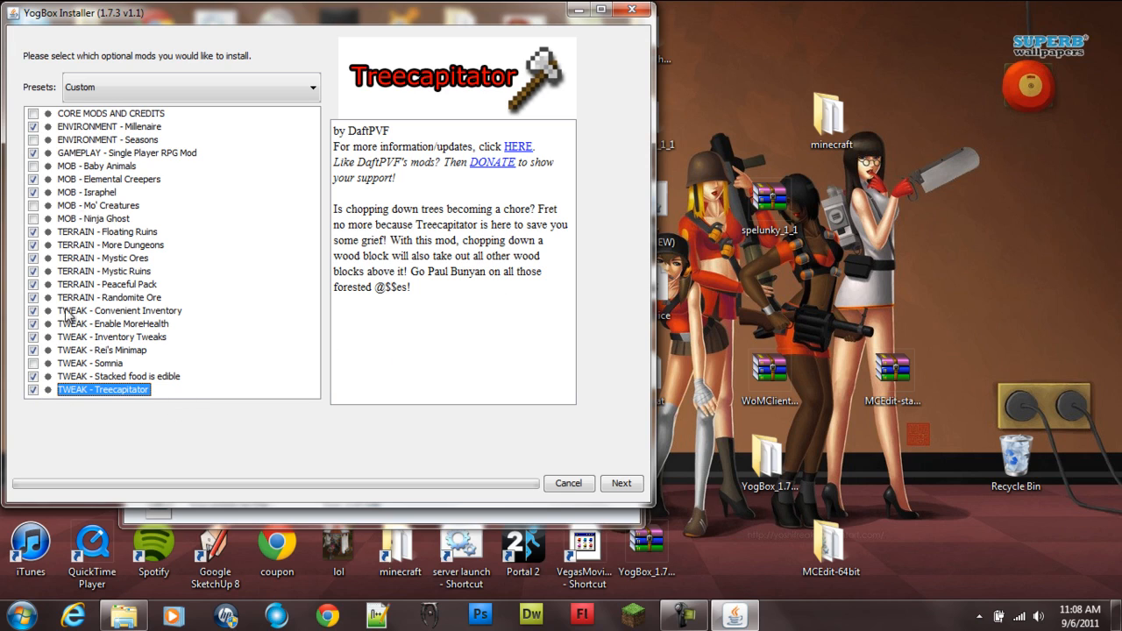
pyautogui.click(33, 112)
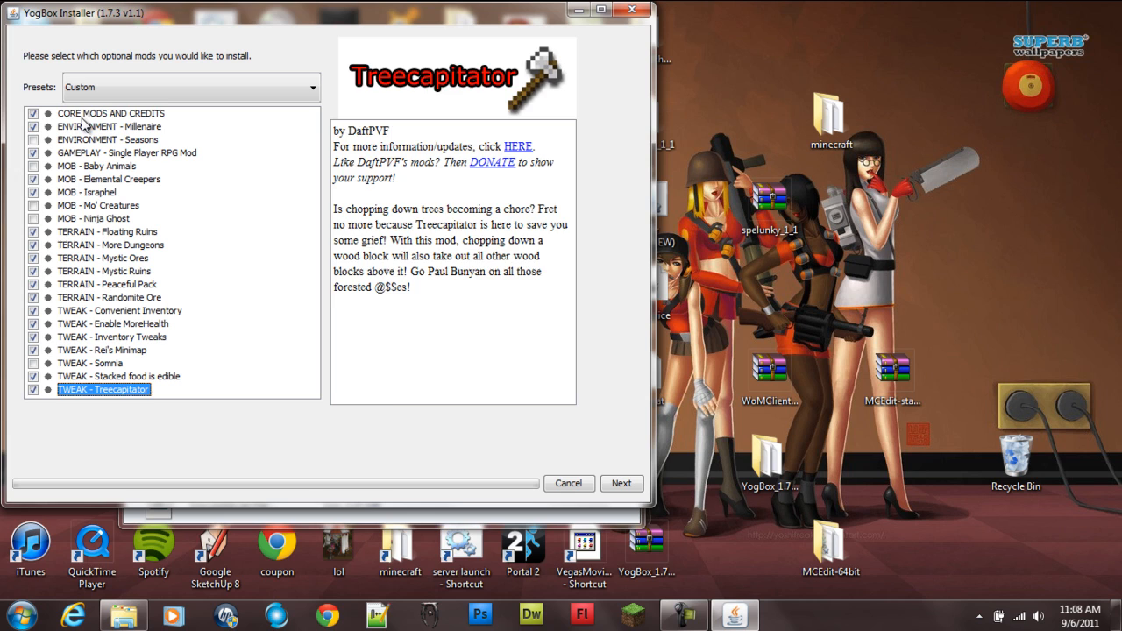
pyautogui.click(112, 112)
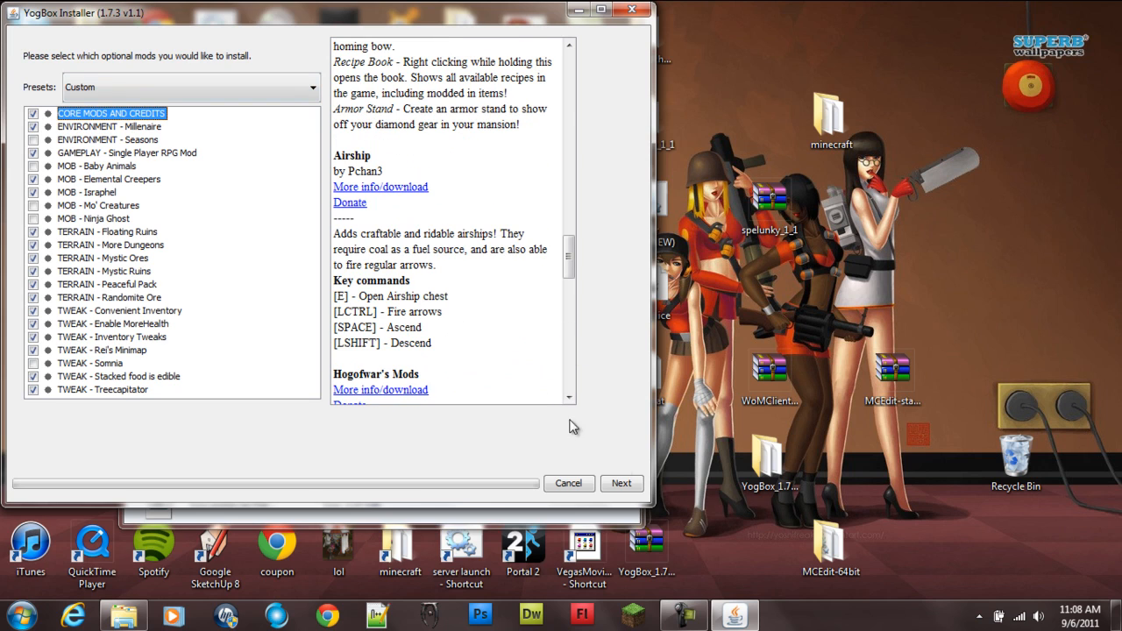
pyautogui.click(620, 484)
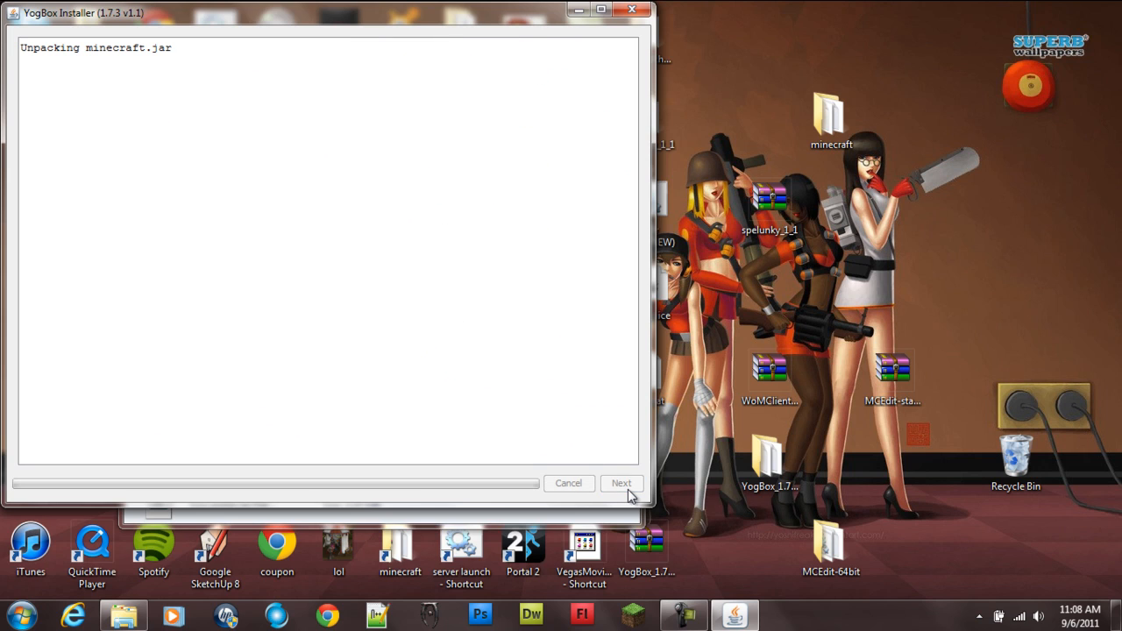
pyautogui.moveTo(627, 495)
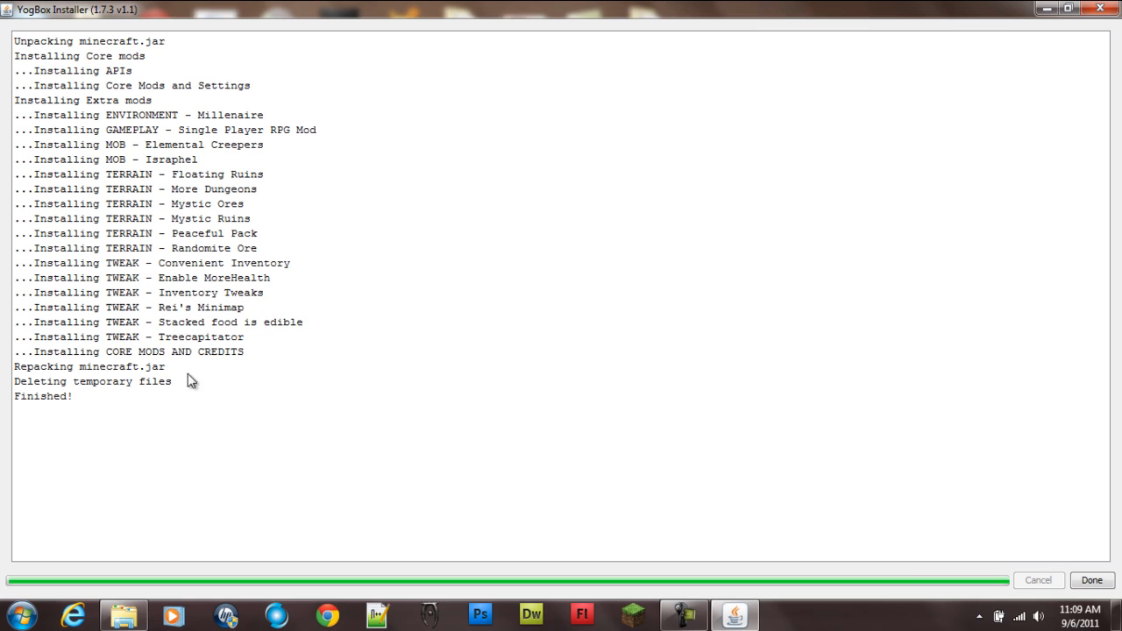
pyautogui.moveTo(32, 431)
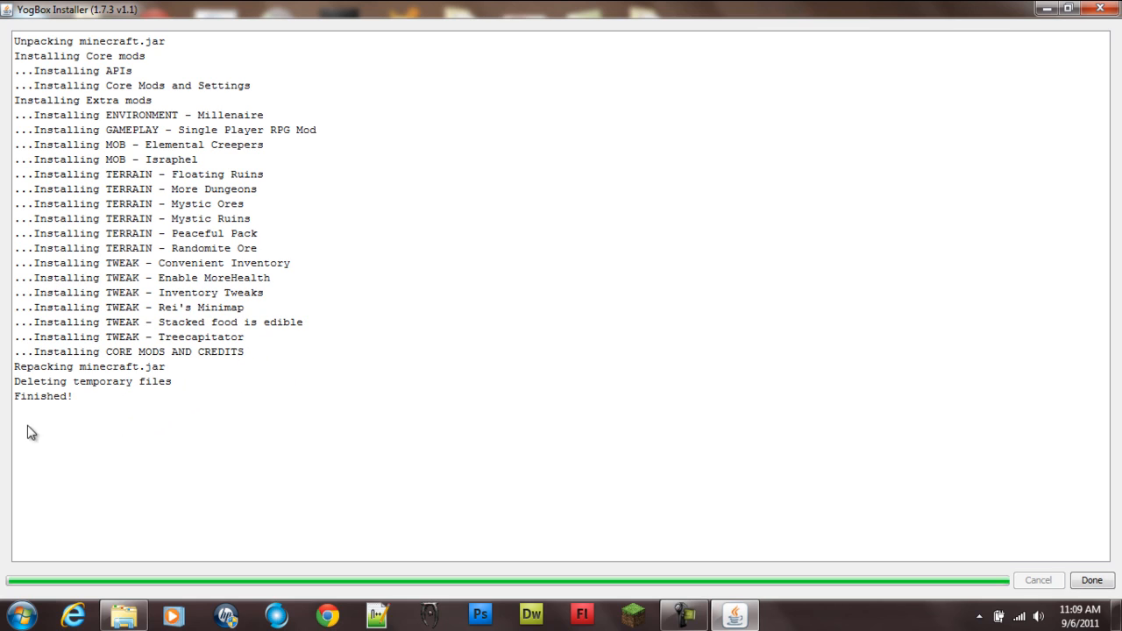
pyautogui.moveTo(391, 423)
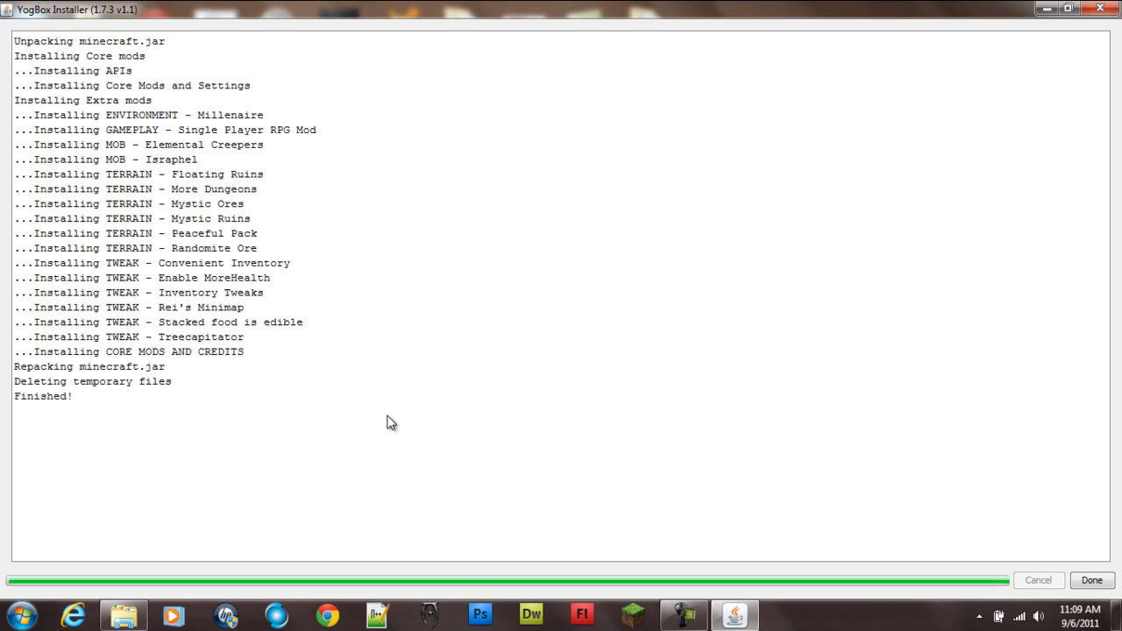
pyautogui.moveTo(1099, 555)
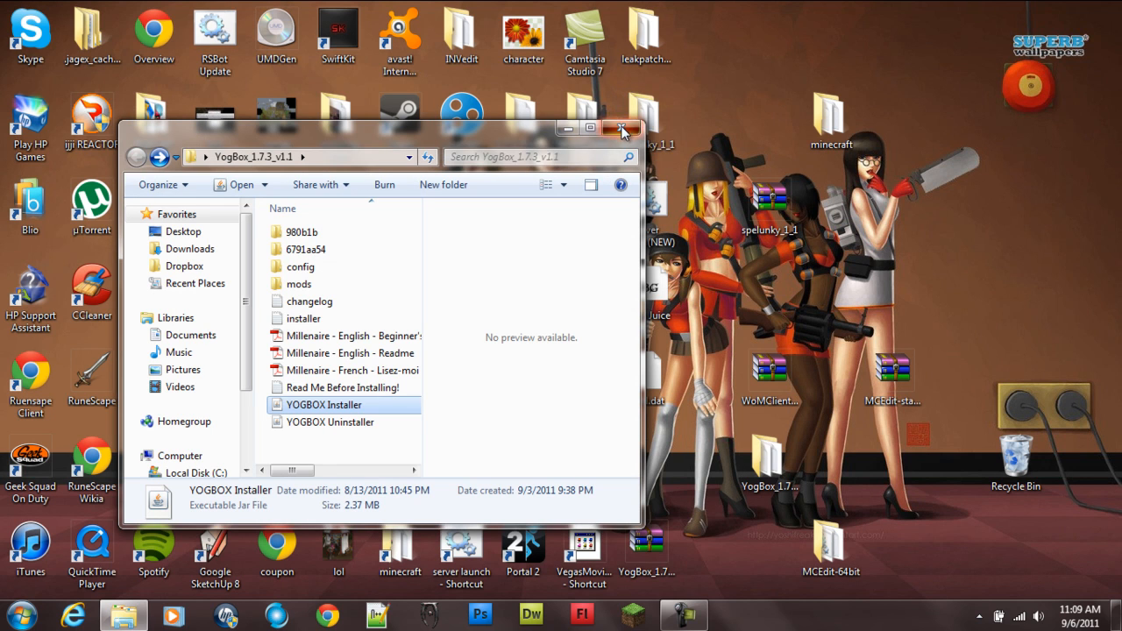
# Close the YogBox folder and reach the Singleplayer world list on the modded title screen.
pyautogui.click(622, 128)
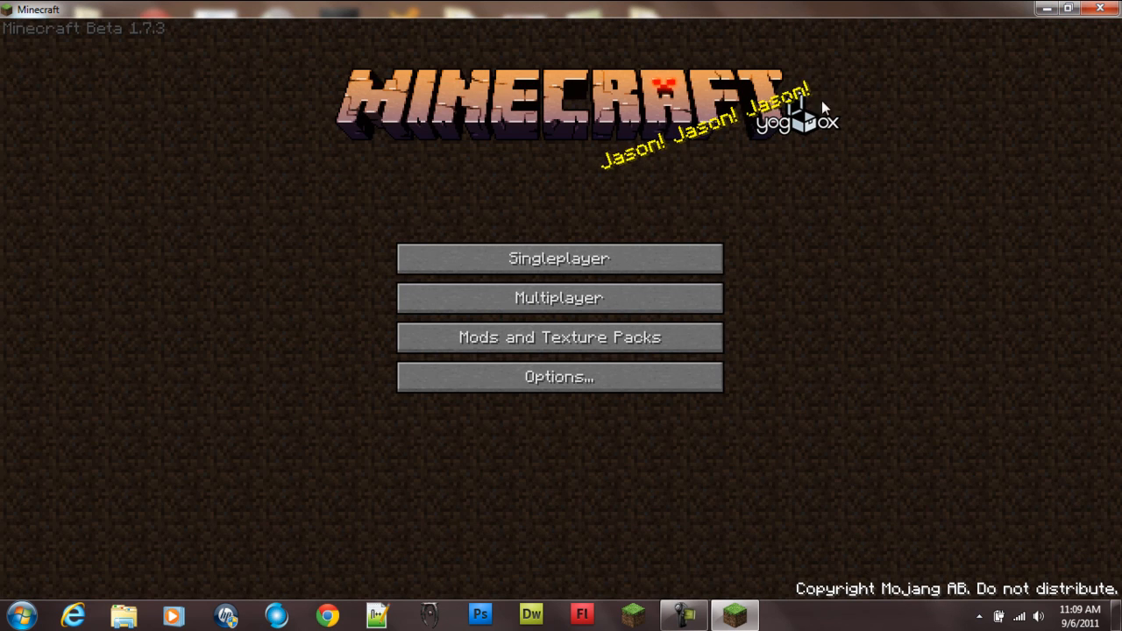
pyautogui.moveTo(594, 178)
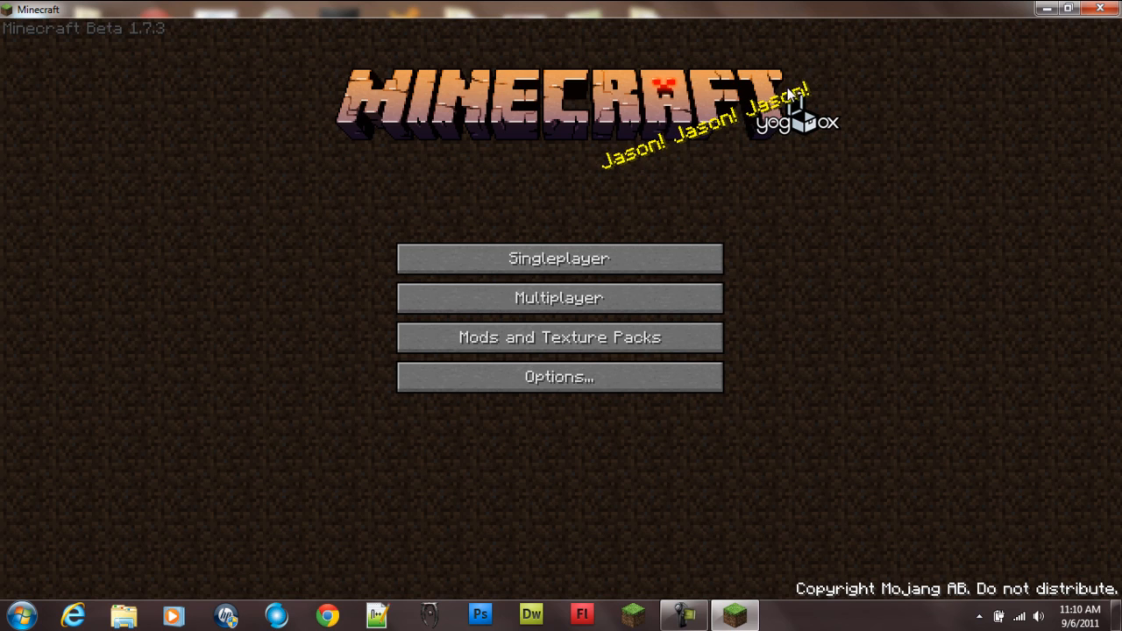
pyautogui.moveTo(347, 95)
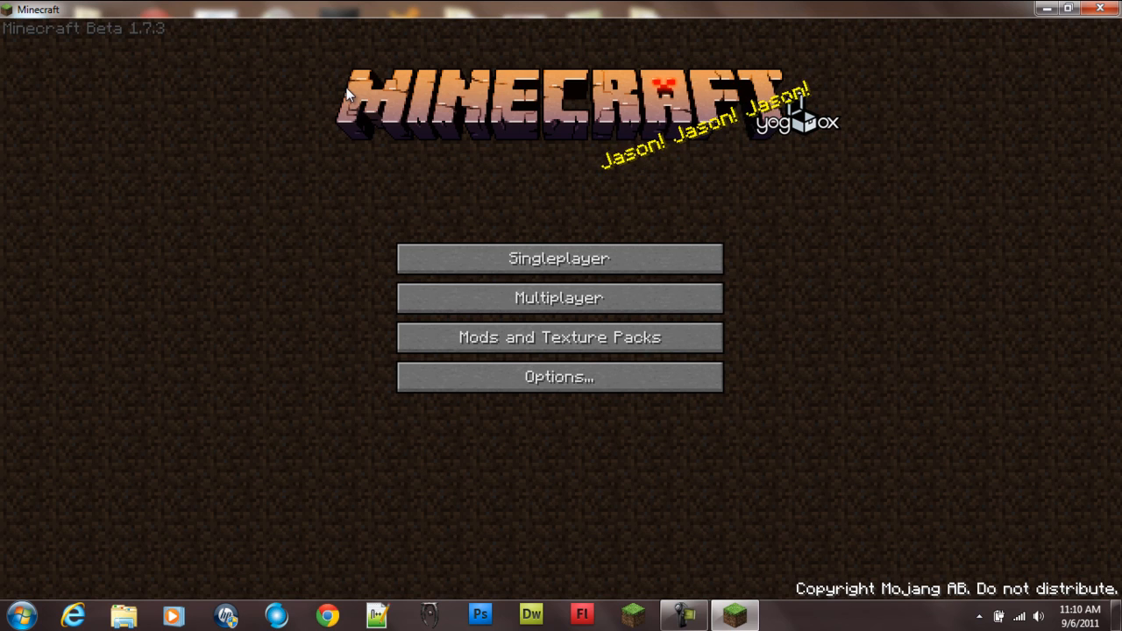
pyautogui.moveTo(645, 102)
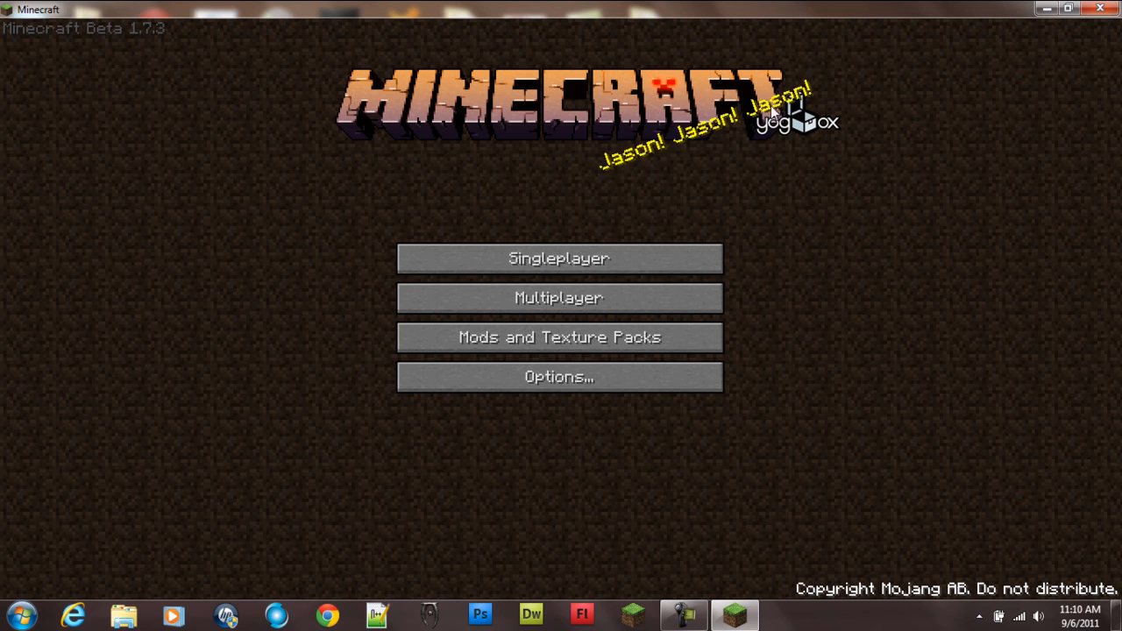
pyautogui.click(558, 257)
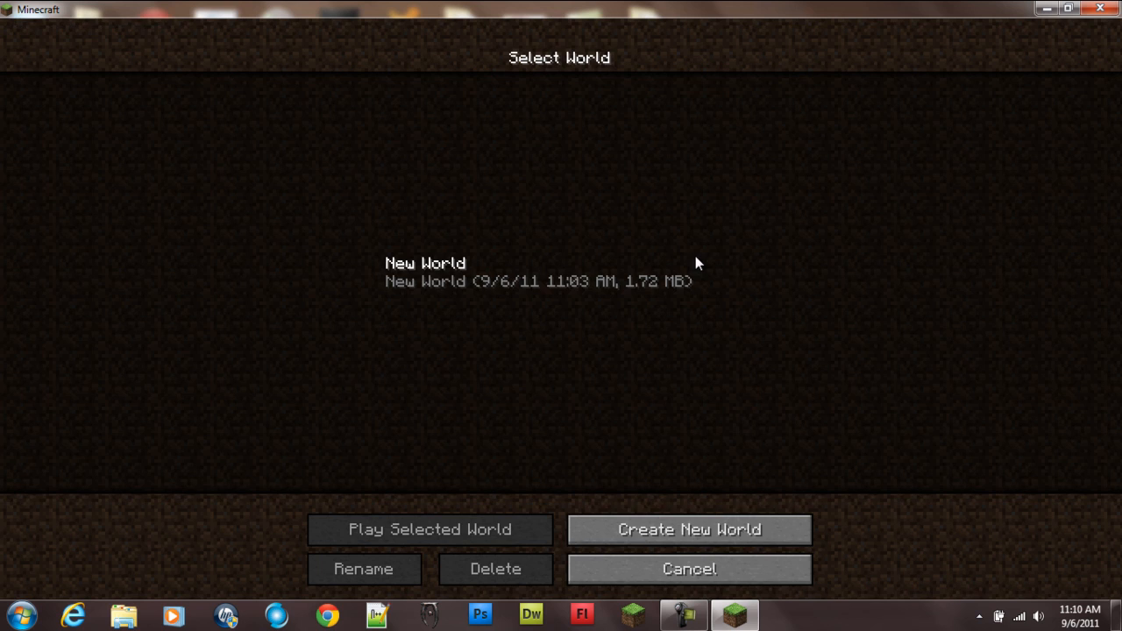
# Load the existing New World so Millénaire 1.3.1 and the minimap come up.
pyautogui.click(428, 529)
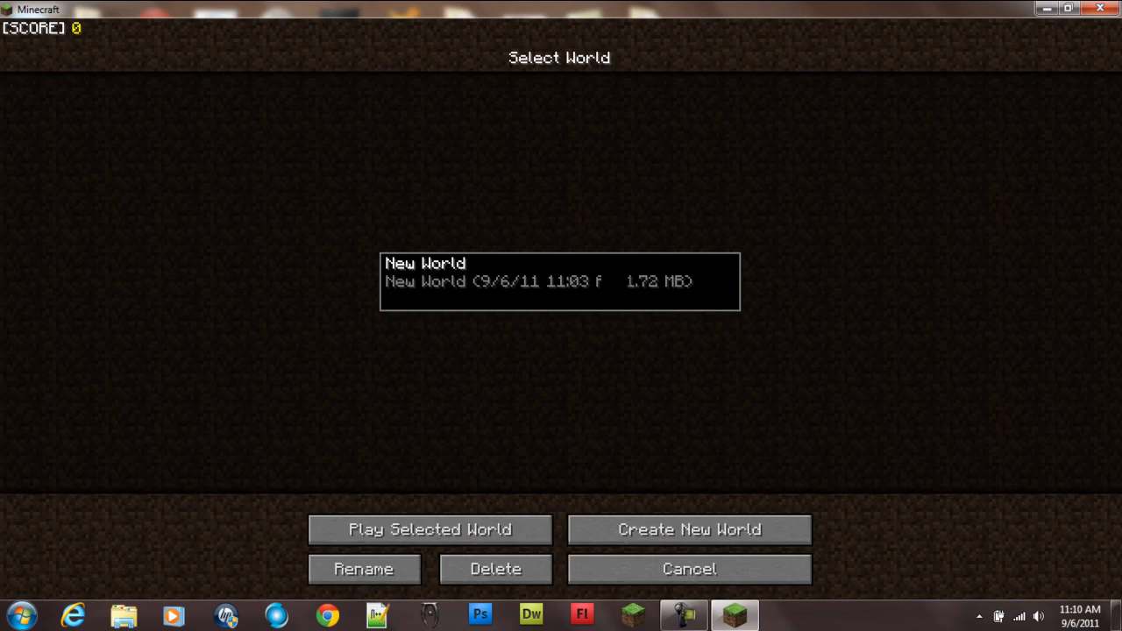
pyautogui.click(430, 529)
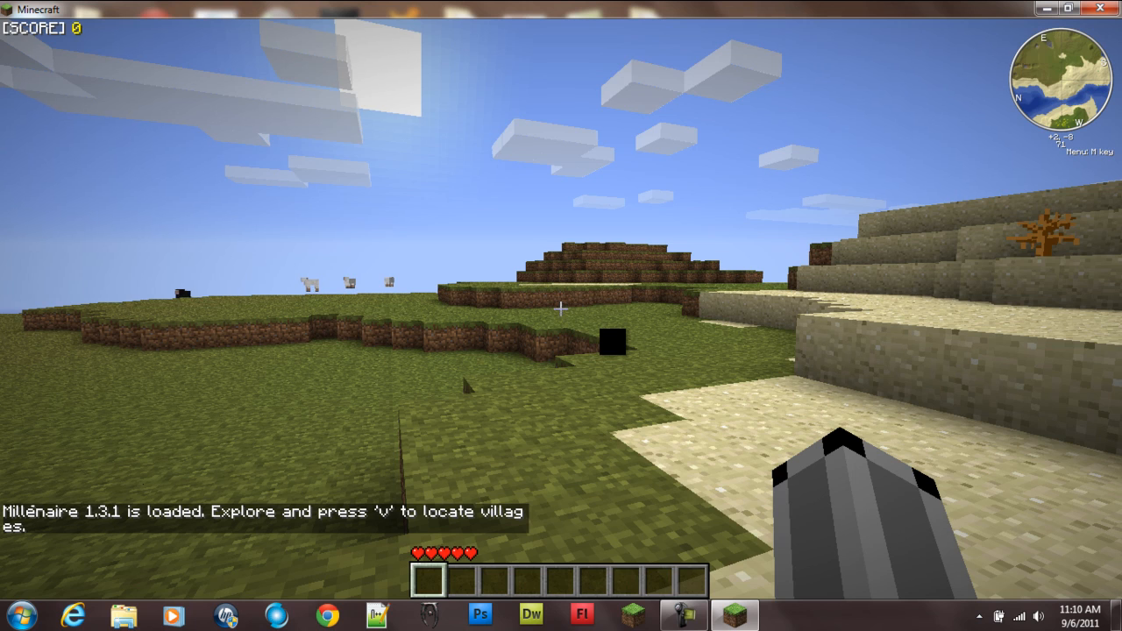
# Walk around, look inside the Millénaire Brick Kiln container, then close it.
pyautogui.press('v')
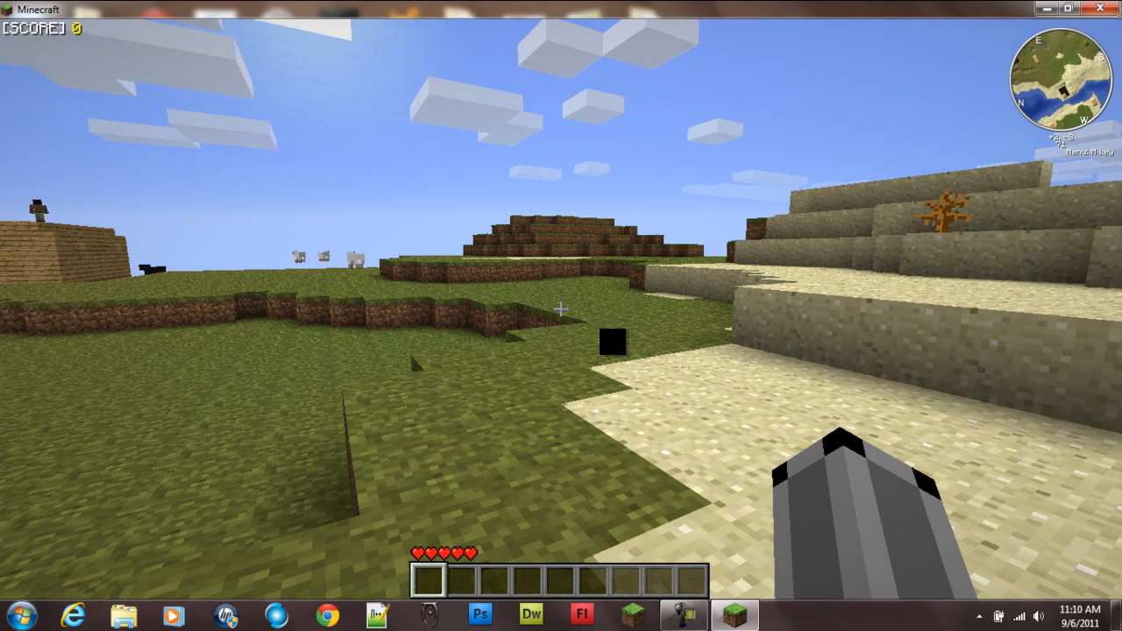
pyautogui.moveTo(561, 315)
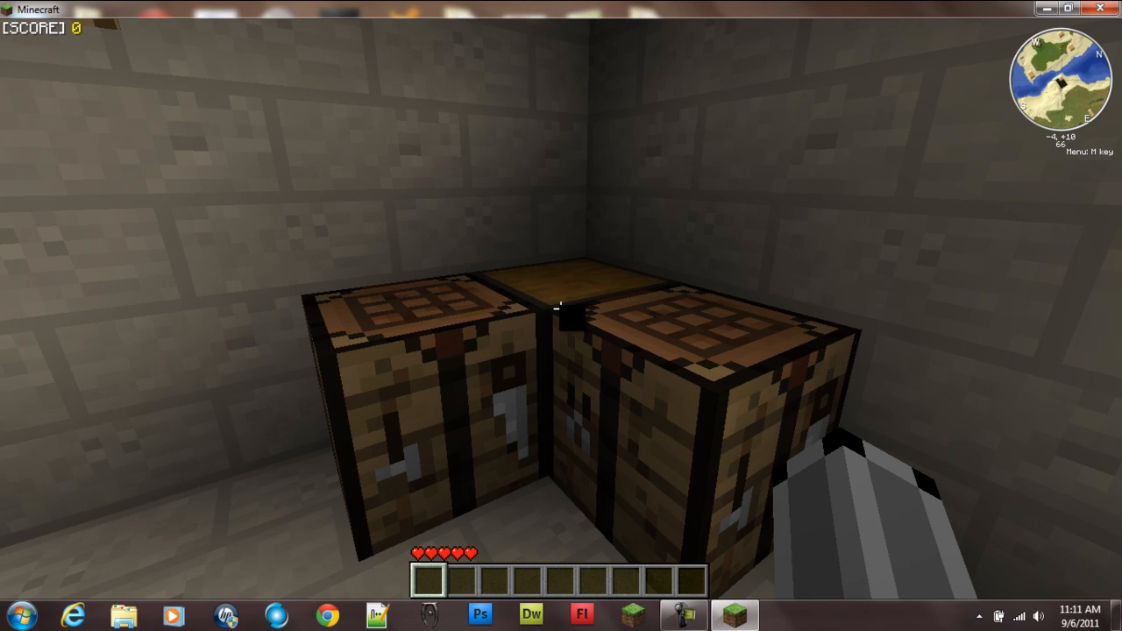
pyautogui.rightClick(558, 312)
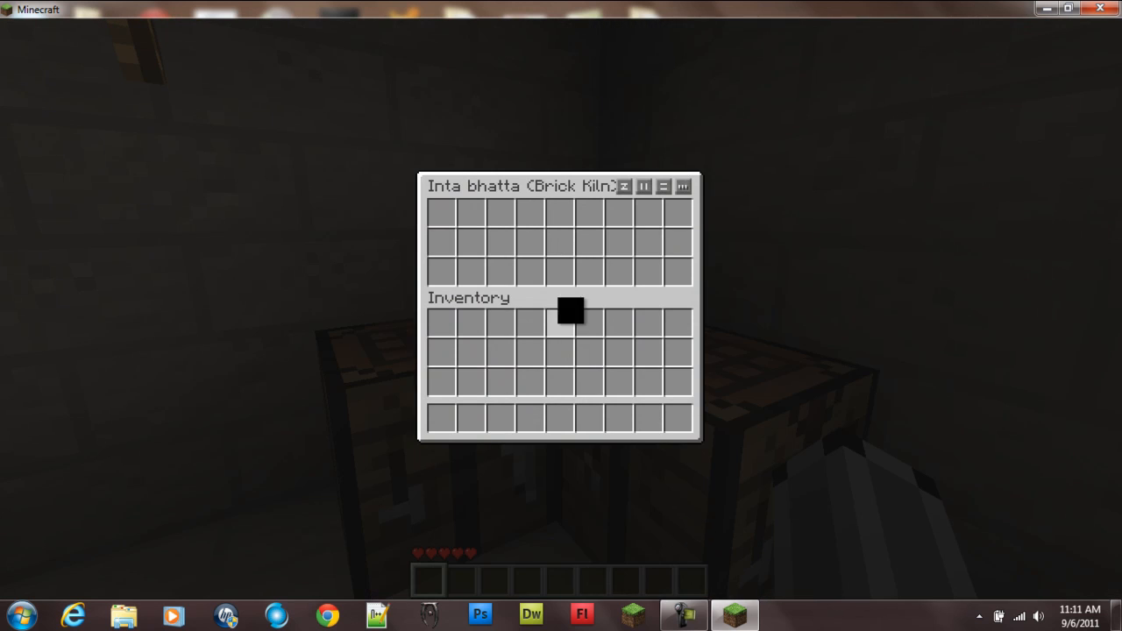
pyautogui.press('Escape')
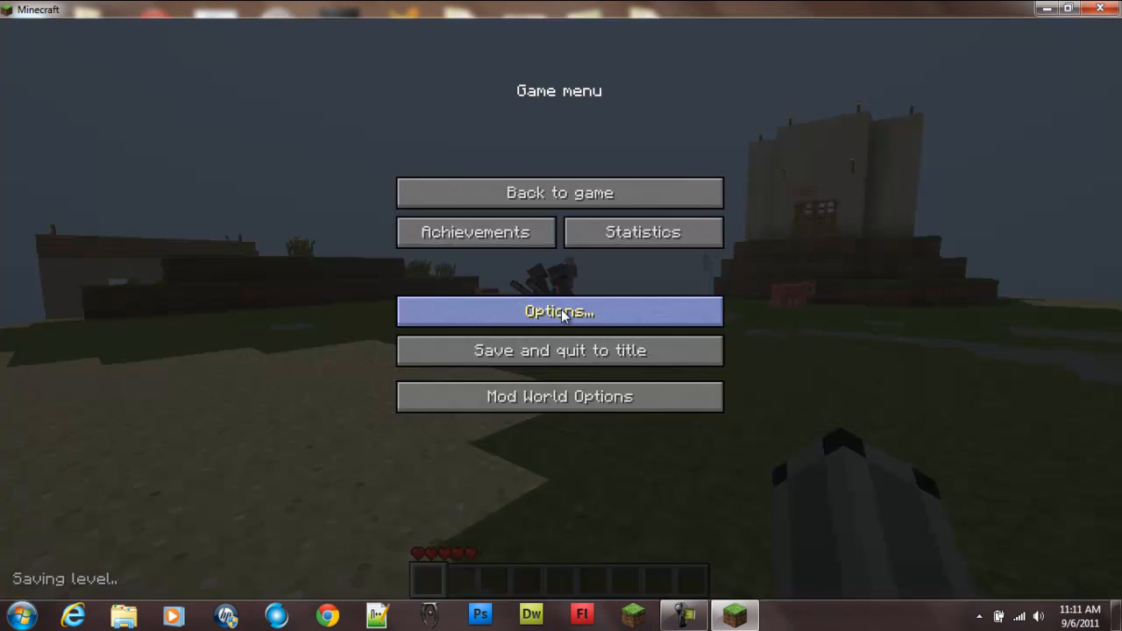
pyautogui.moveTo(559, 396)
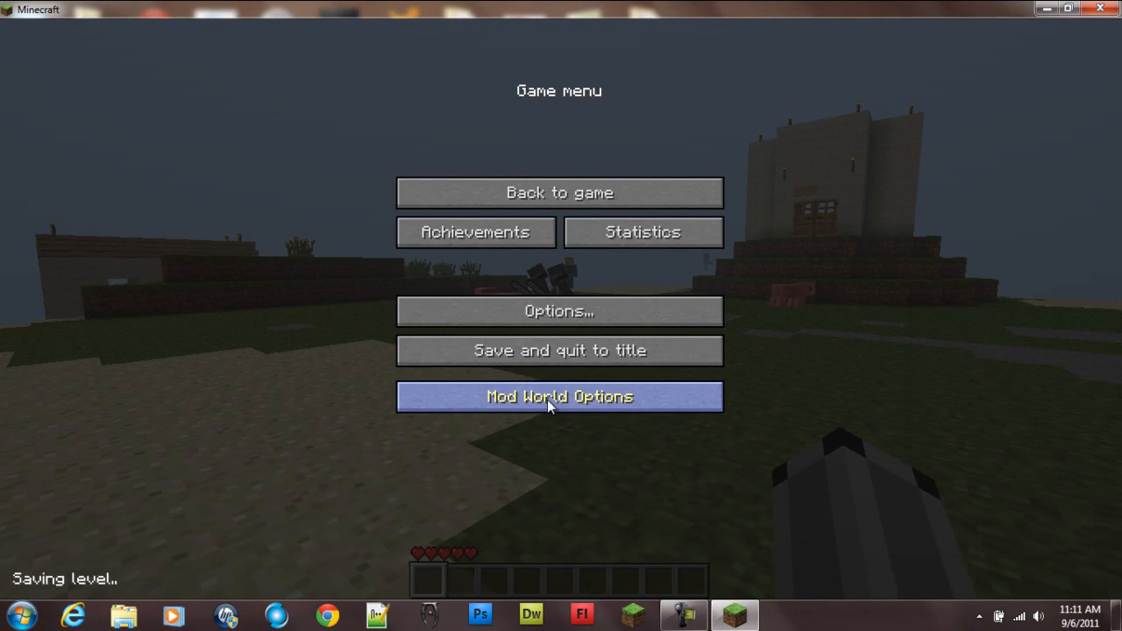
# In More Health world options set max health 20 and starting health 17, then resume play.
pyautogui.click(559, 396)
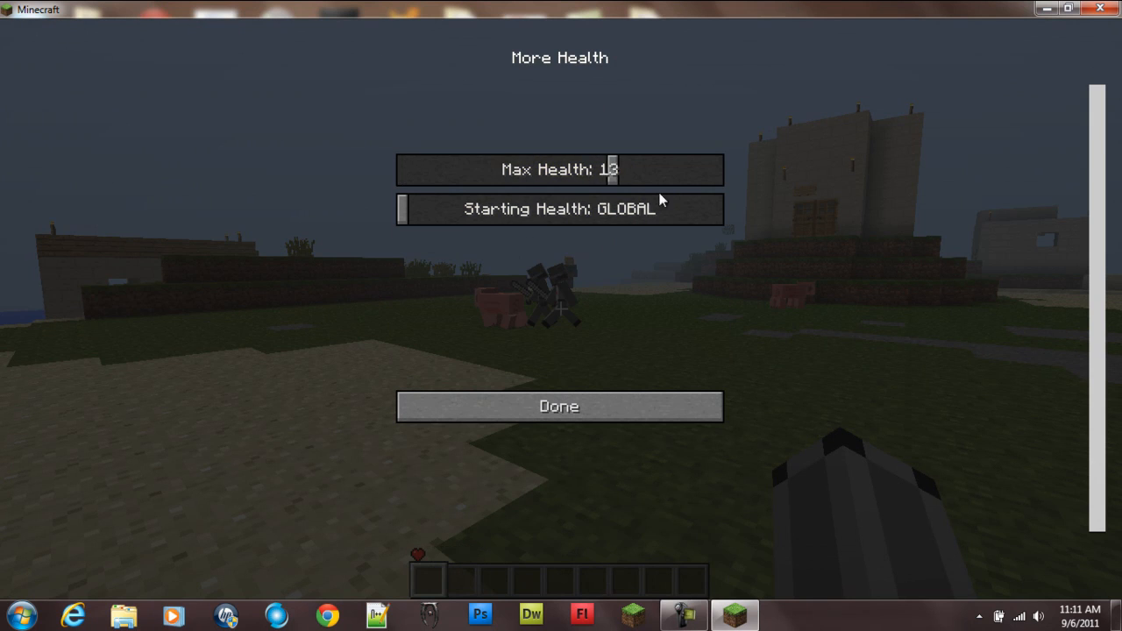
pyautogui.moveTo(610, 168); pyautogui.dragTo(717, 169)
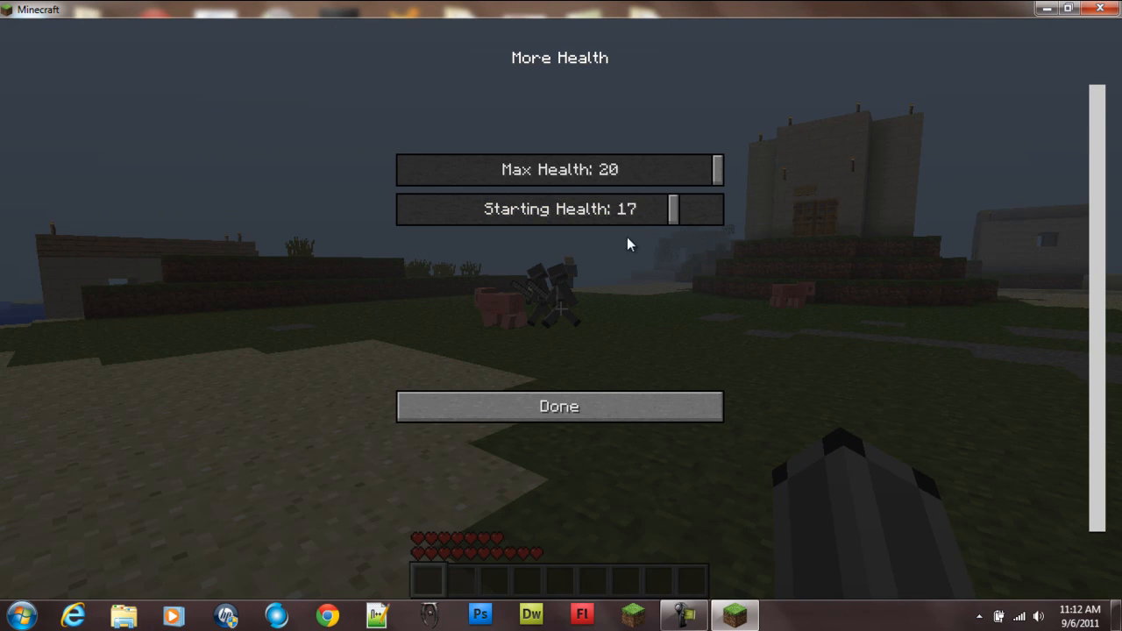
pyautogui.moveTo(673, 209); pyautogui.dragTo(716, 208)
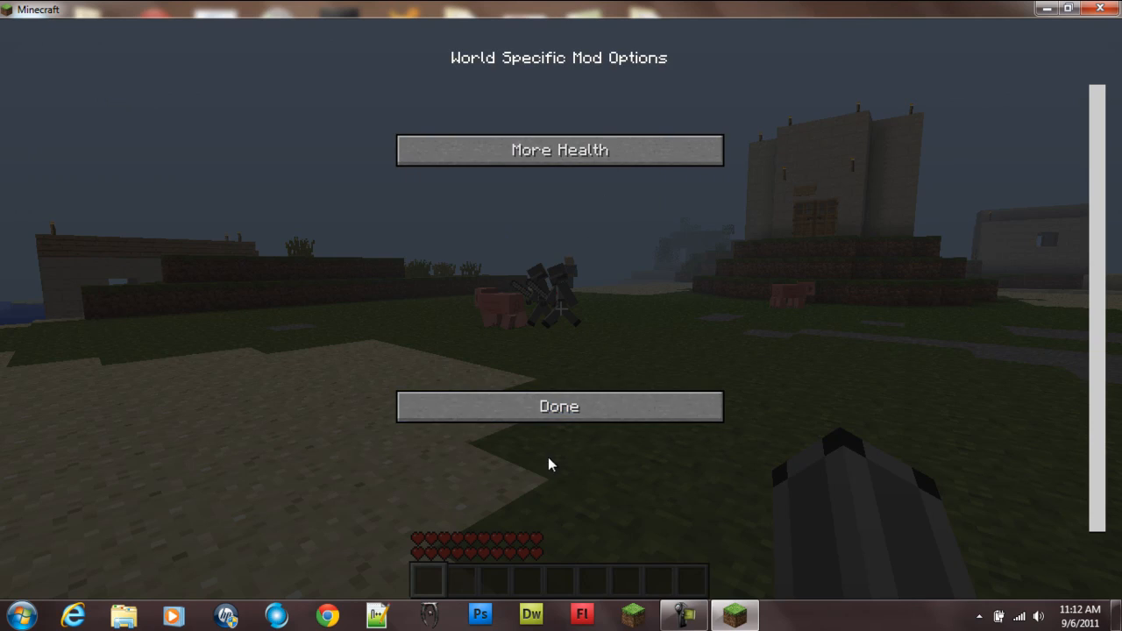
pyautogui.click(559, 407)
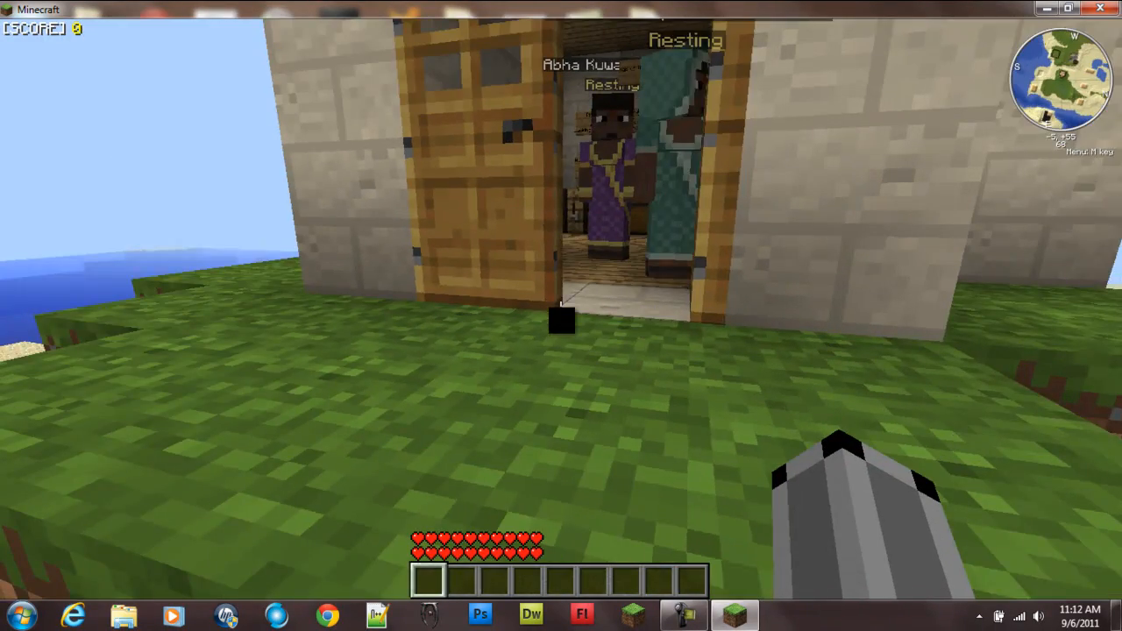
pyautogui.moveTo(561, 316)
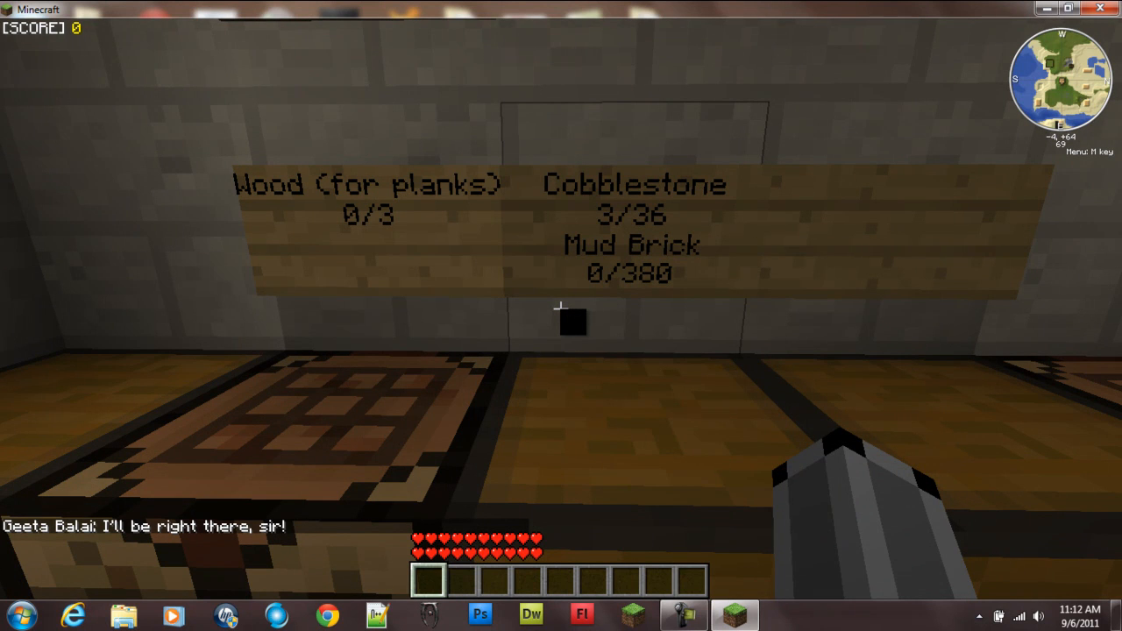
# Check the inventory holding raw porkchop twice while touring the village.
pyautogui.press('e')
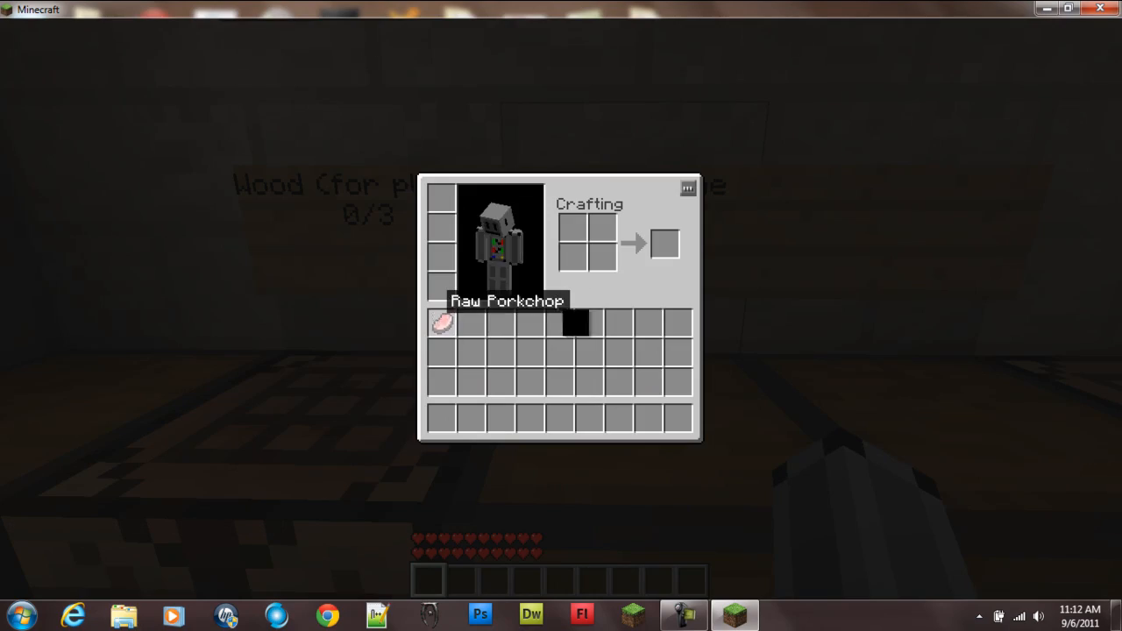
pyautogui.press('Escape')
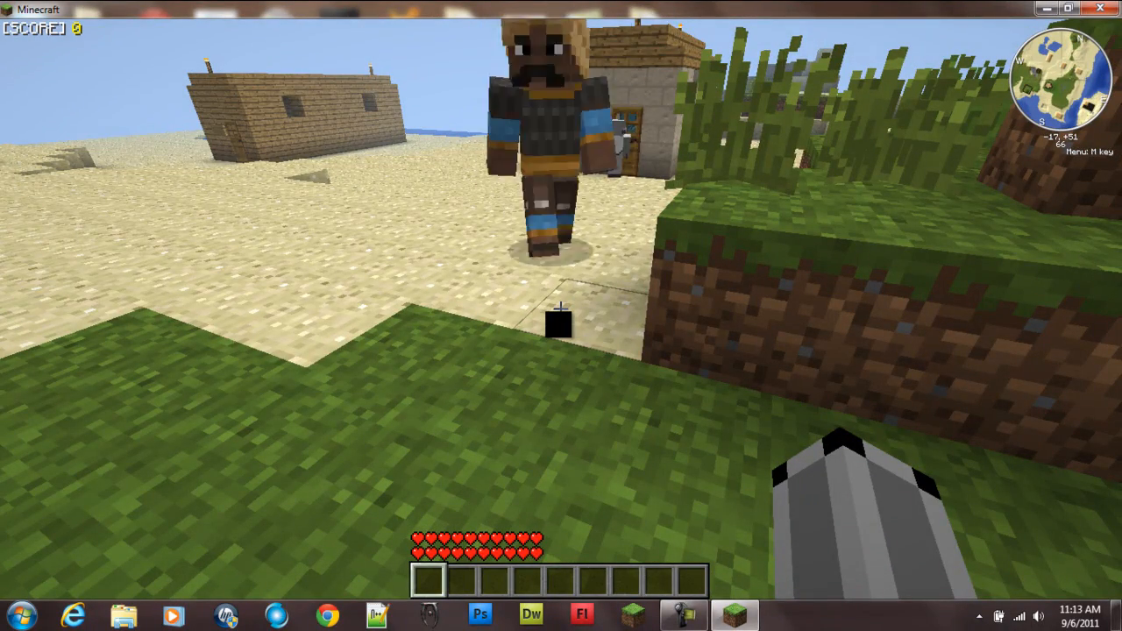
pyautogui.press('e')
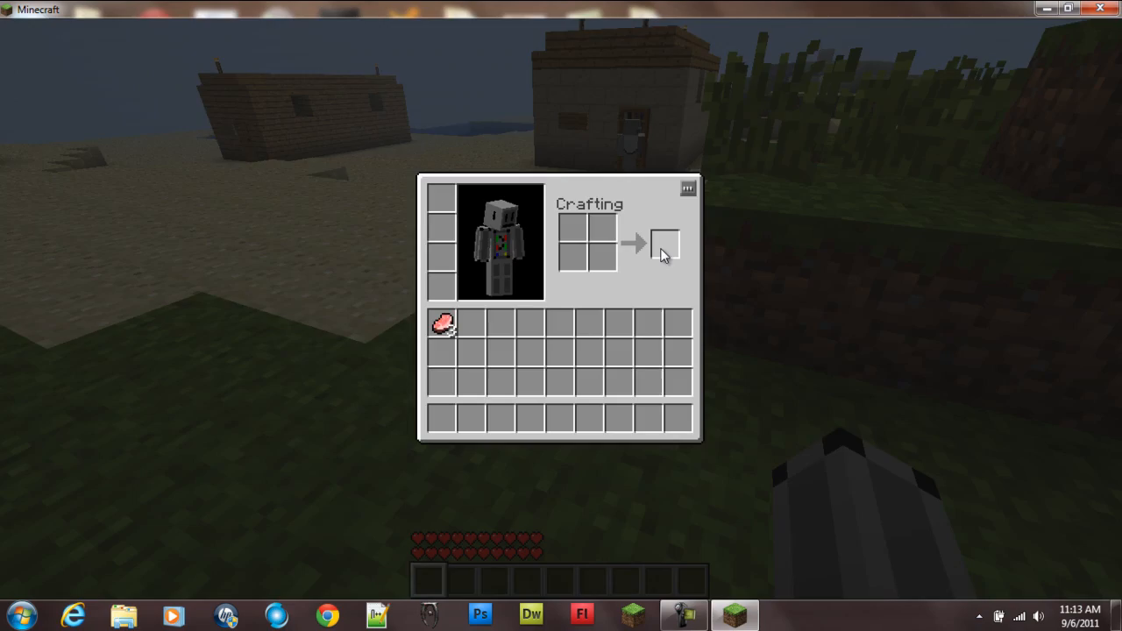
pyautogui.press('Escape')
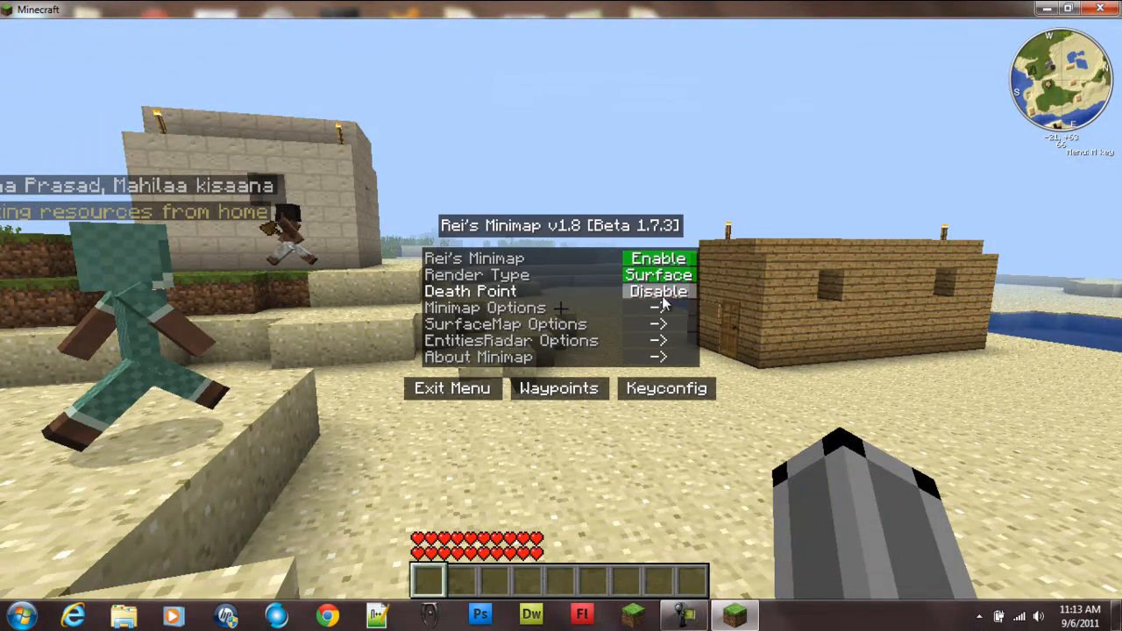
# Try cave rendering, keep surface view, enable Death Point, and browse the general minimap options.
pyautogui.click(659, 291)
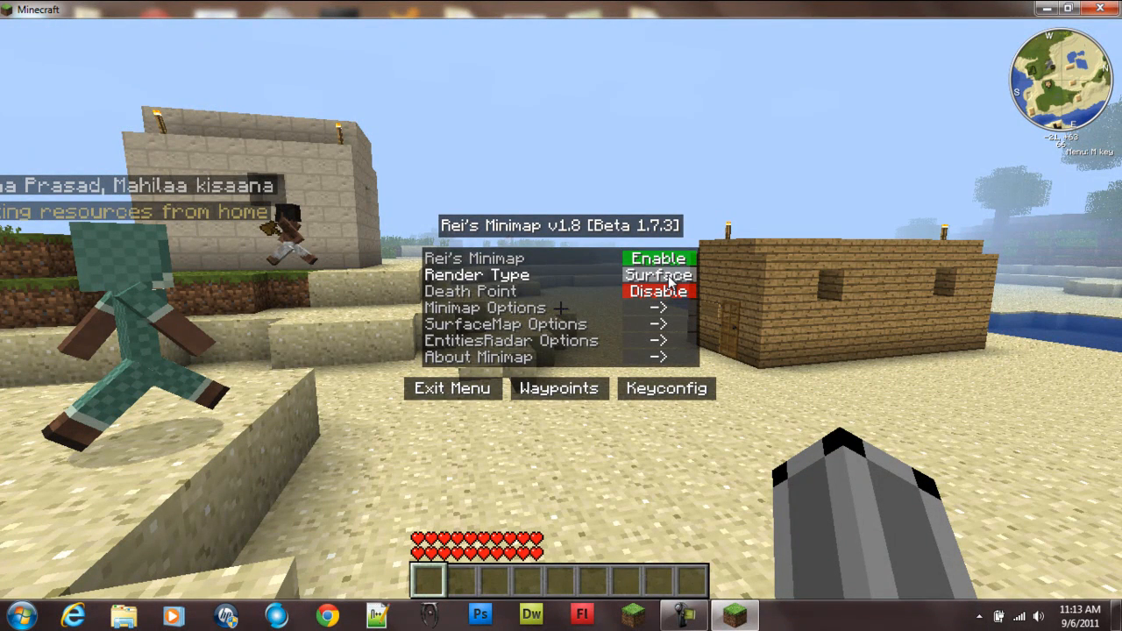
pyautogui.click(659, 273)
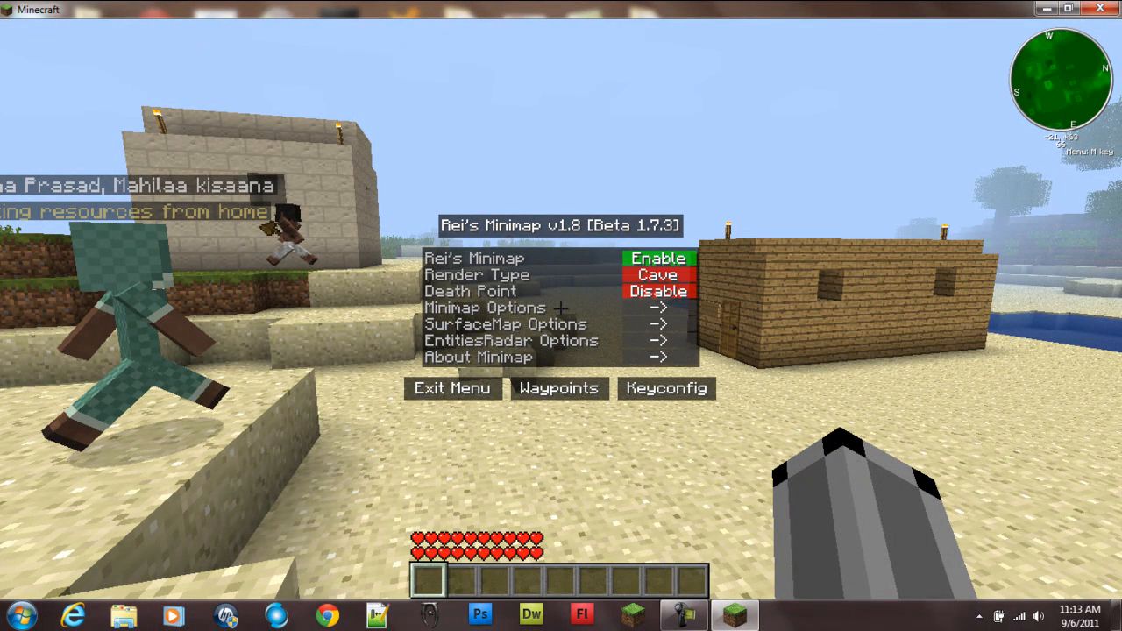
pyautogui.click(659, 274)
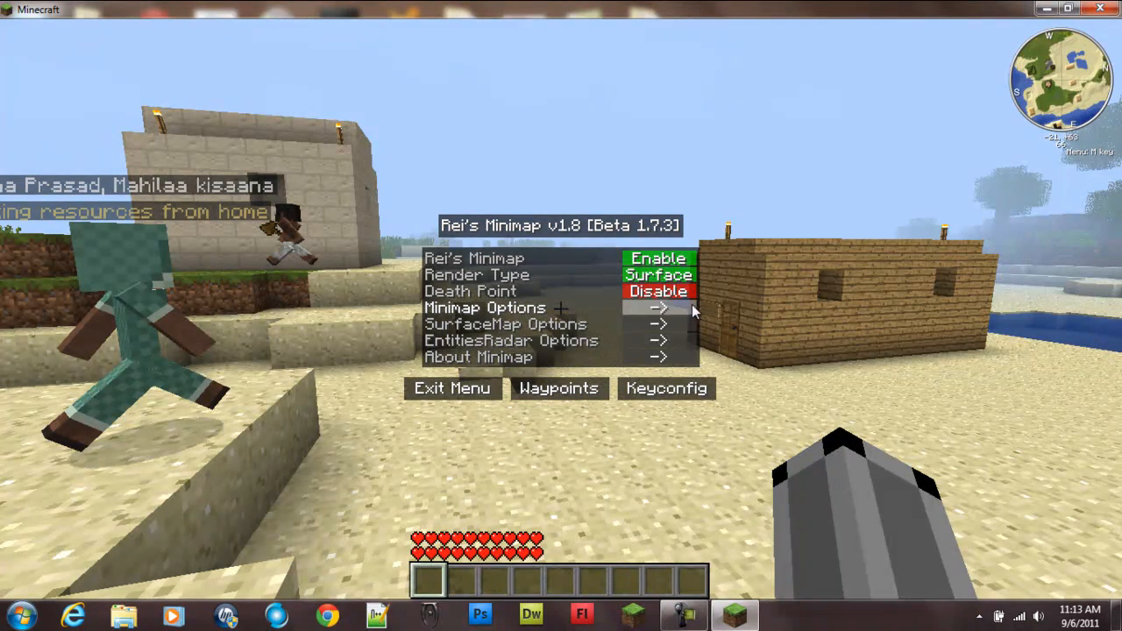
pyautogui.click(657, 291)
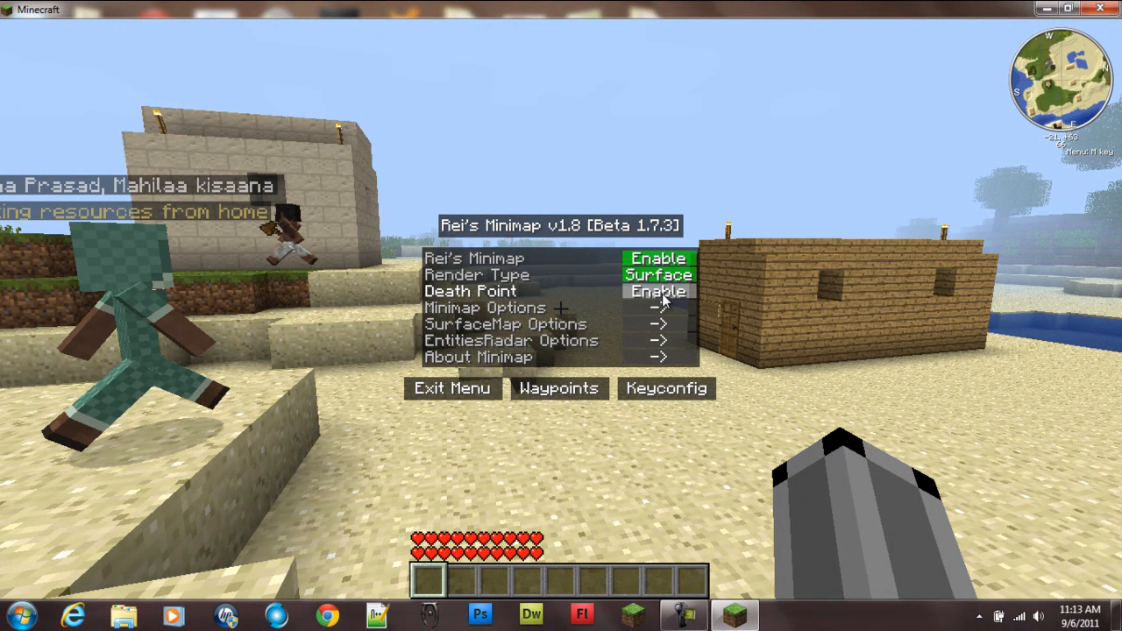
pyautogui.click(484, 306)
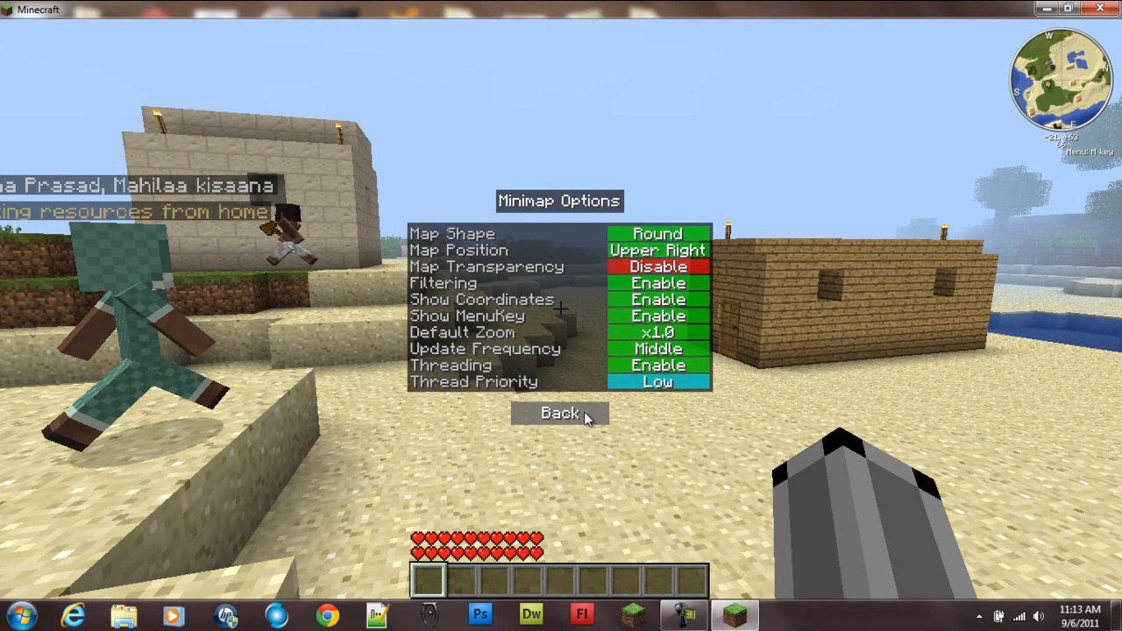
pyautogui.click(557, 414)
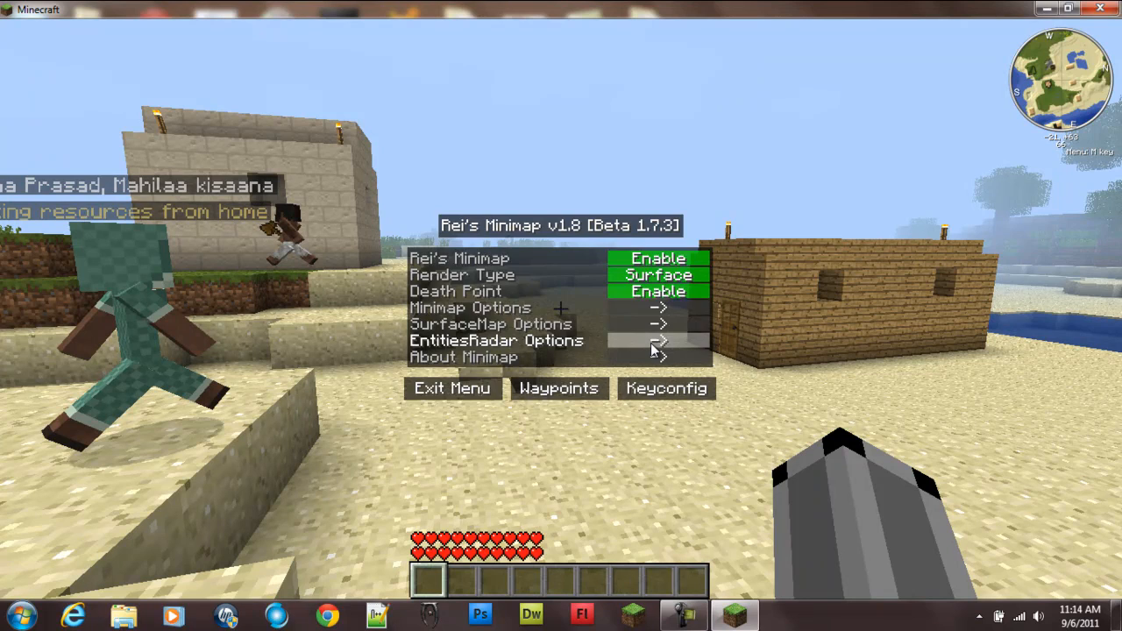
# Enable Show Direction in the Entities Radar options and go to the key bindings.
pyautogui.click(657, 340)
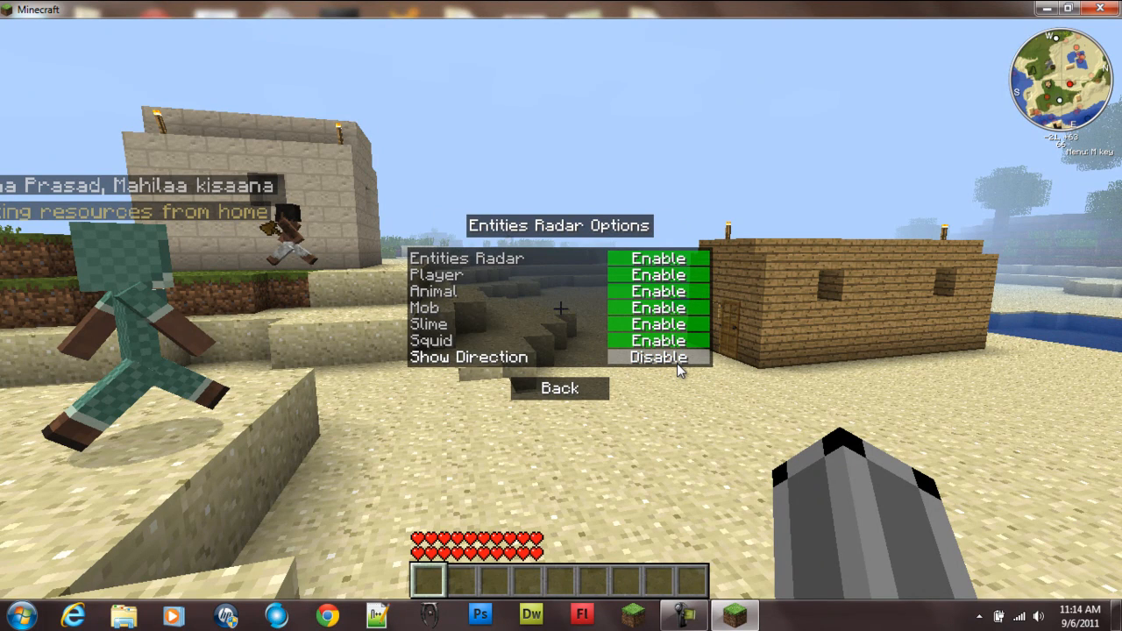
pyautogui.click(659, 357)
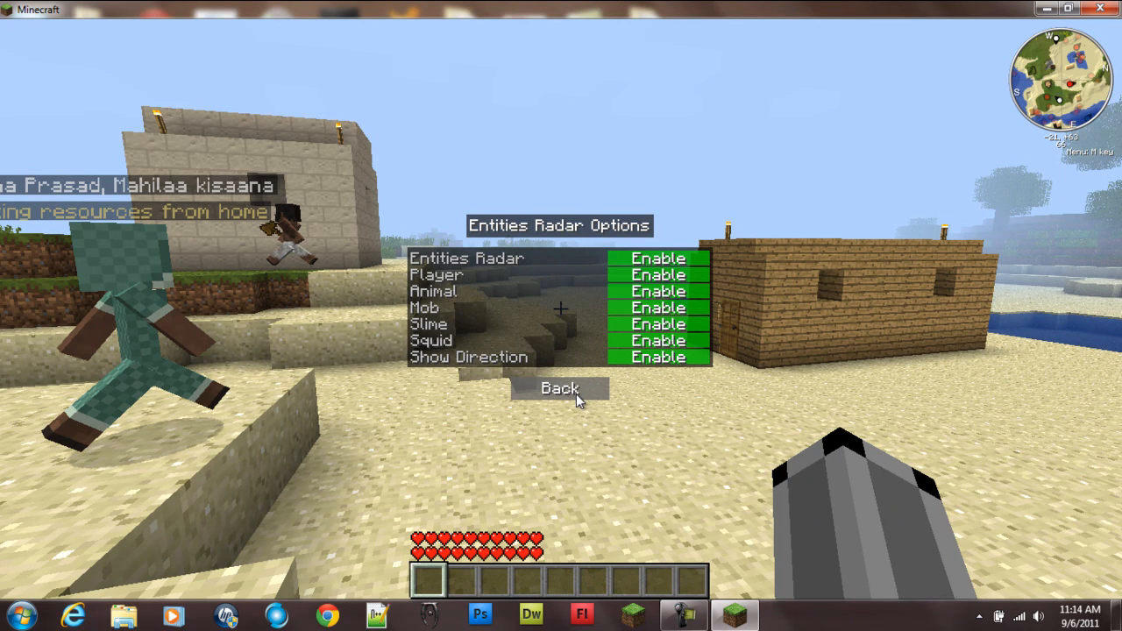
pyautogui.moveTo(659, 358)
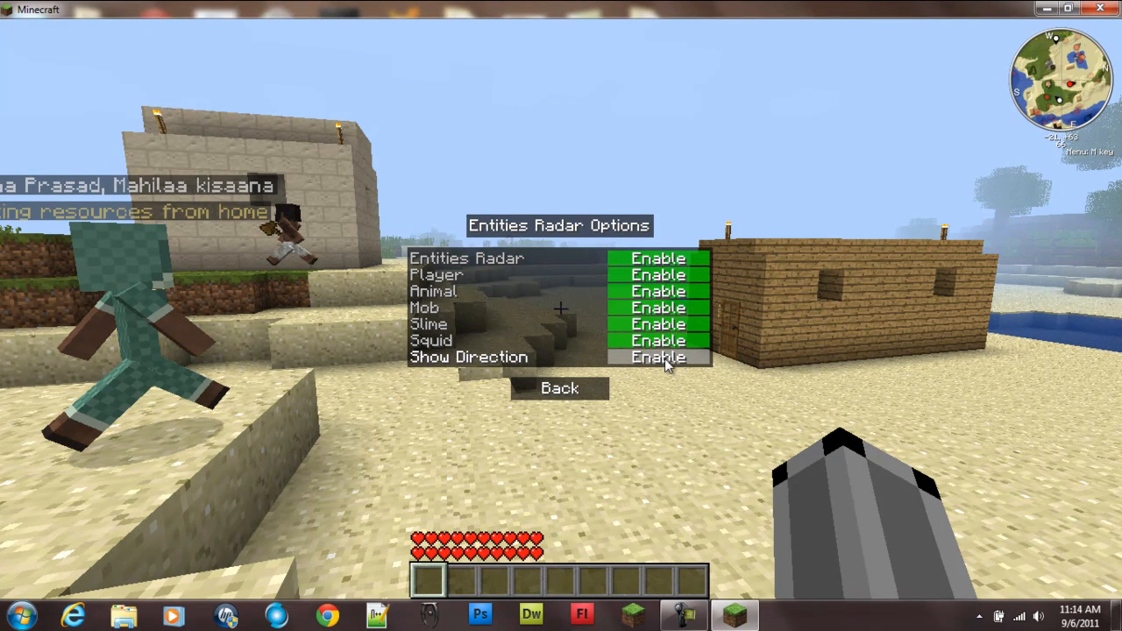
pyautogui.click(559, 389)
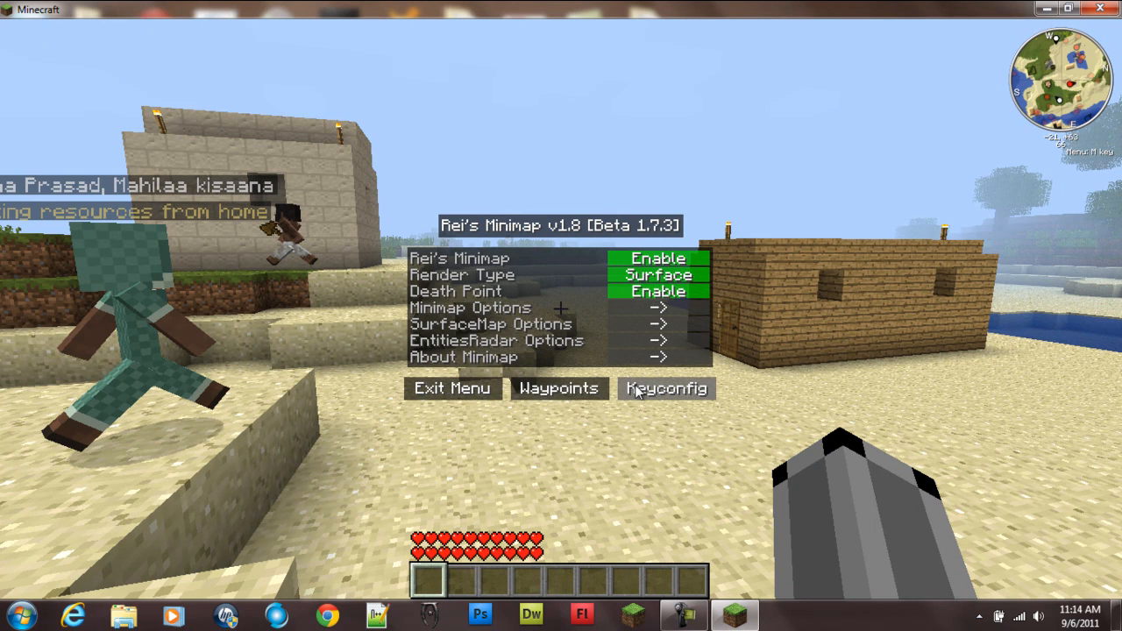
pyautogui.click(452, 390)
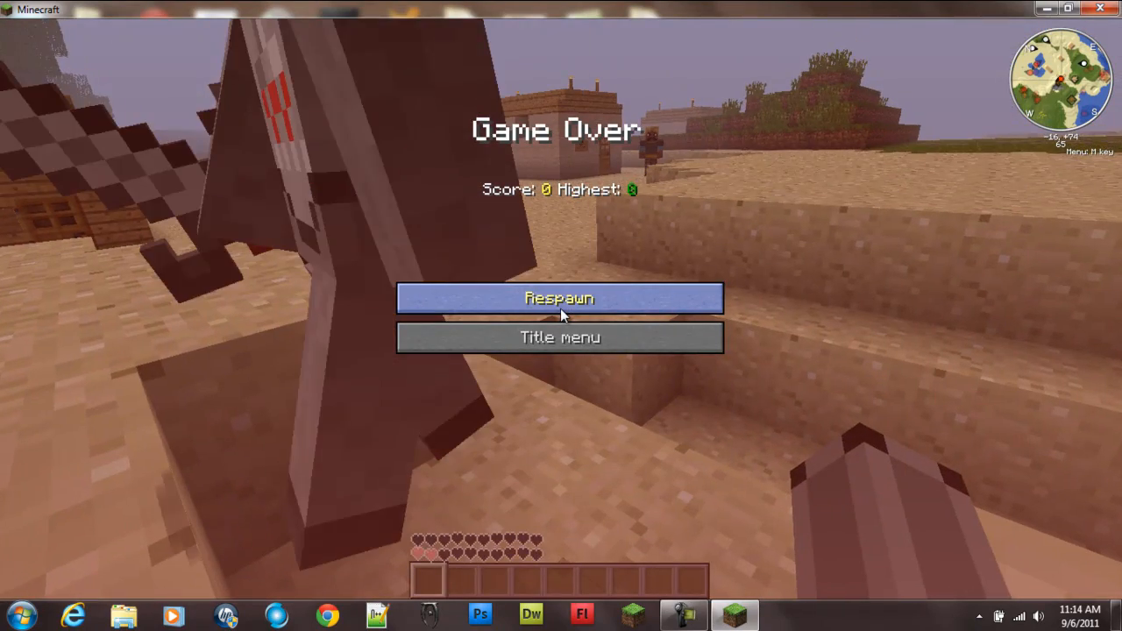
# Respawn, confirm the recovered items including the gold ingot in the inventory, and bring up the Stats screen.
pyautogui.click(559, 298)
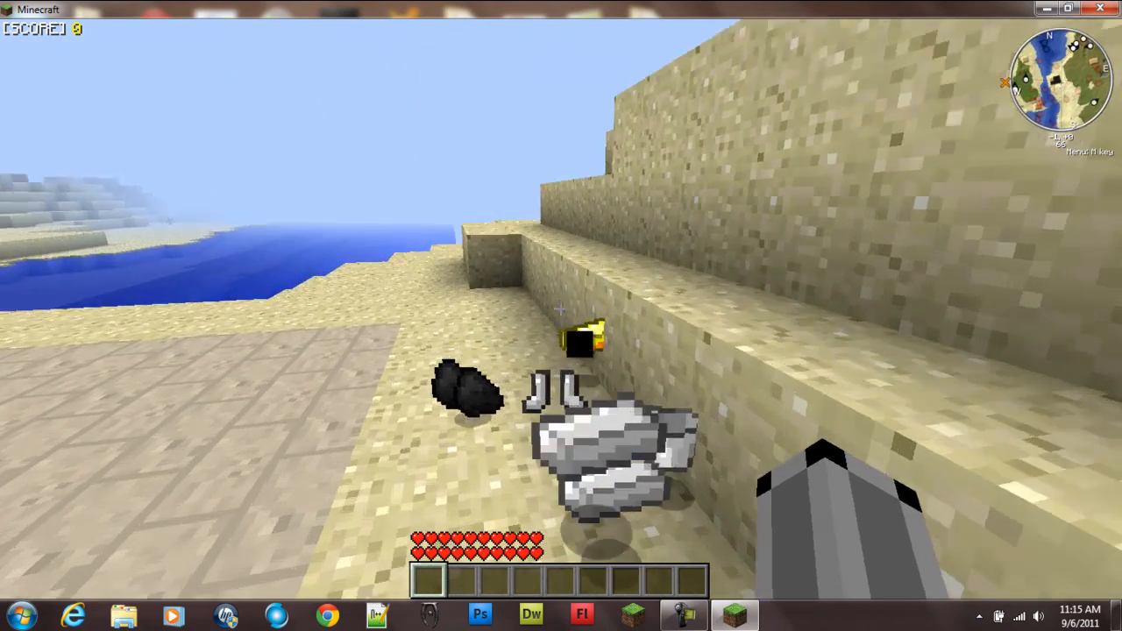
pyautogui.press('e')
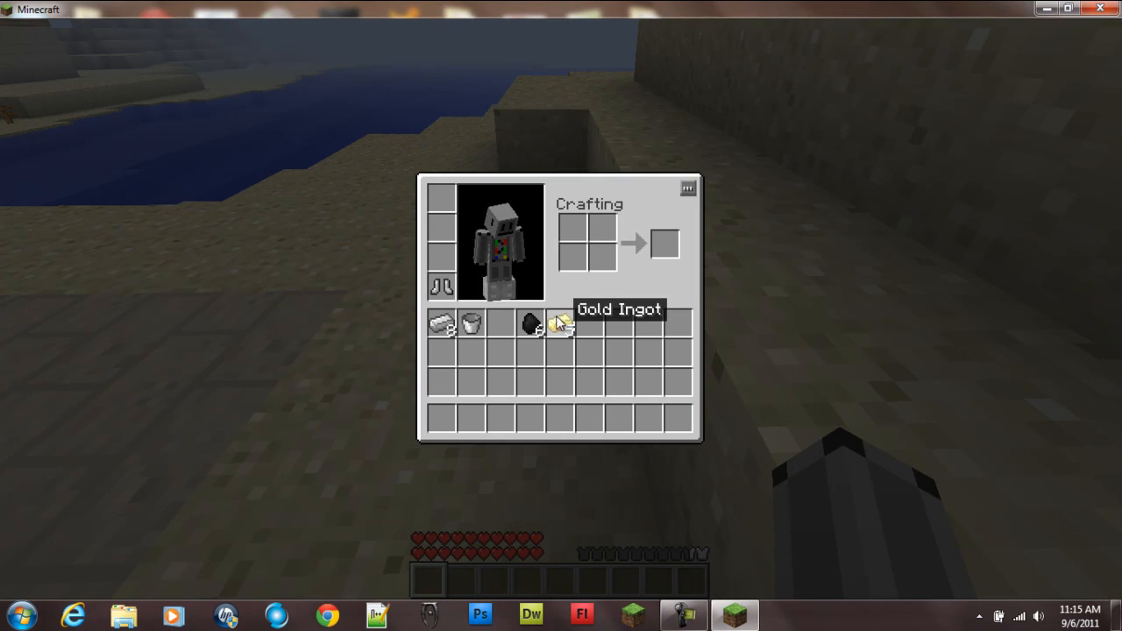
pyautogui.press('Escape')
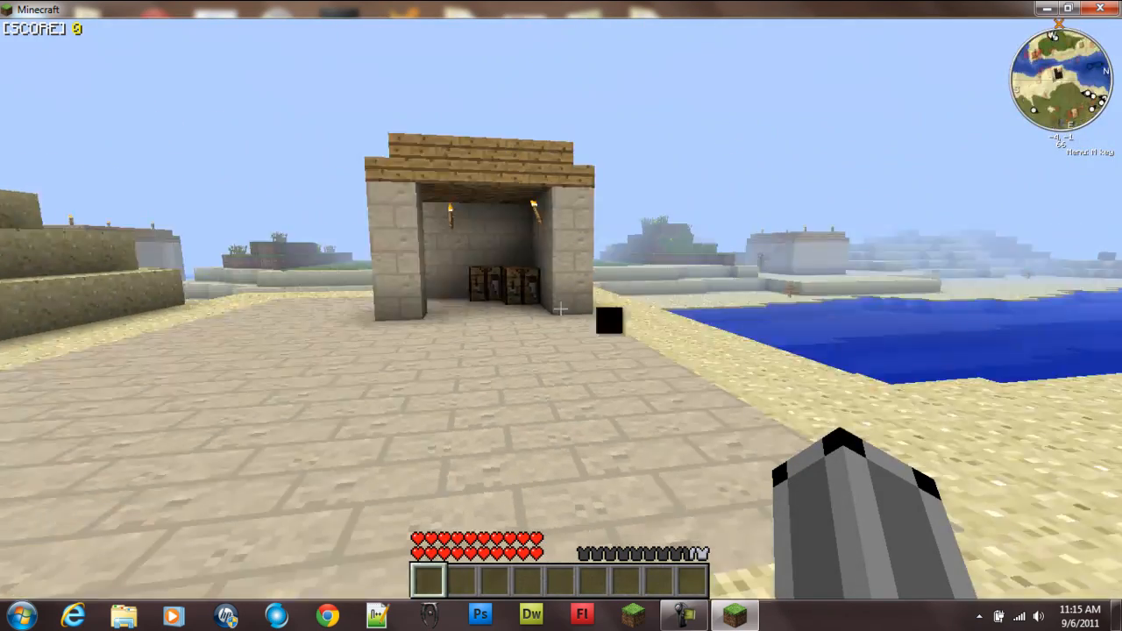
pyautogui.moveTo(561, 315)
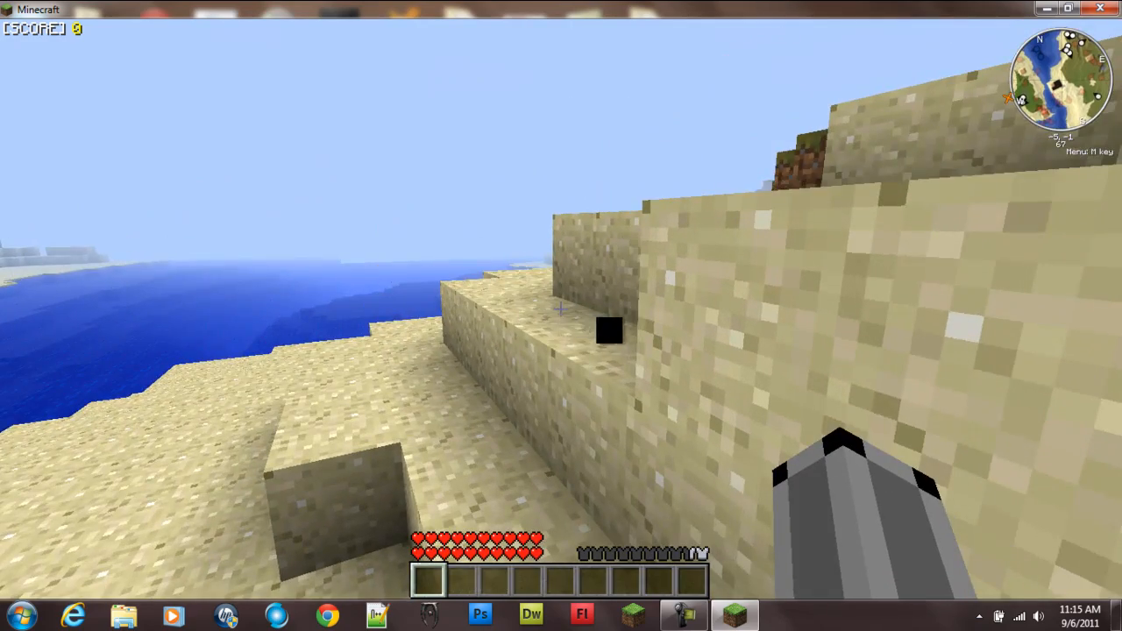
pyautogui.moveTo(561, 315)
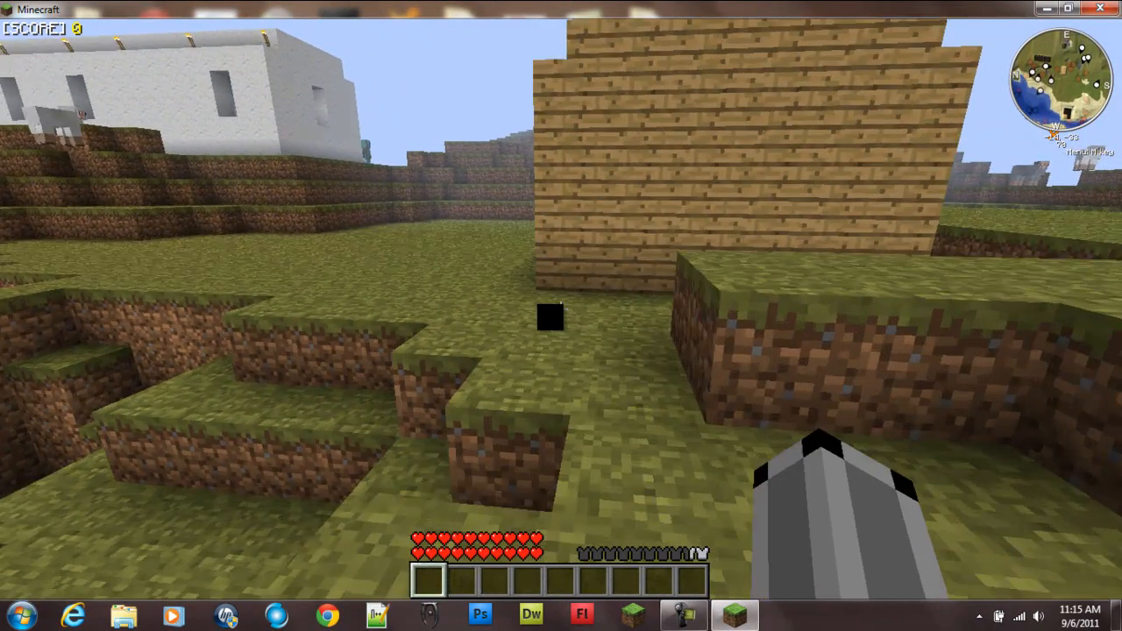
pyautogui.moveTo(561, 316)
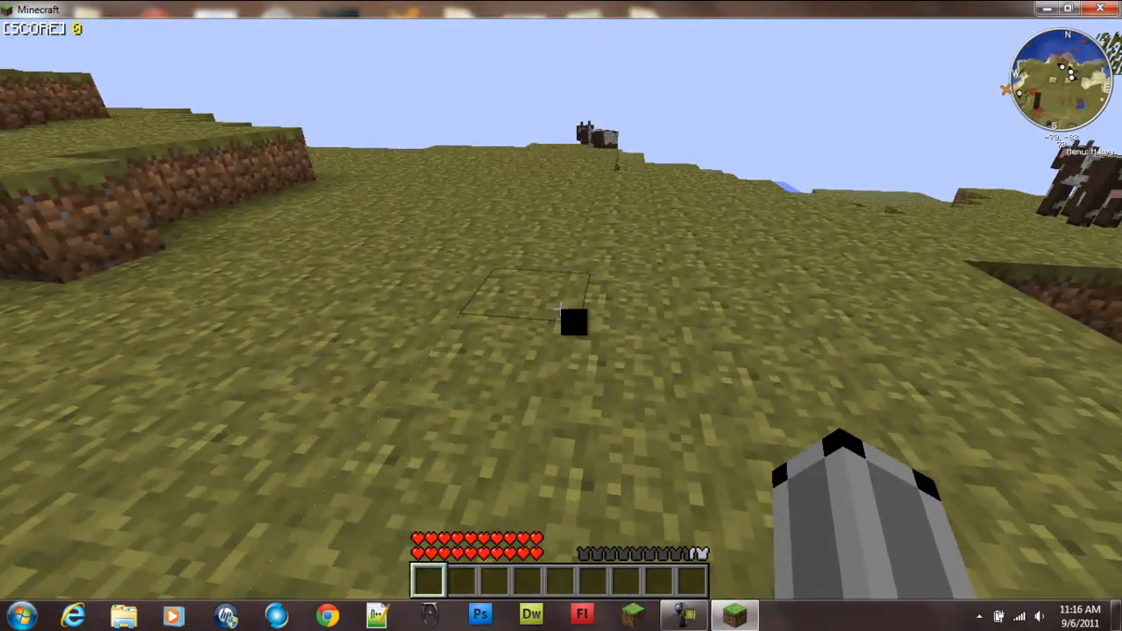
pyautogui.press('e')
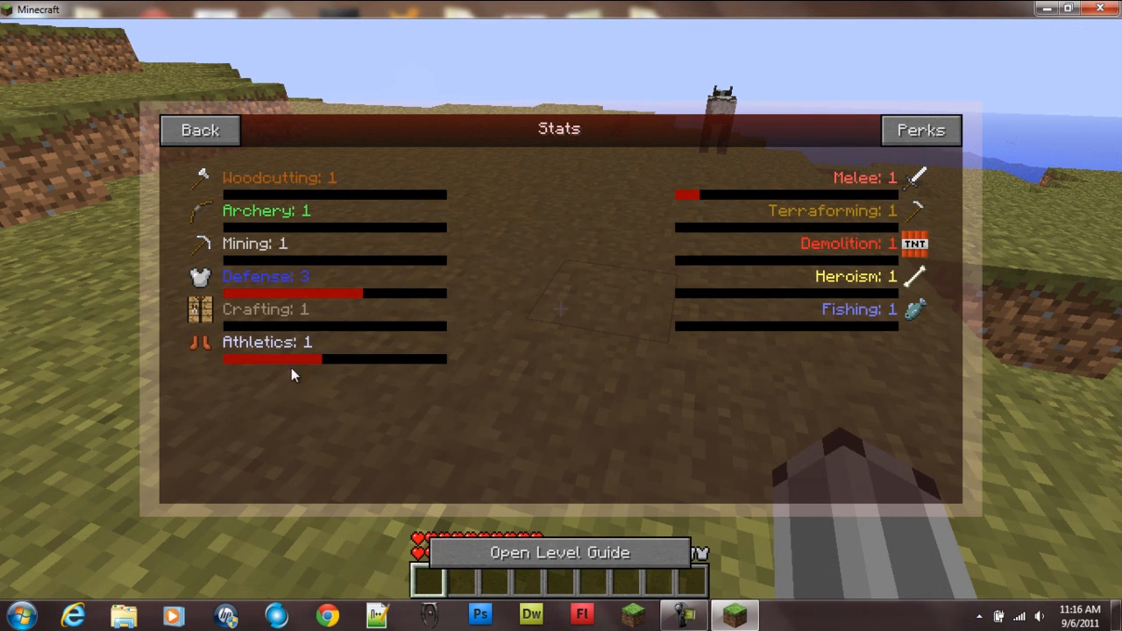
pyautogui.moveTo(314, 305)
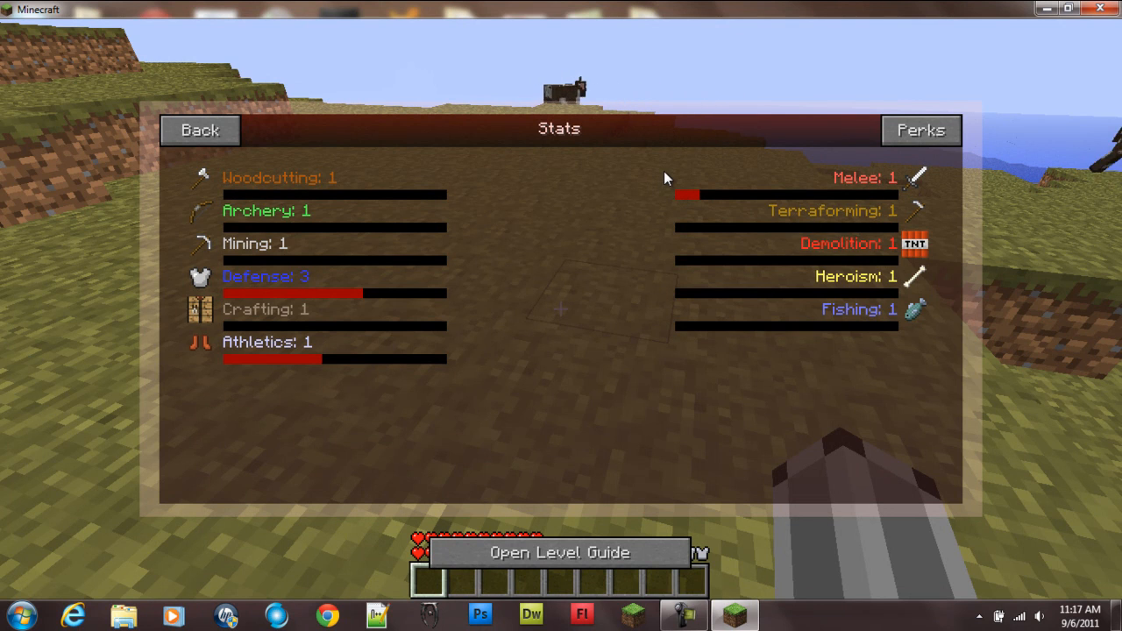
# View the Perks page, listing no perks yet for any skill.
pyautogui.click(918, 130)
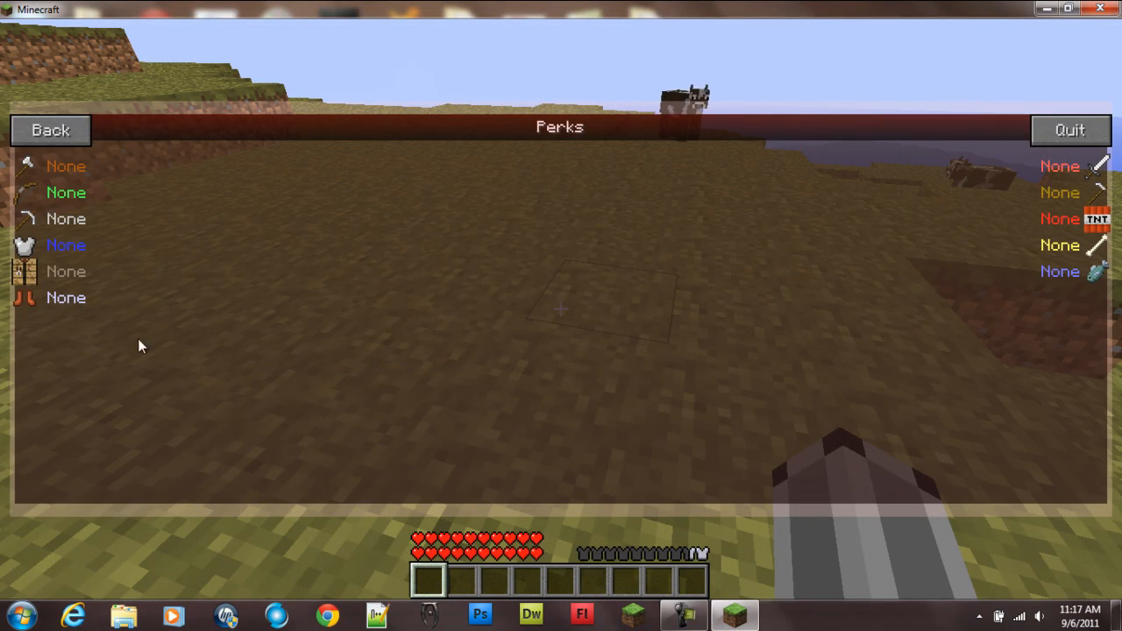